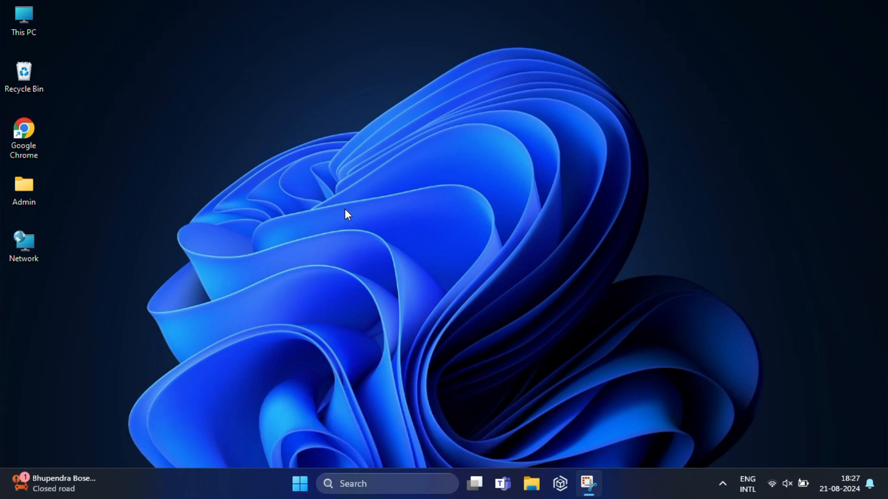
# Launch Google Chrome from the desktop shortcut.
pyautogui.click(588, 484)
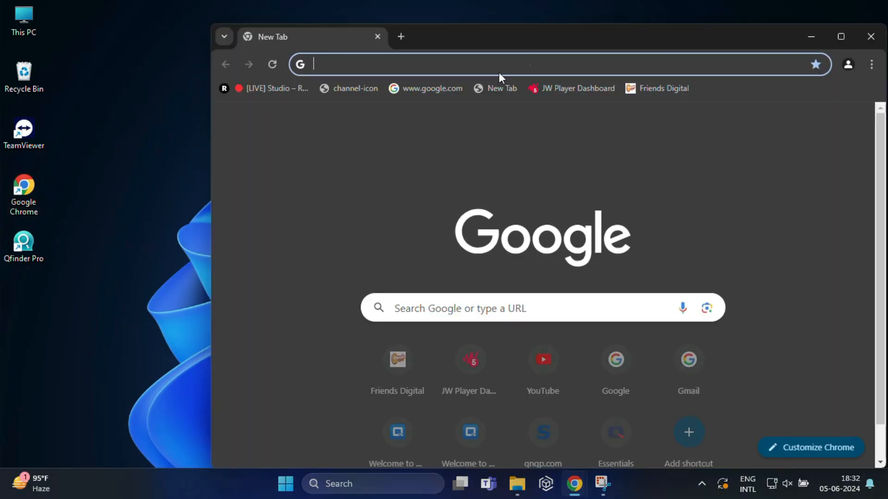
# Search 'download virtualbox', reach virtualbox.org Downloads and start the Windows hosts package download.
pyautogui.click(840, 37)
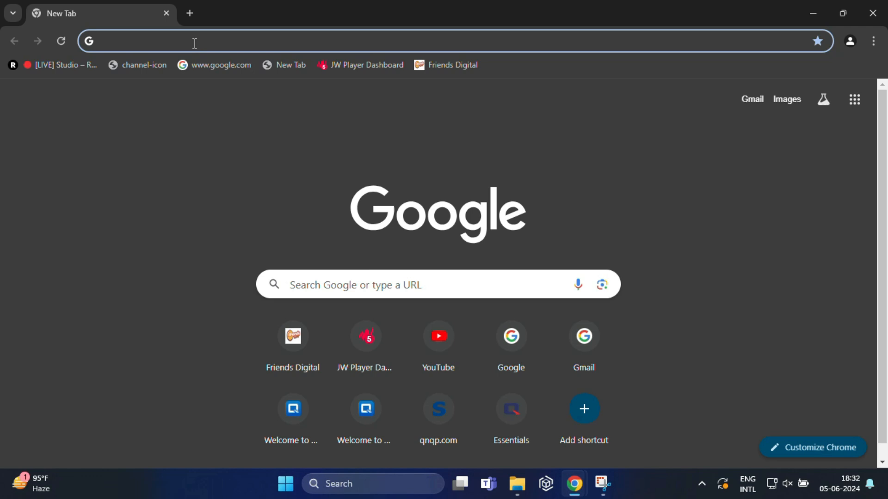
pyautogui.write('download virtualbox')
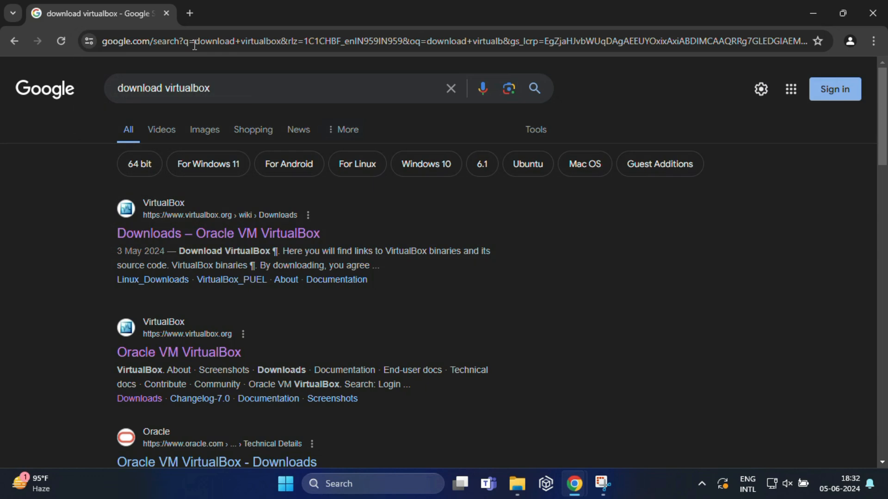
pyautogui.moveTo(218, 233)
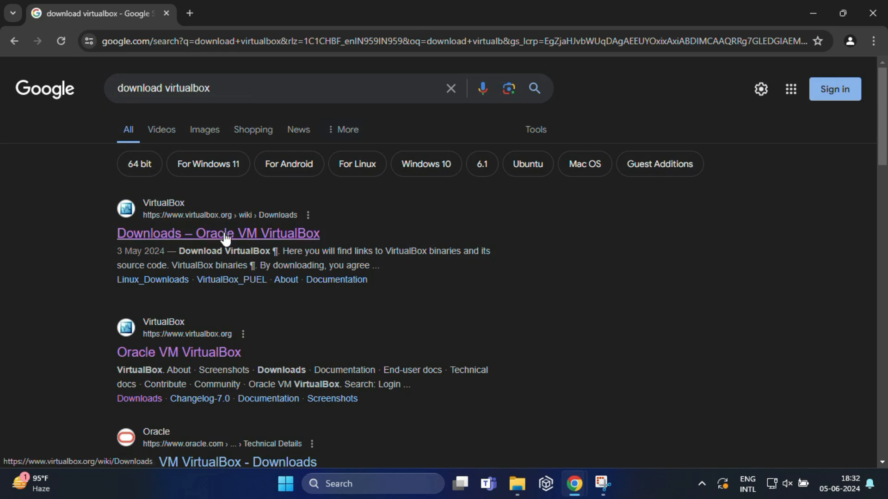
pyautogui.click(218, 233)
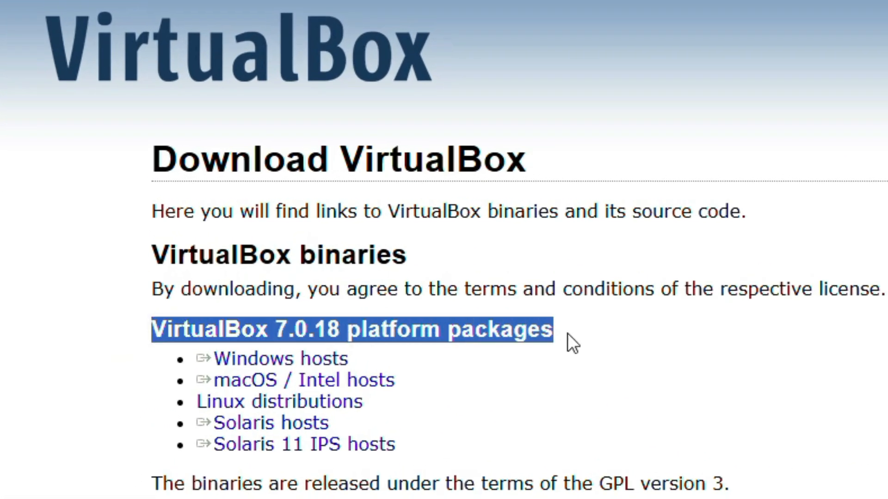
pyautogui.moveTo(651, 340)
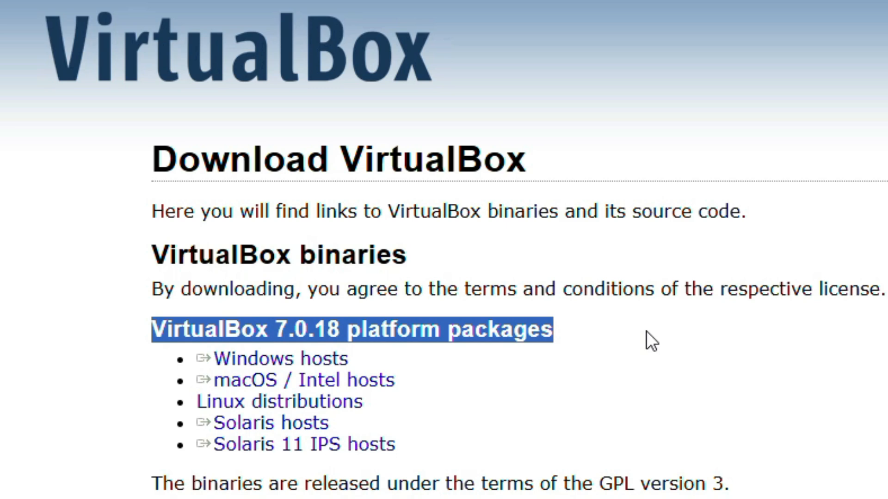
pyautogui.scroll(-3)
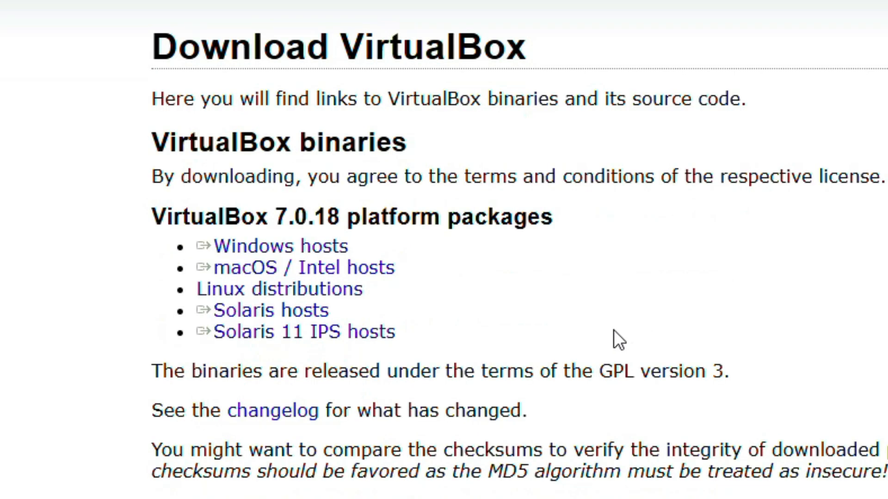
pyautogui.doubleClick(272, 246)
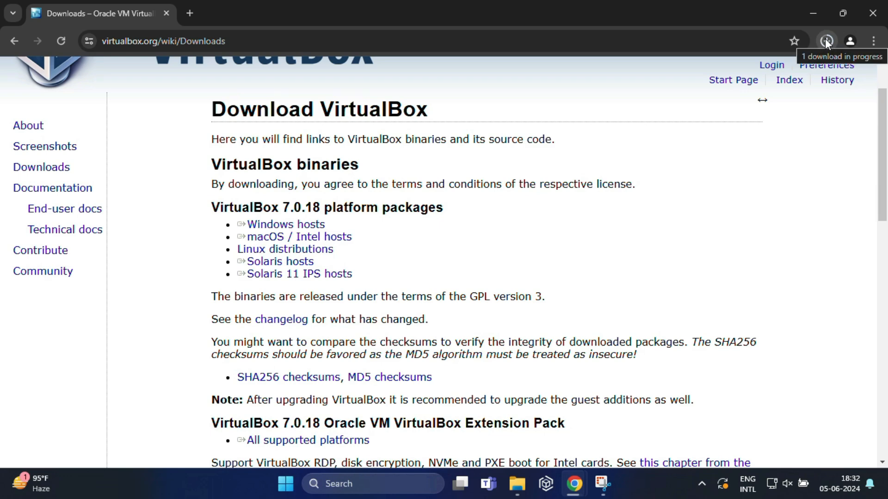
# Check recent downloads and select the VirtualBox-7.0.18 installer in the Download1 folder on D:.
pyautogui.click(826, 40)
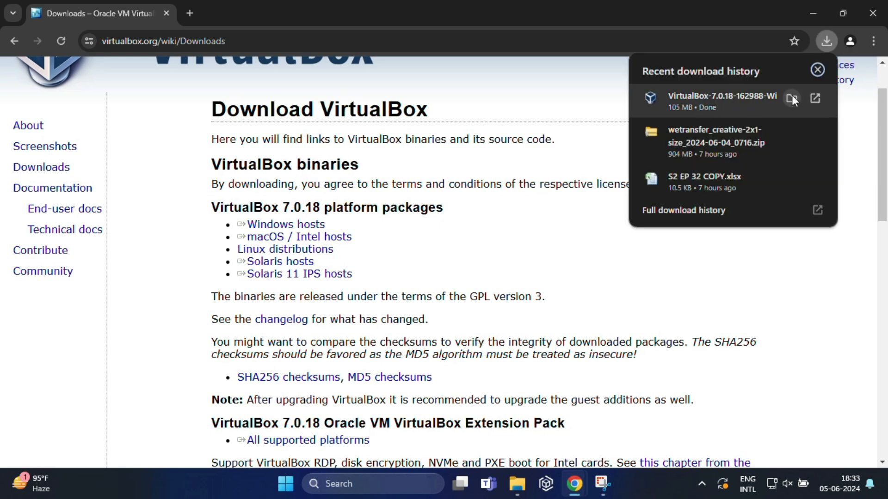
pyautogui.moveTo(791, 98)
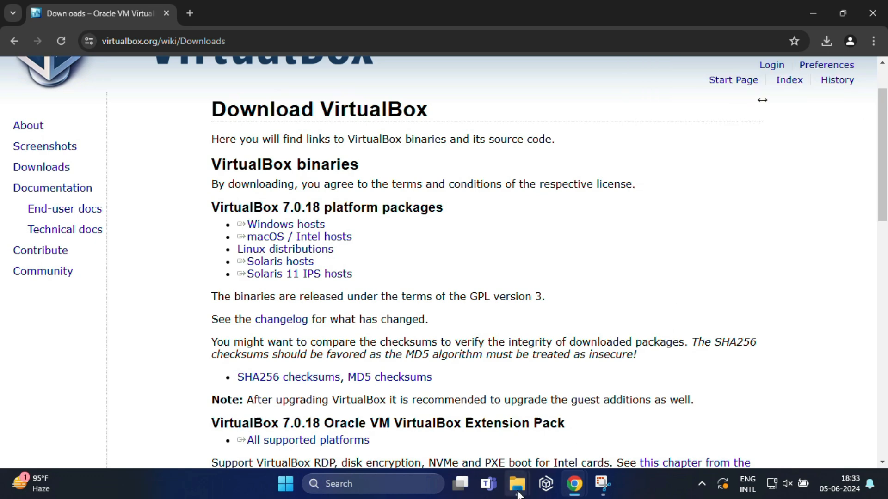
pyautogui.moveTo(516, 483)
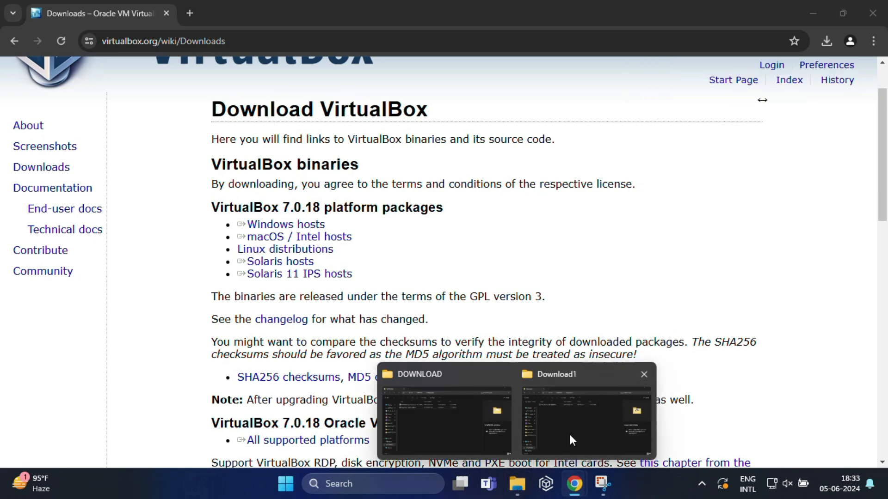
pyautogui.click(585, 413)
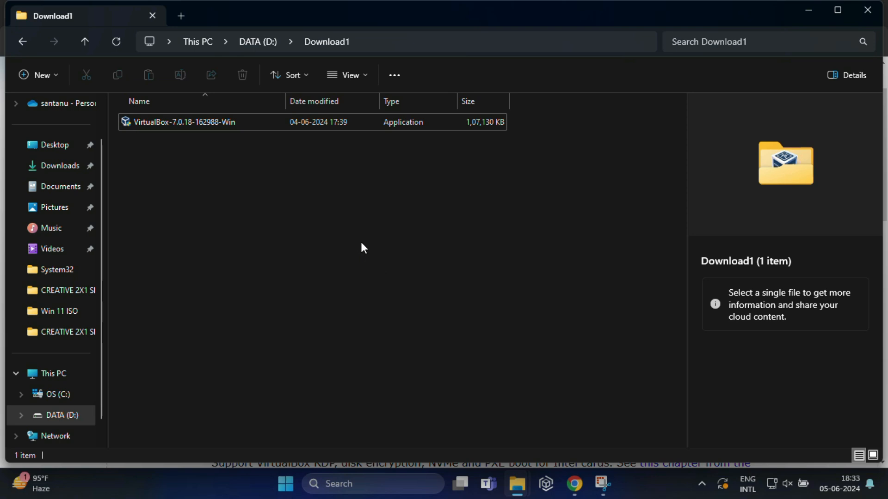
pyautogui.moveTo(184, 122)
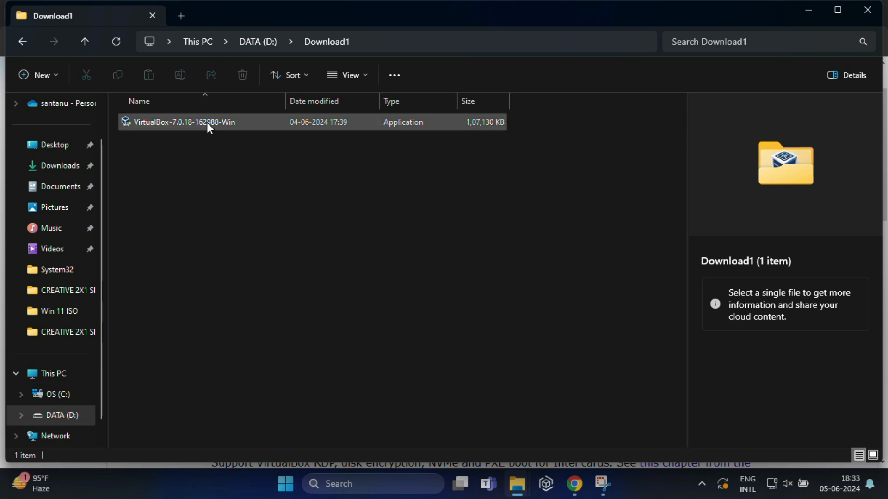
pyautogui.click(183, 123)
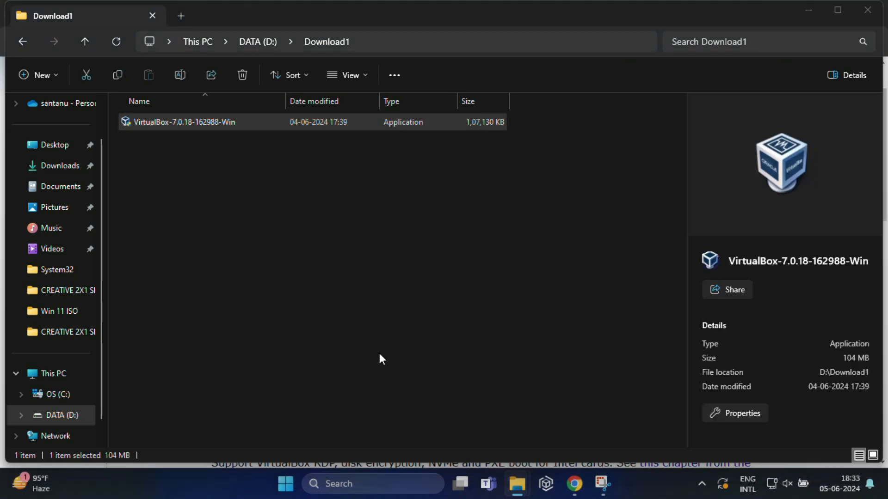
pyautogui.moveTo(420, 286)
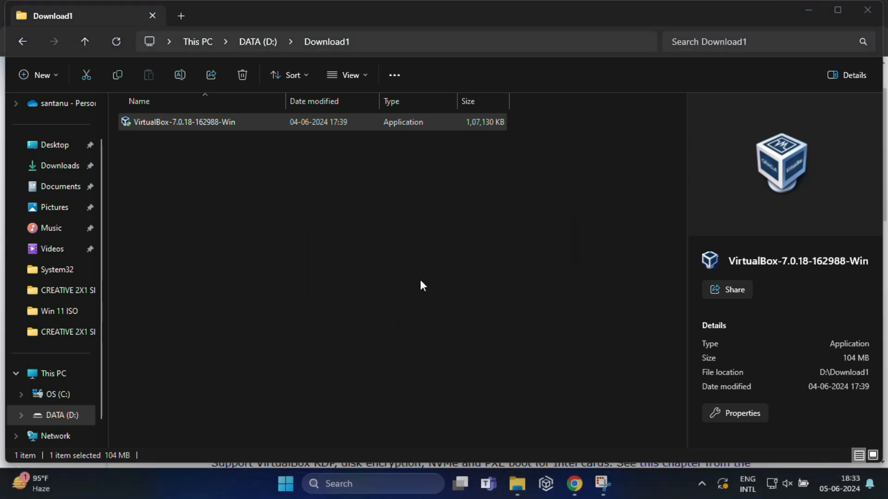
# Install VirtualBox 7.0.18 with default features, accepting the network warning, and start VirtualBox Manager afterwards.
pyautogui.doubleClick(183, 122)
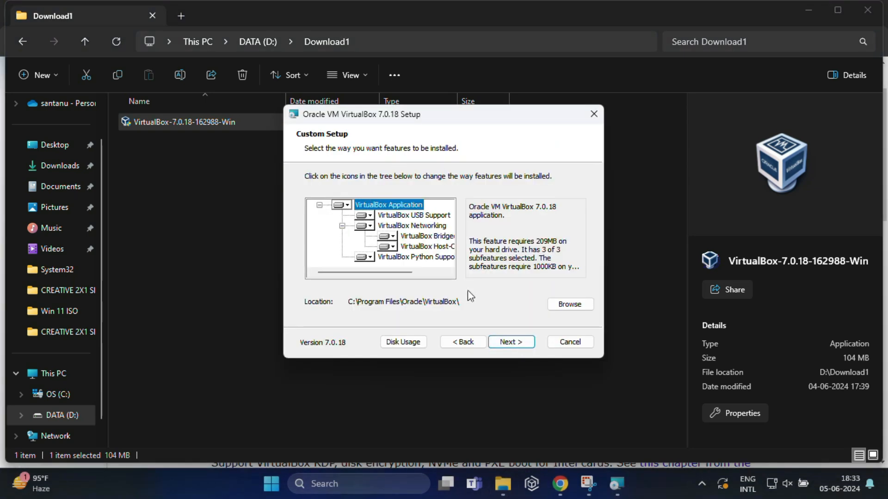
pyautogui.click(509, 343)
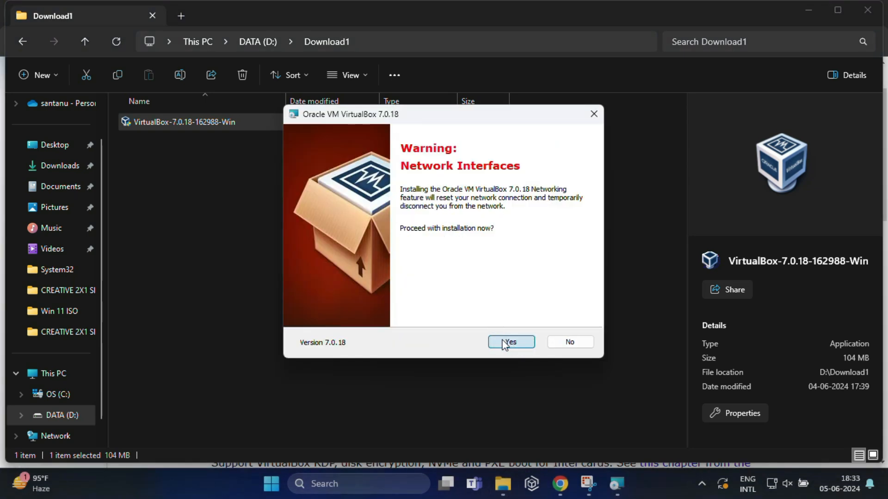
pyautogui.click(510, 342)
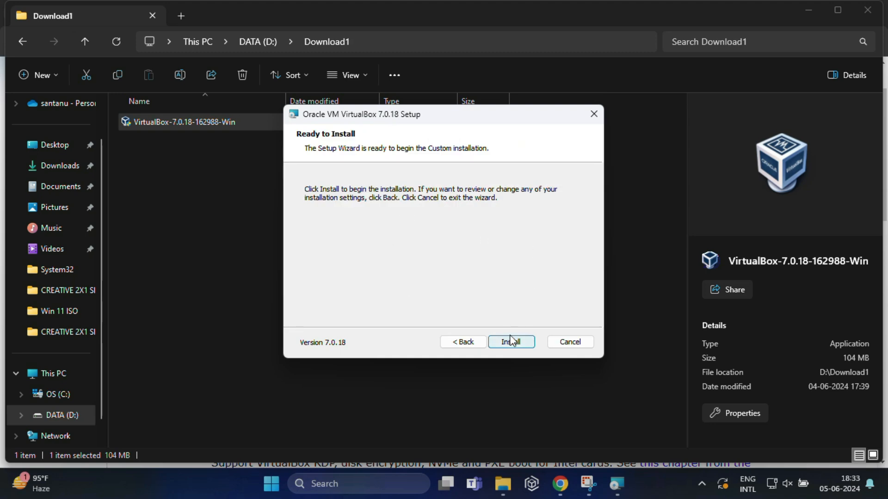
pyautogui.click(510, 341)
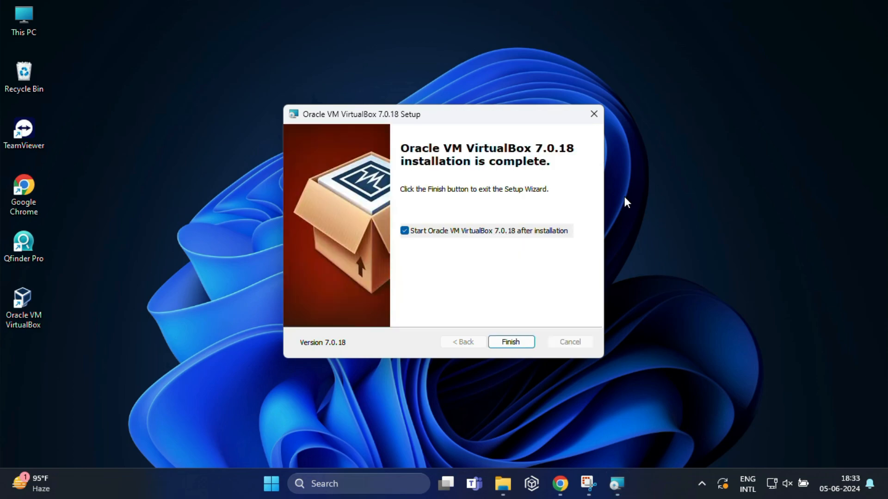
pyautogui.click(508, 342)
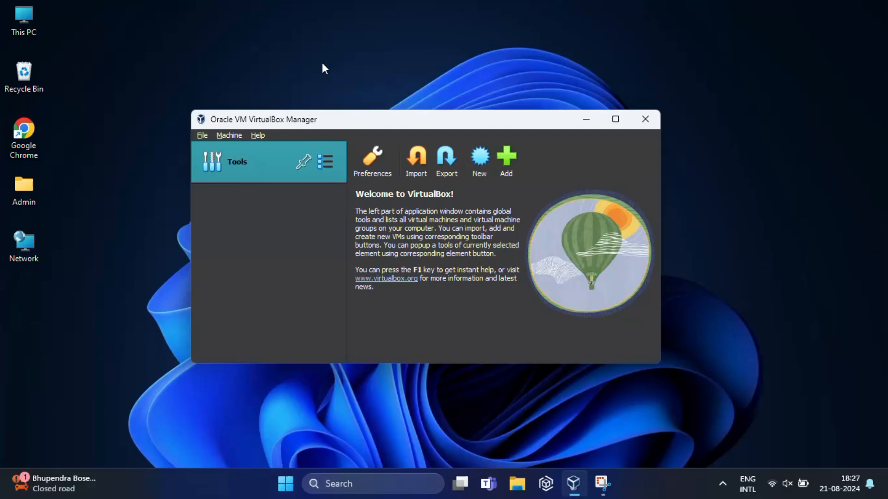
pyautogui.moveTo(567, 178)
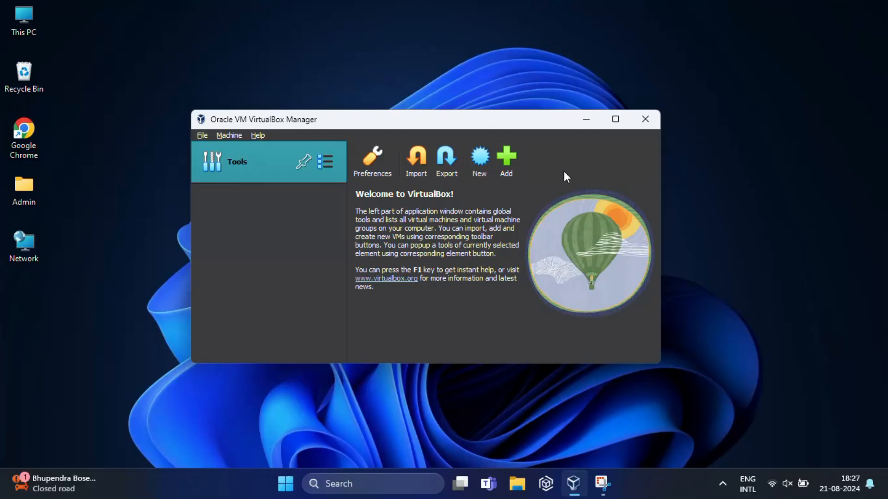
pyautogui.moveTo(645, 119)
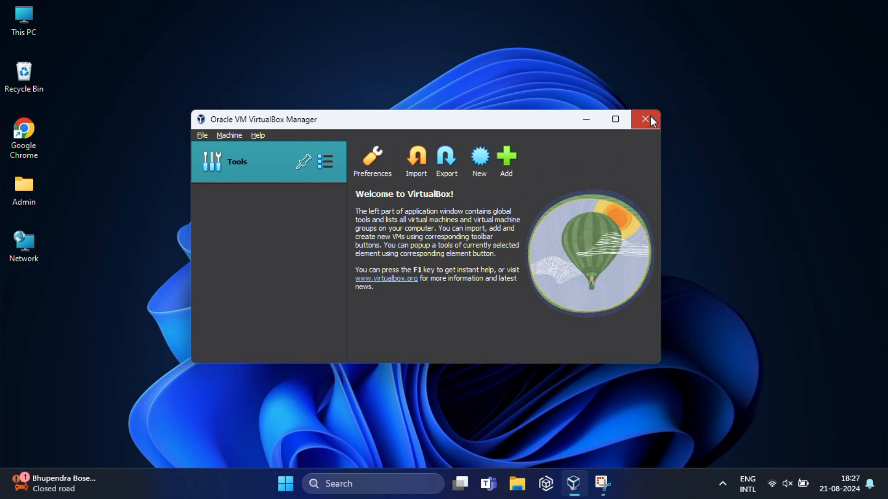
# Close VirtualBox Manager, relaunch Chrome and search Google for 'kali'.
pyautogui.click(644, 119)
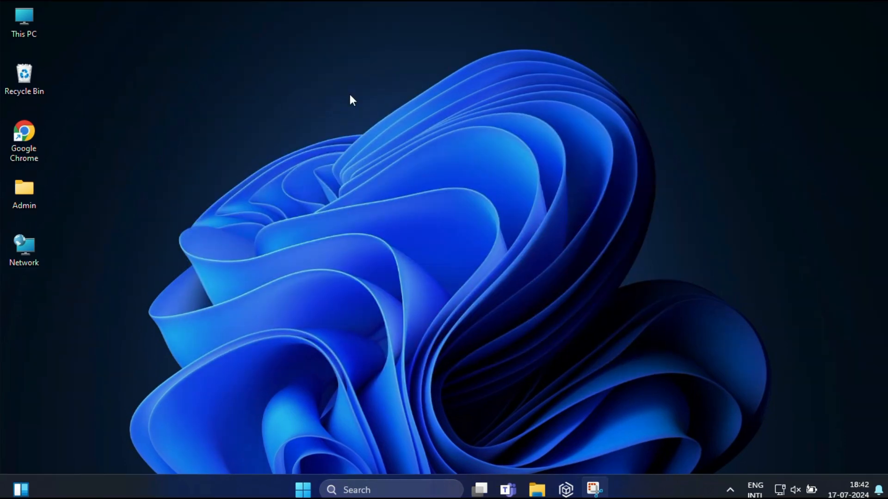
pyautogui.moveTo(379, 28)
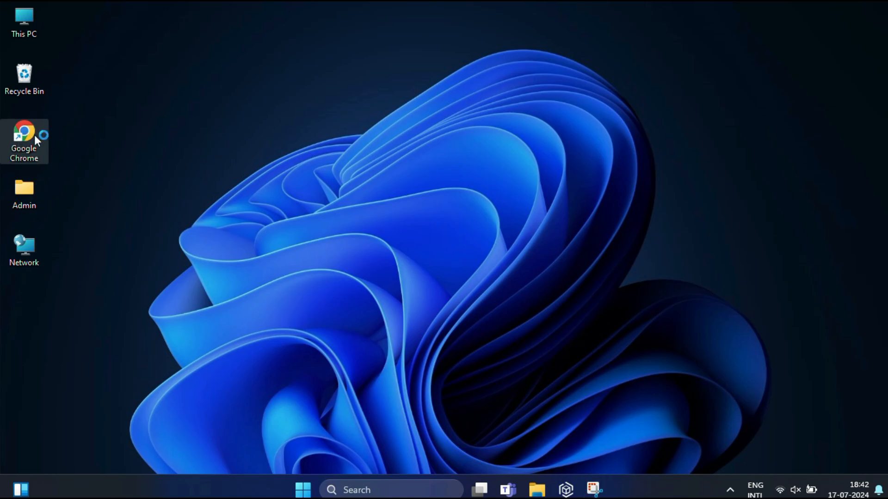
pyautogui.doubleClick(24, 131)
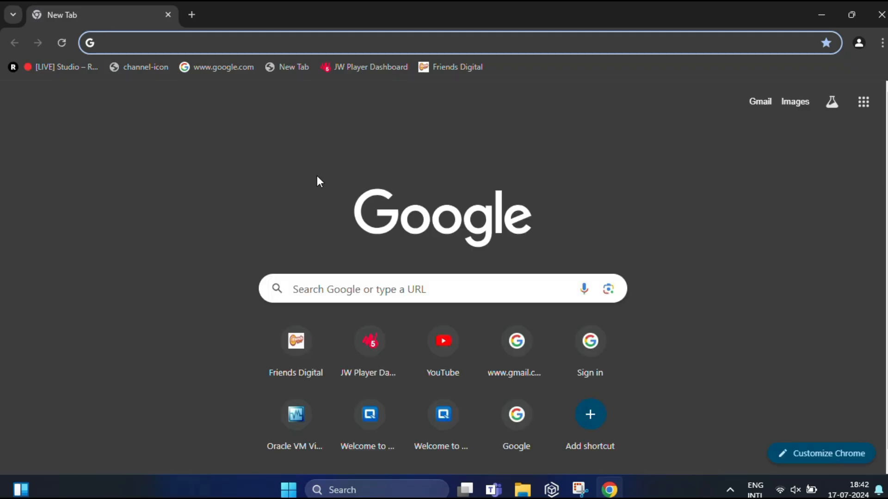
pyautogui.write('kali')
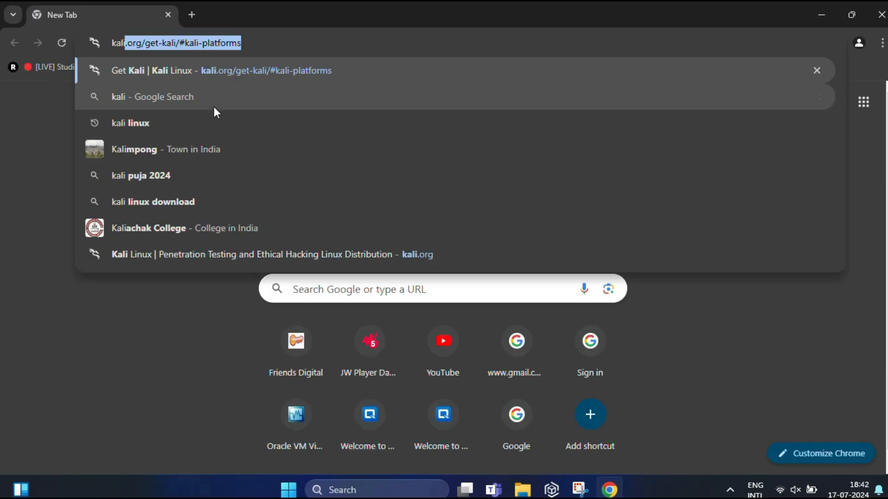
pyautogui.click(130, 123)
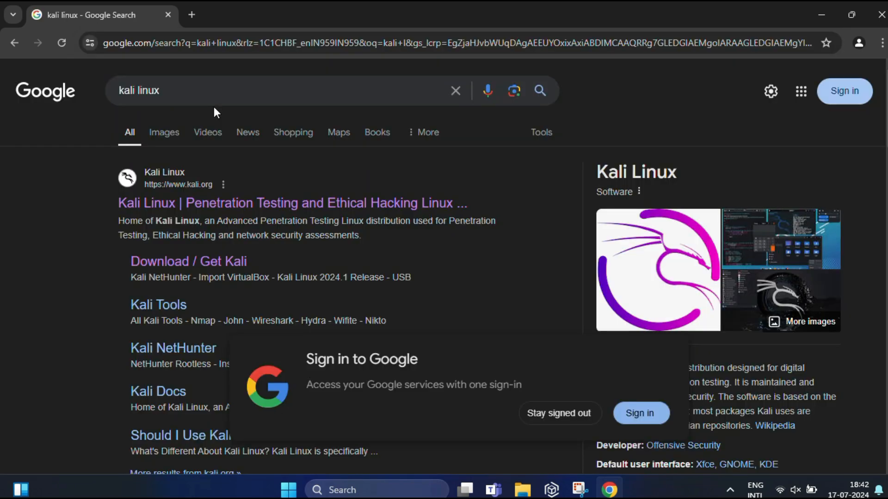
pyautogui.moveTo(215, 216)
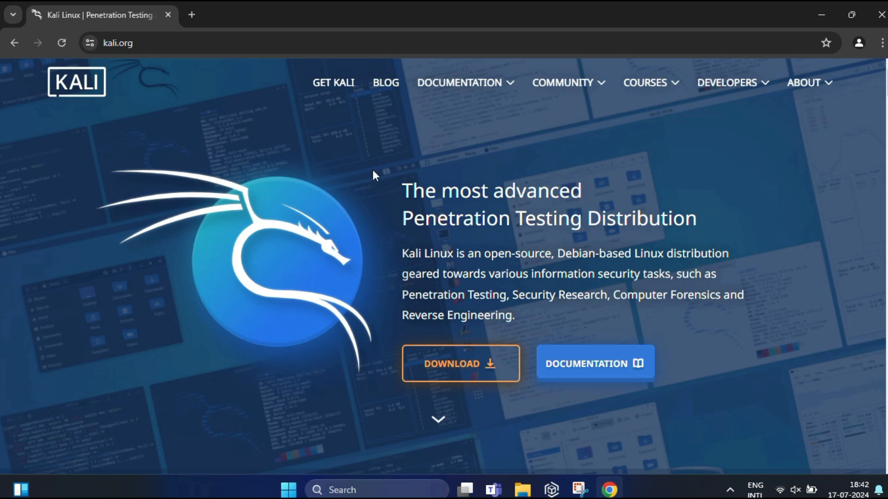
pyautogui.moveTo(490, 226)
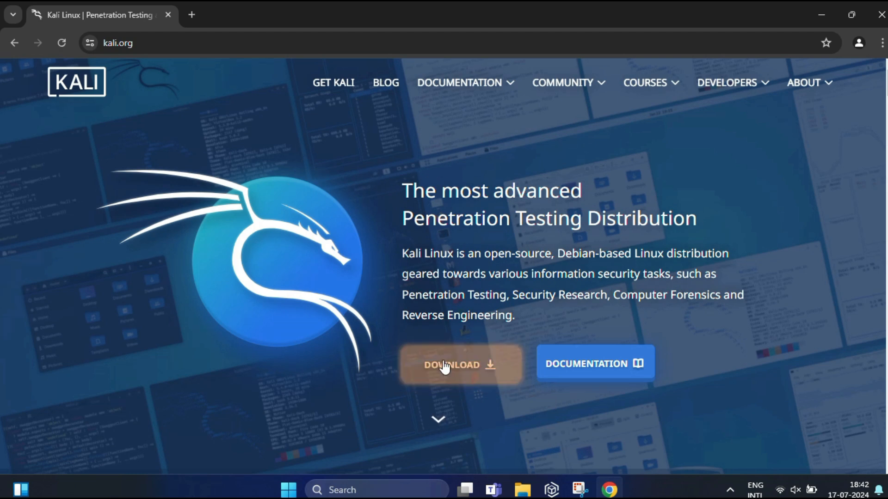
# Reach Kali's Installer Images page and show the 64-bit images.
pyautogui.click(451, 364)
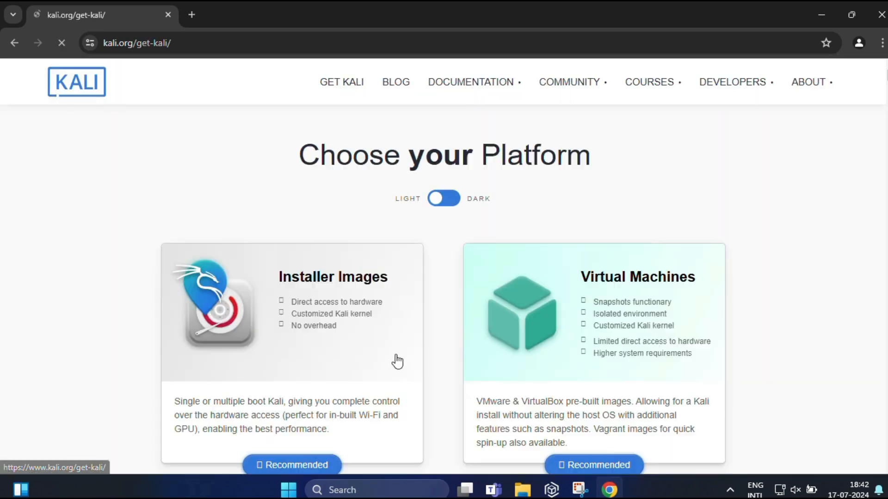
pyautogui.click(443, 198)
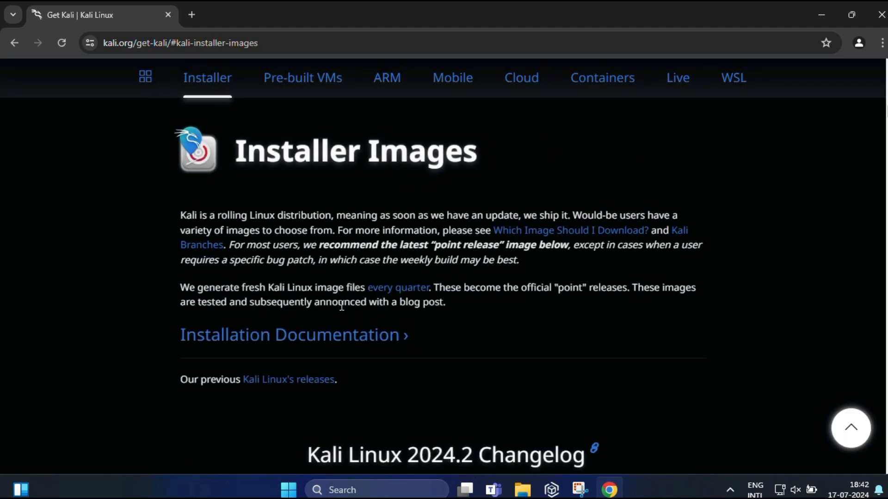
pyautogui.scroll(-3)
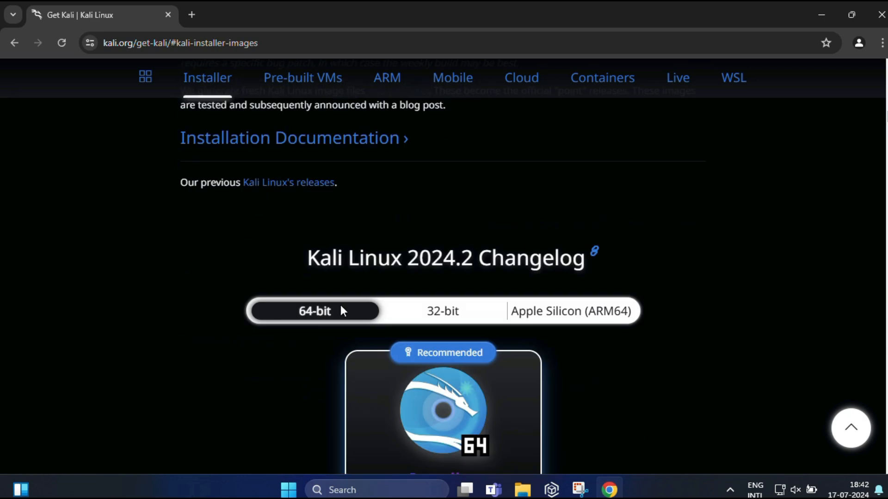
pyautogui.scroll(-3)
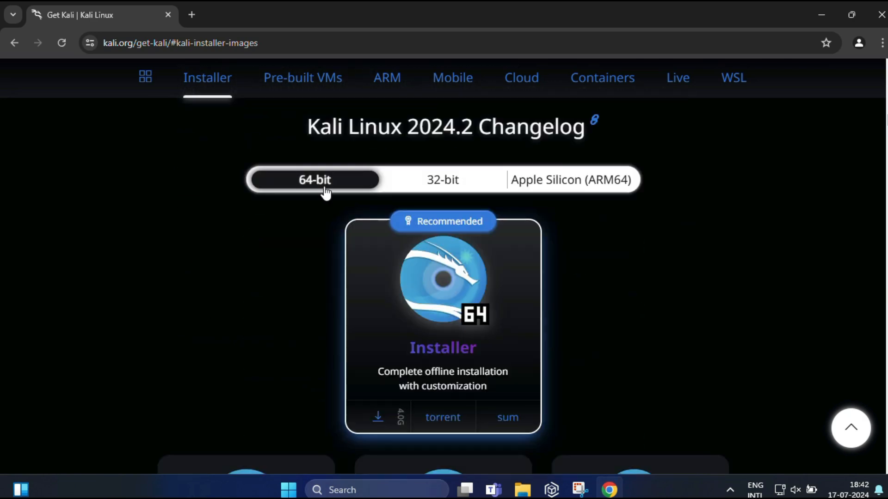
pyautogui.click(442, 179)
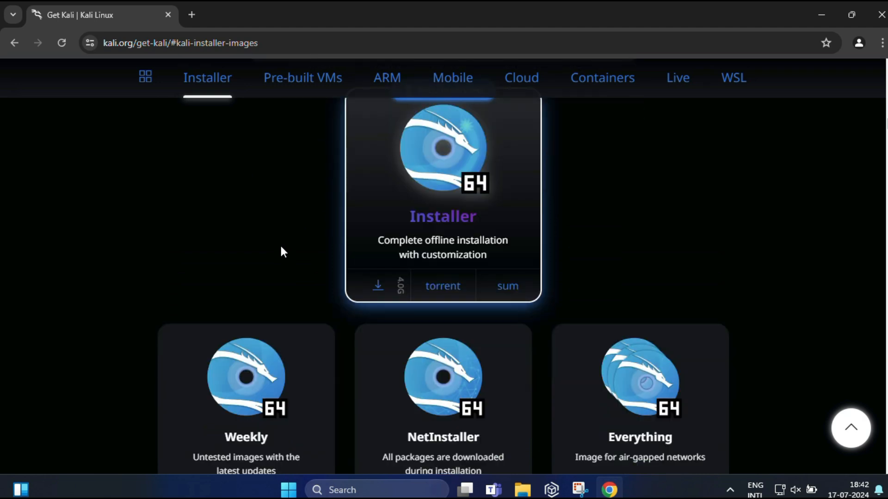
pyautogui.moveTo(456, 244)
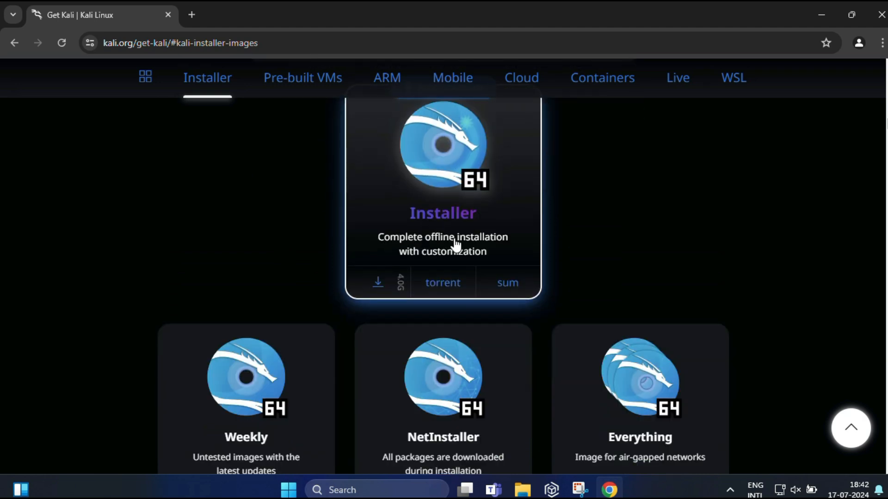
pyautogui.moveTo(378, 285)
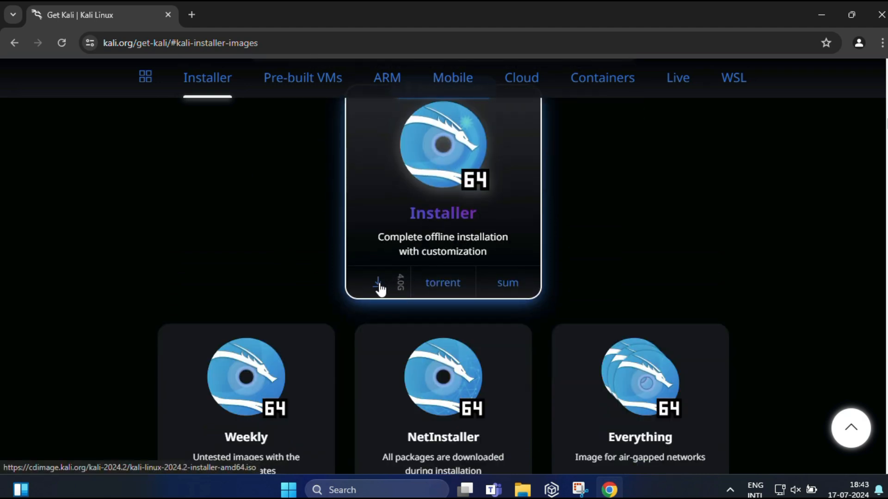
# Start downloading the 64-bit Kali Linux 2024.2 installer and check its progress.
pyautogui.click(378, 283)
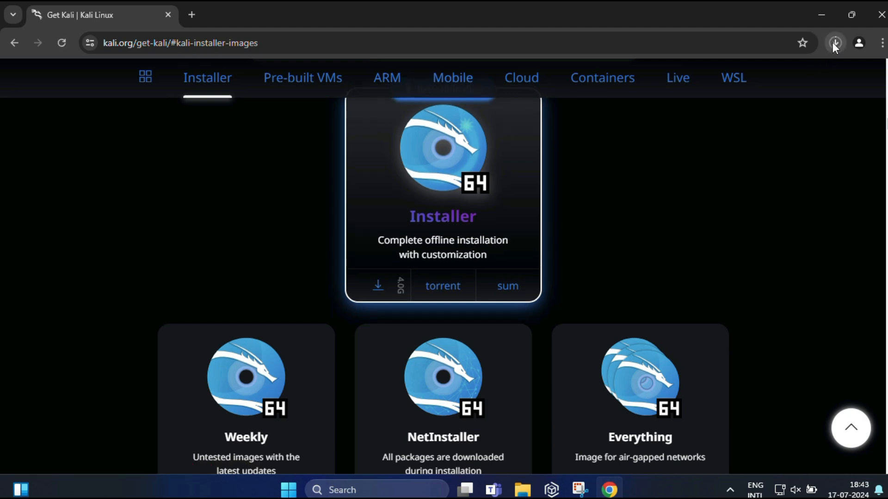
pyautogui.click(833, 43)
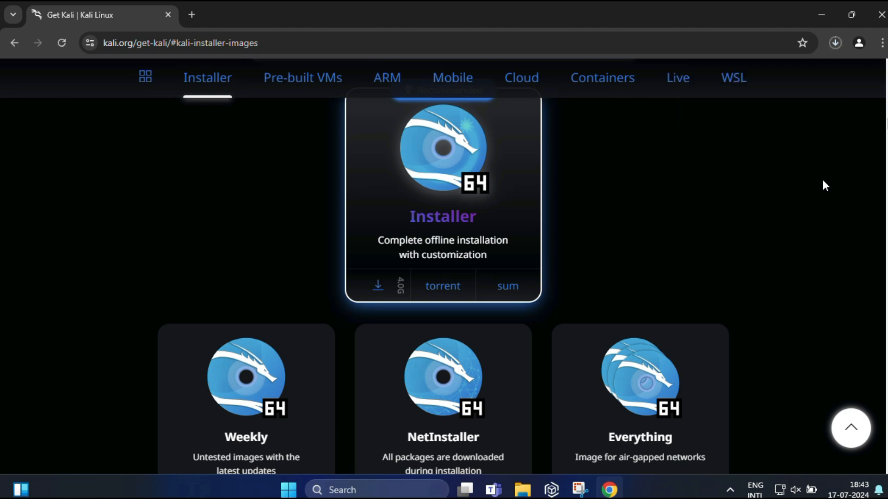
pyautogui.moveTo(404, 50)
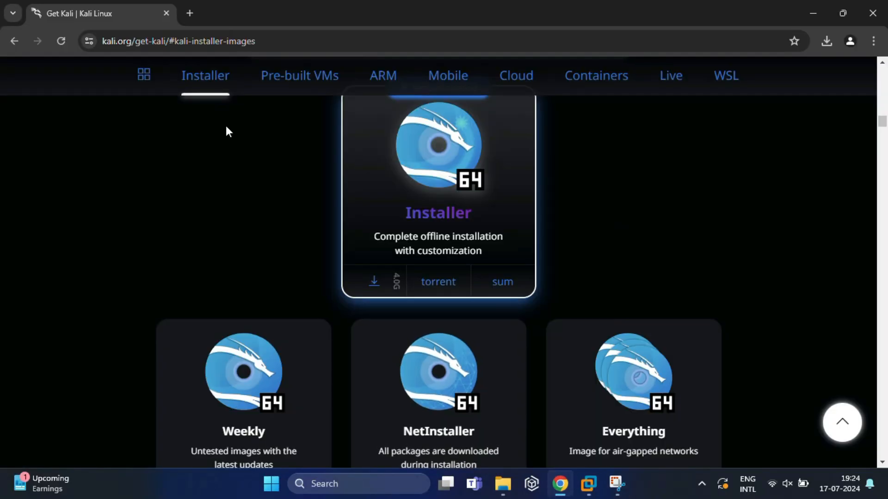
pyautogui.moveTo(190, 13)
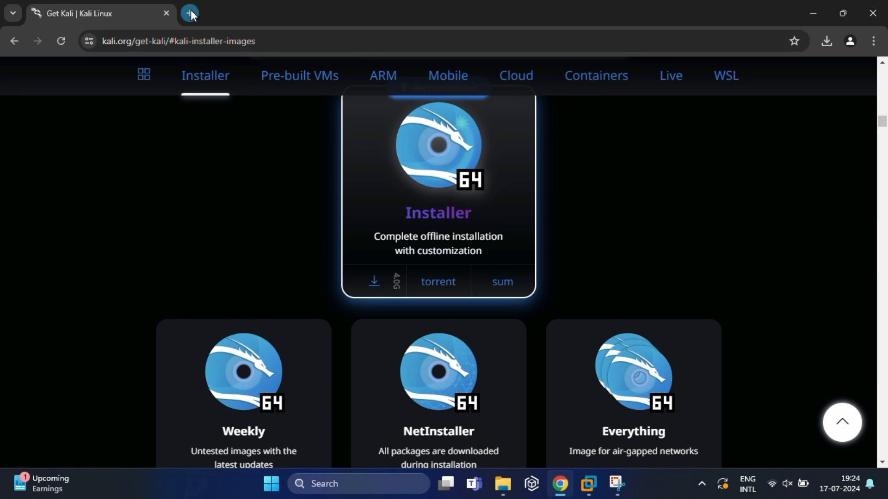
# Search 'virtual' in Windows search and launch Oracle VM VirtualBox Manager.
pyautogui.click(189, 13)
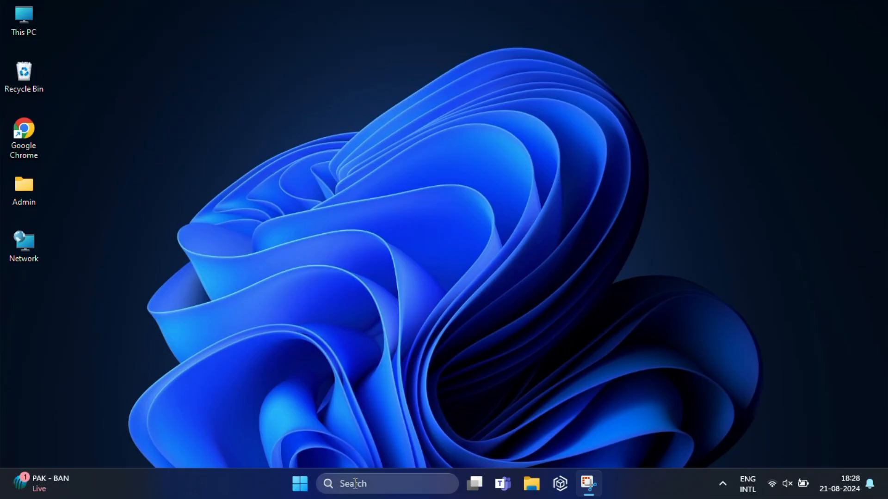
pyautogui.write('virtual')
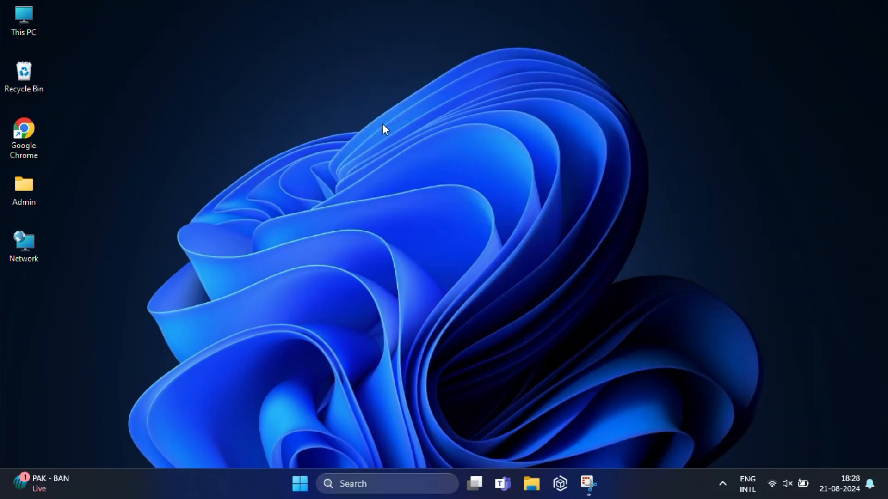
pyautogui.click(588, 483)
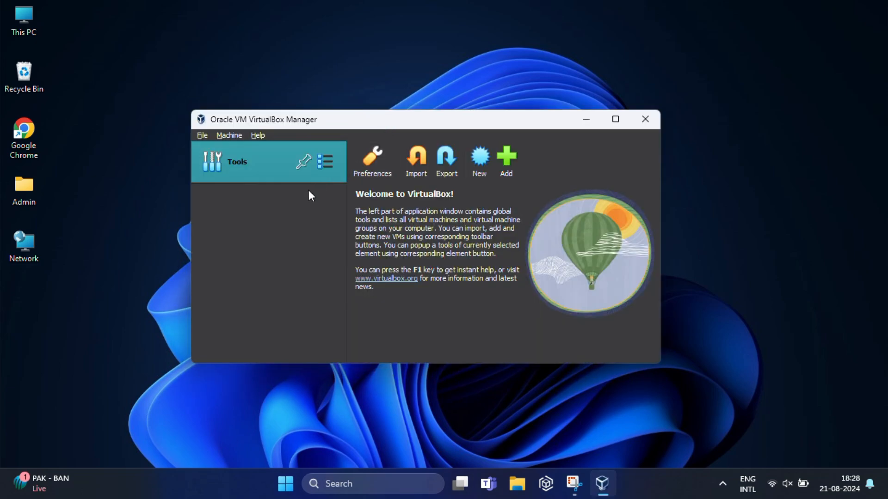
pyautogui.moveTo(387, 197)
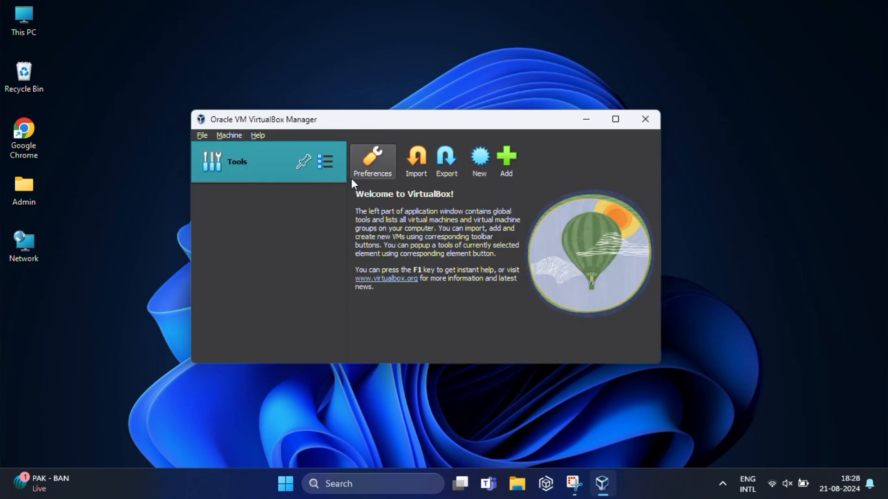
pyautogui.moveTo(480, 161)
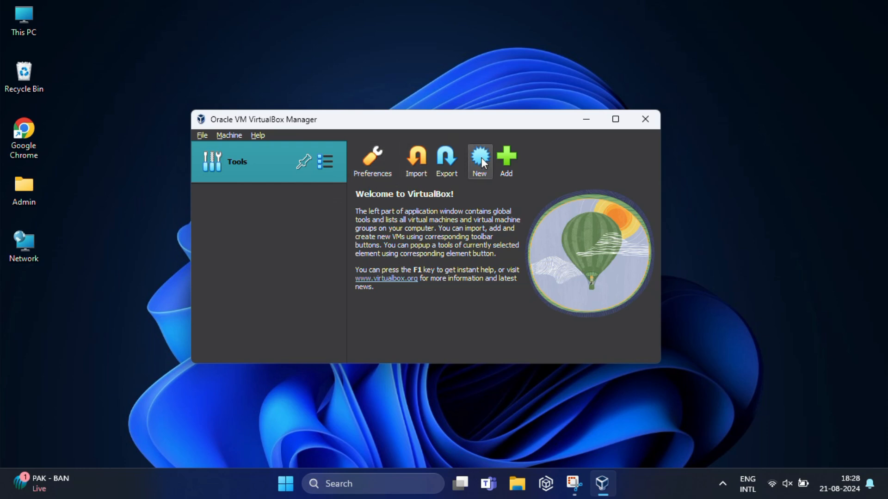
# Create a new VM named 'Kali Linux' with kali-linux-2024.2-installer-amd64.iso attached.
pyautogui.click(479, 160)
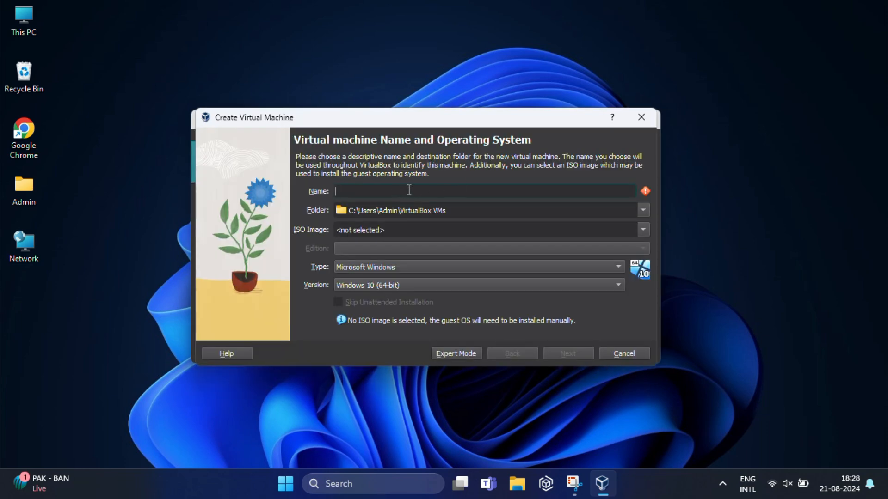
pyautogui.moveTo(408, 190)
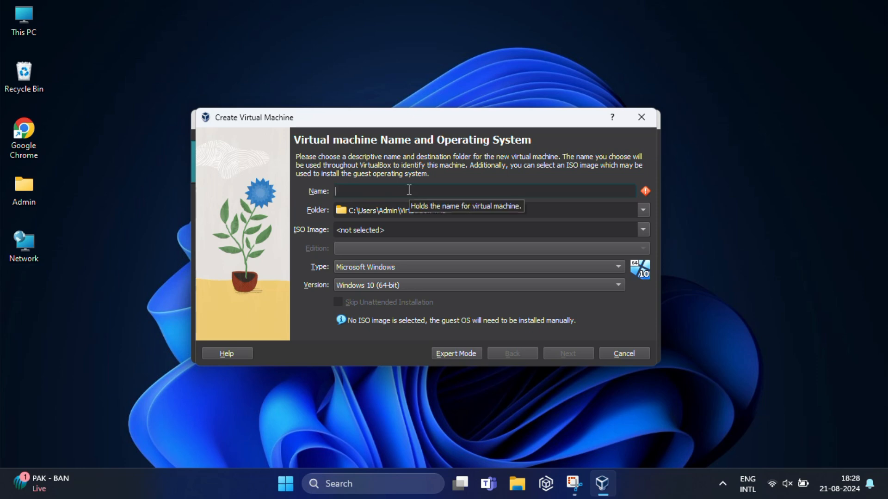
pyautogui.write('Kali L')
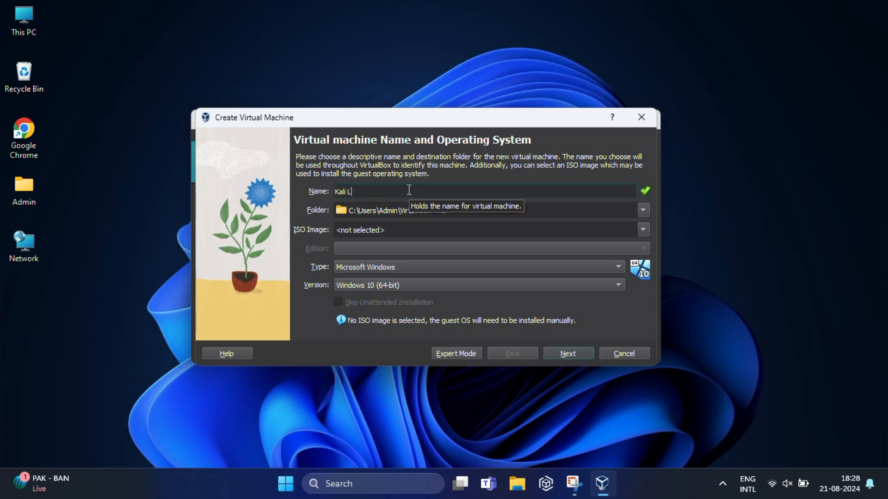
pyautogui.write('inux')
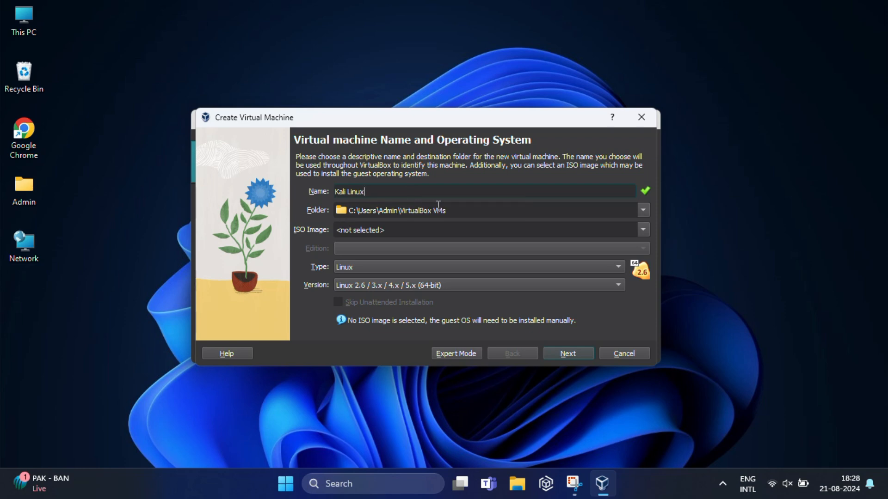
pyautogui.moveTo(577, 214)
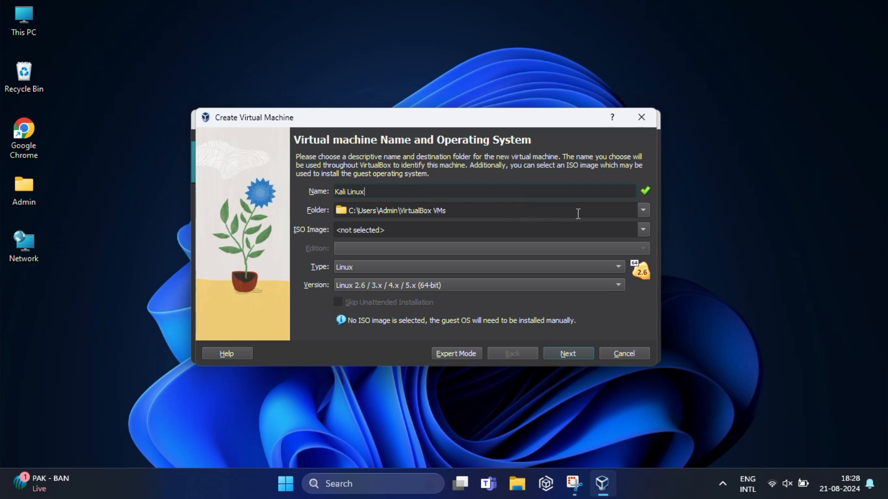
pyautogui.click(643, 210)
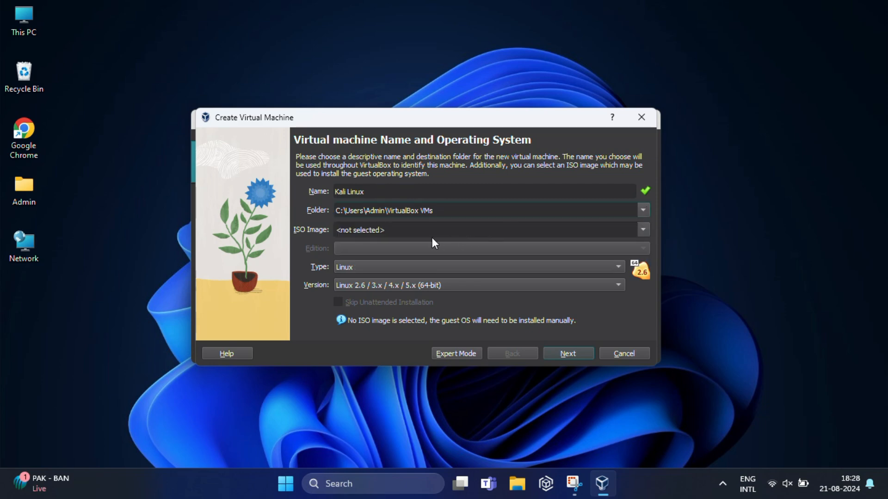
pyautogui.moveTo(591, 233)
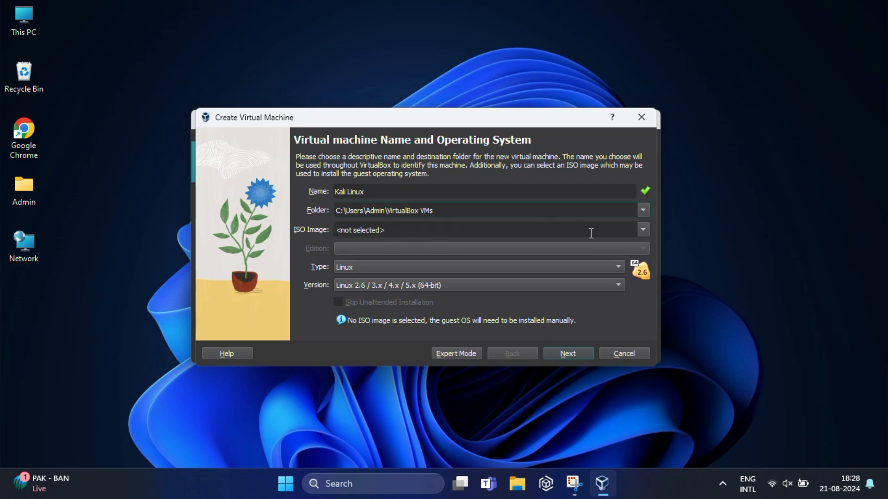
pyautogui.click(642, 230)
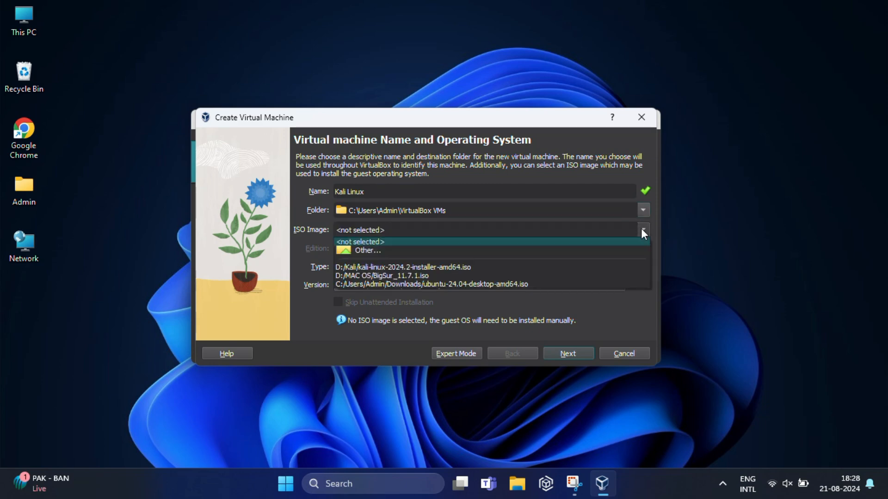
pyautogui.click(367, 250)
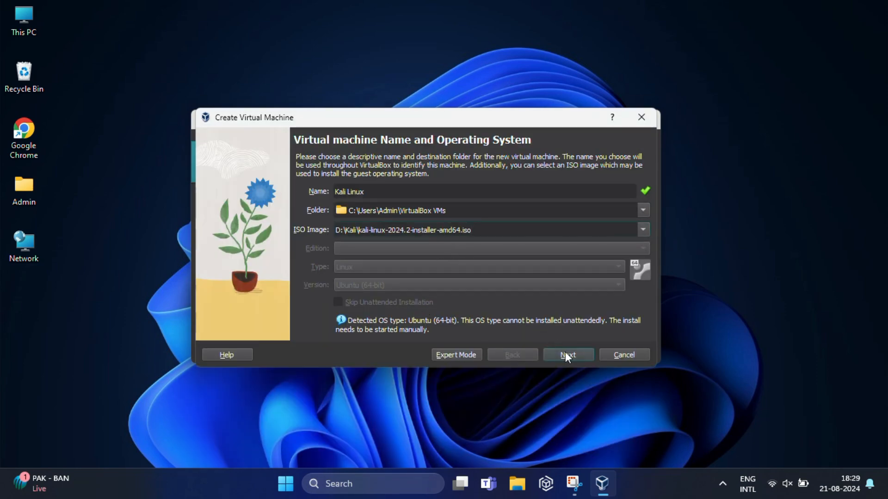
# Advance the new-machine wizard to the Hardware page.
pyautogui.click(567, 354)
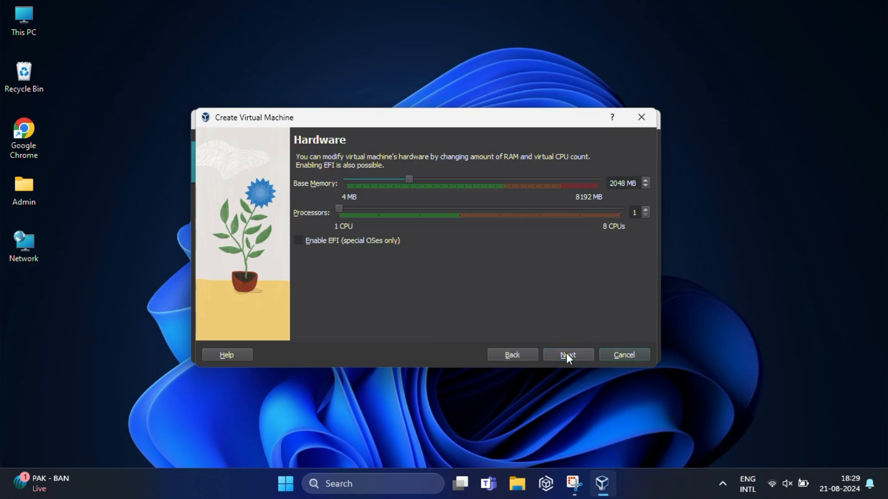
pyautogui.moveTo(368, 206)
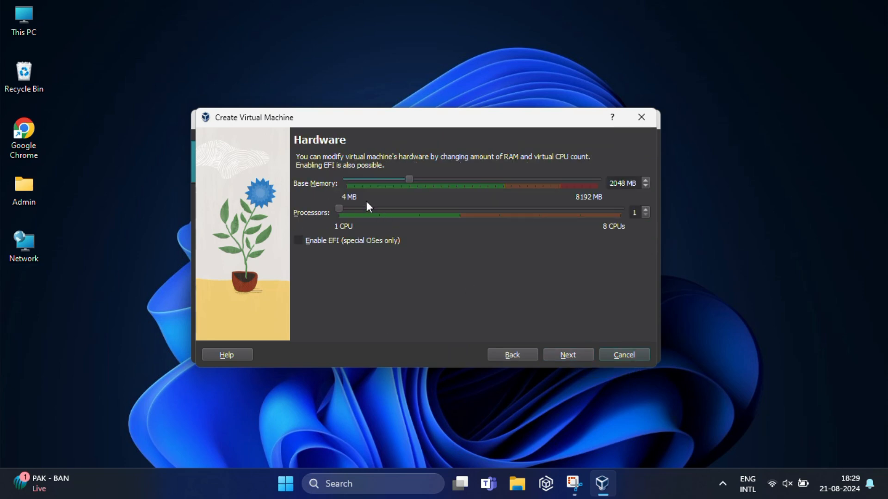
pyautogui.moveTo(409, 184)
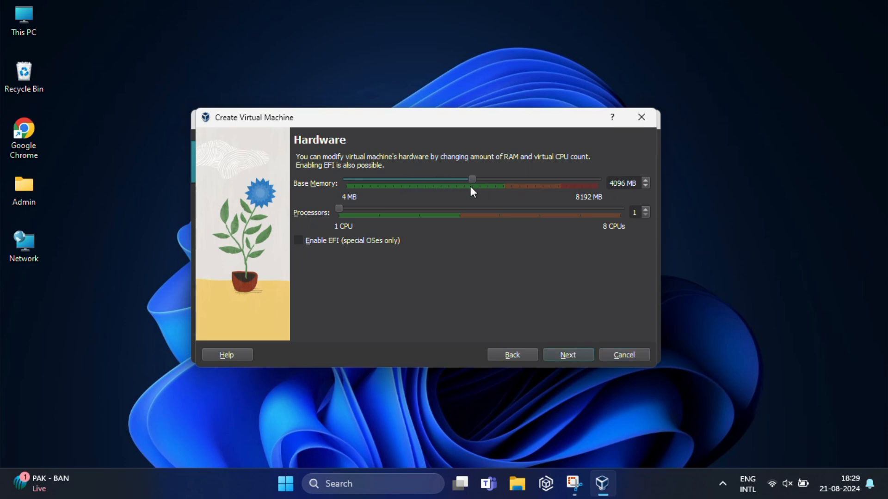
pyautogui.moveTo(470, 211)
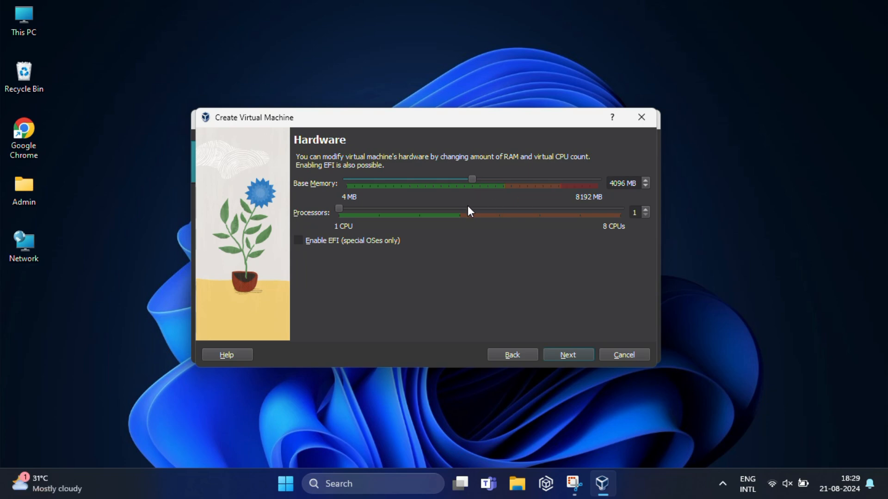
pyautogui.moveTo(362, 220)
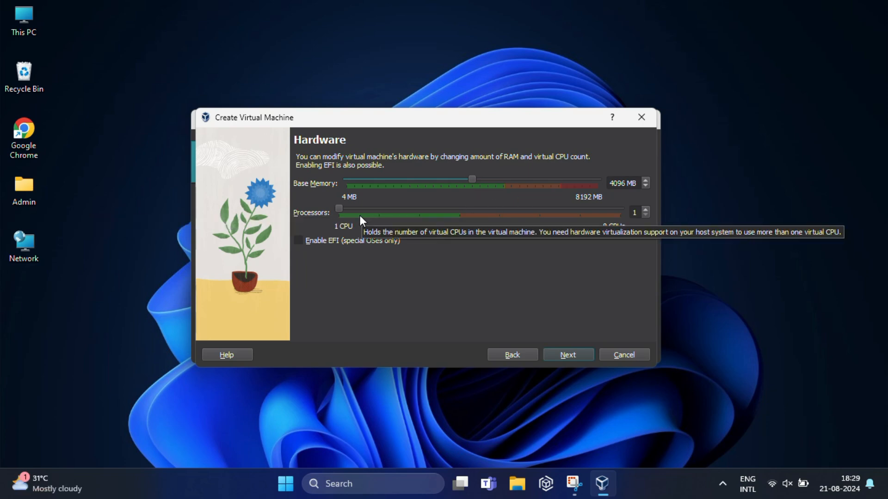
pyautogui.moveTo(339, 213)
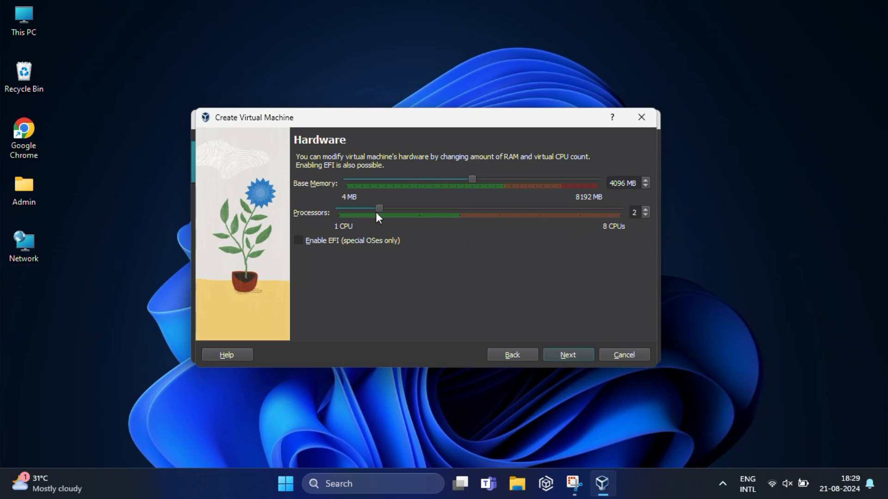
pyautogui.moveTo(468, 270)
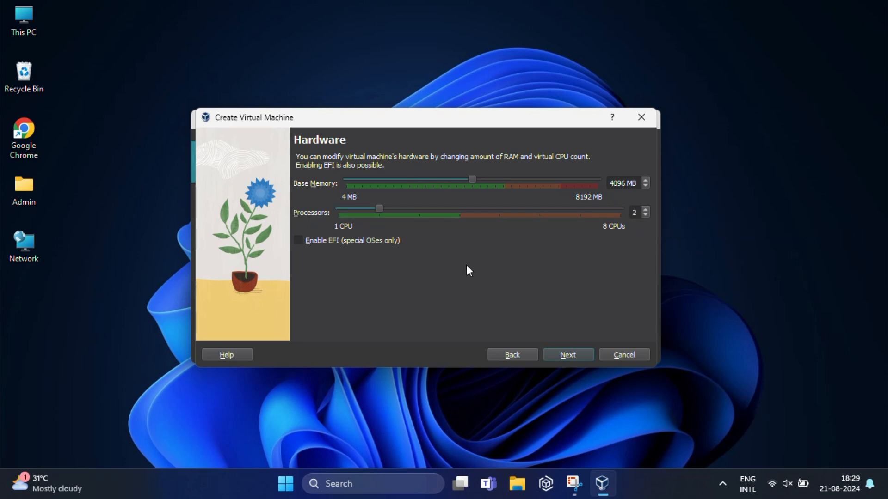
pyautogui.moveTo(488, 259)
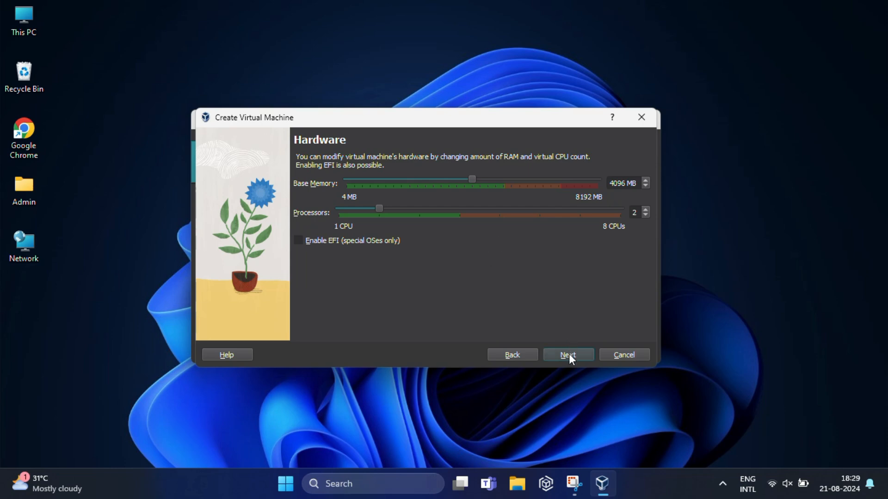
pyautogui.moveTo(568, 356)
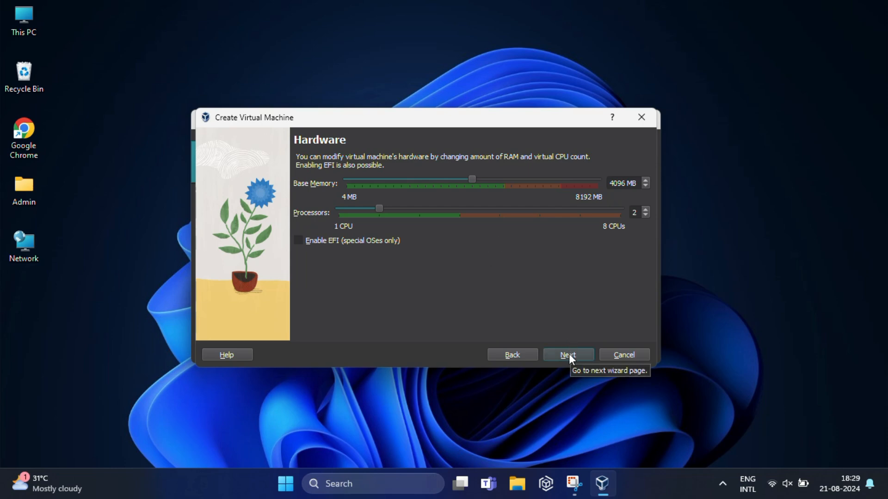
# Advance the wizard to the Virtual Hard disk page.
pyautogui.click(567, 354)
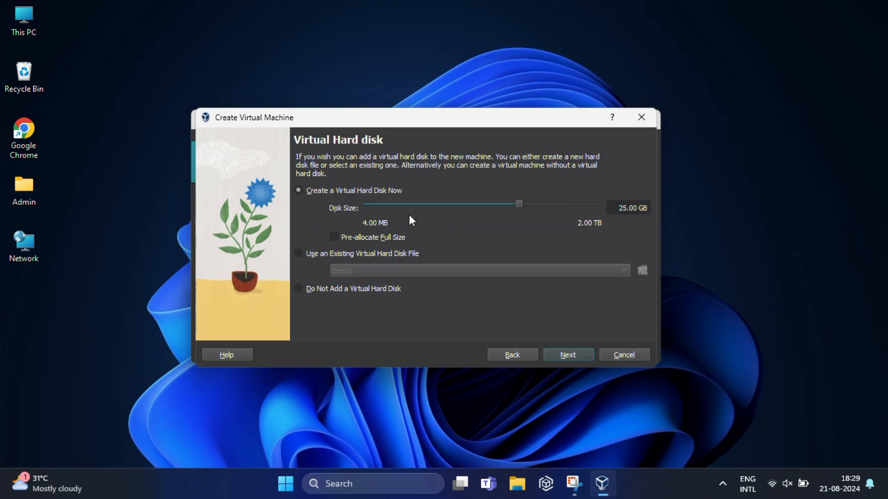
pyautogui.moveTo(467, 218)
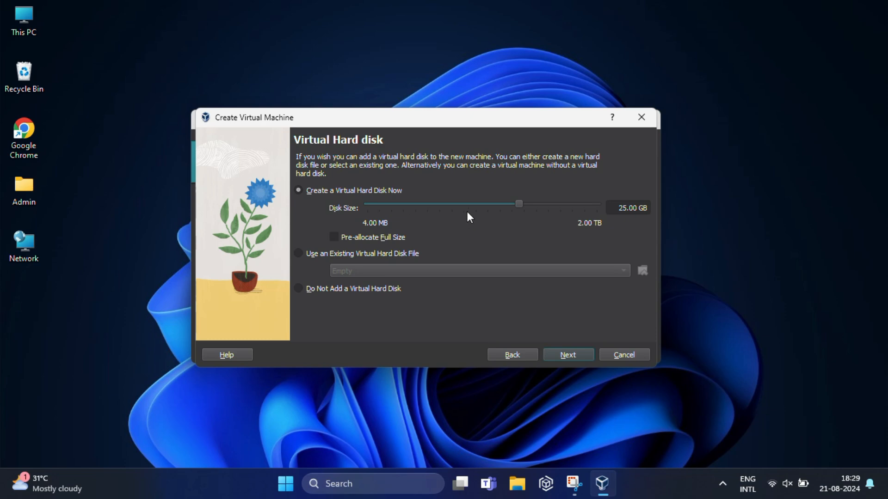
pyautogui.moveTo(518, 208)
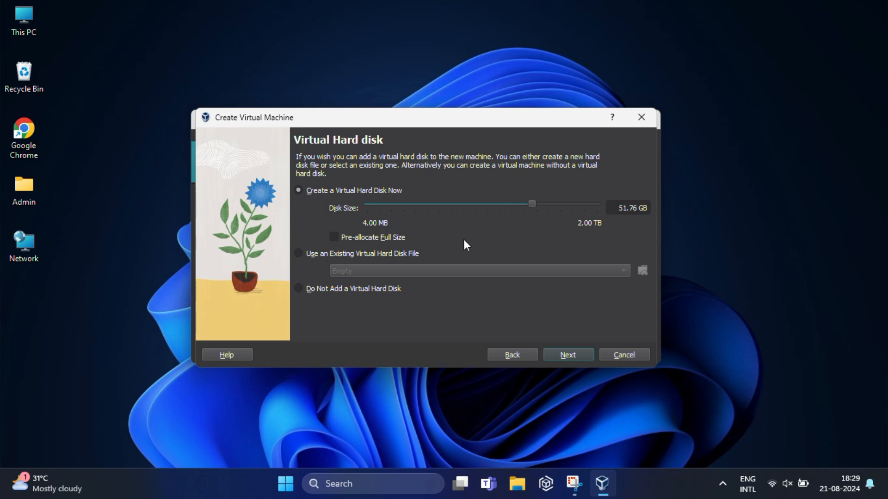
pyautogui.moveTo(396, 227)
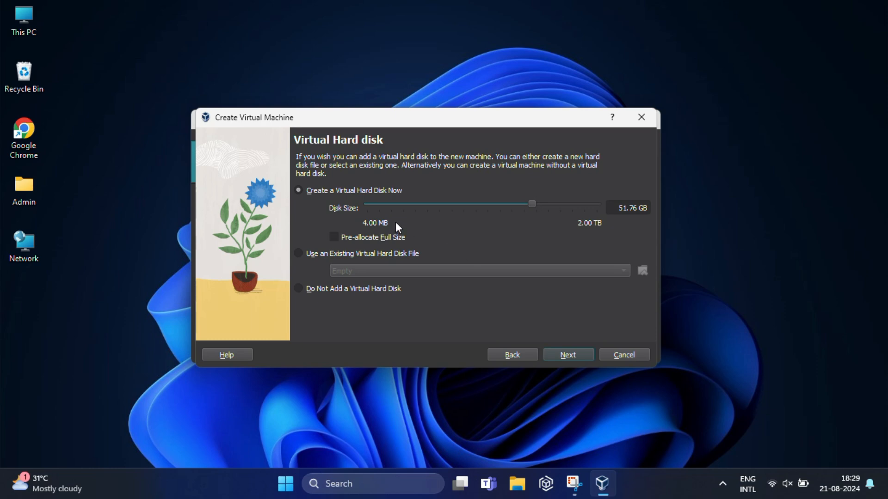
pyautogui.moveTo(446, 276)
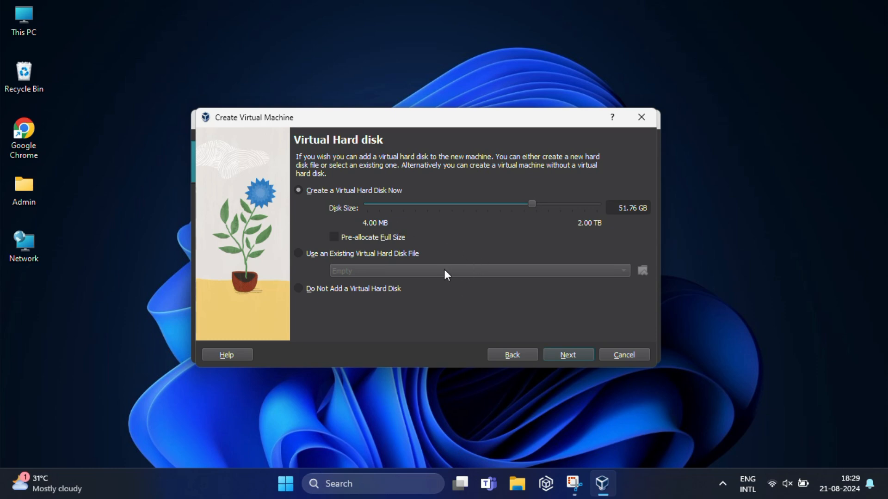
pyautogui.moveTo(515, 300)
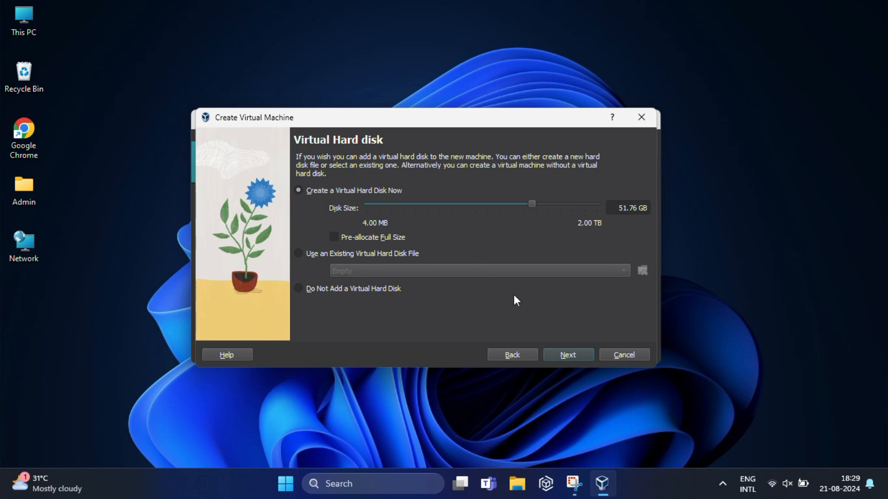
# Advance the wizard to the Summary page of the Kali Linux machine's configuration.
pyautogui.click(567, 356)
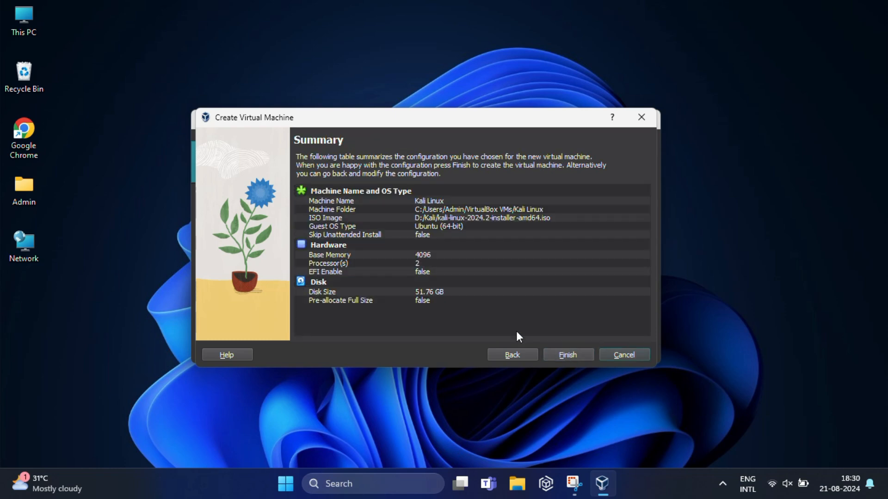
pyautogui.moveTo(454, 228)
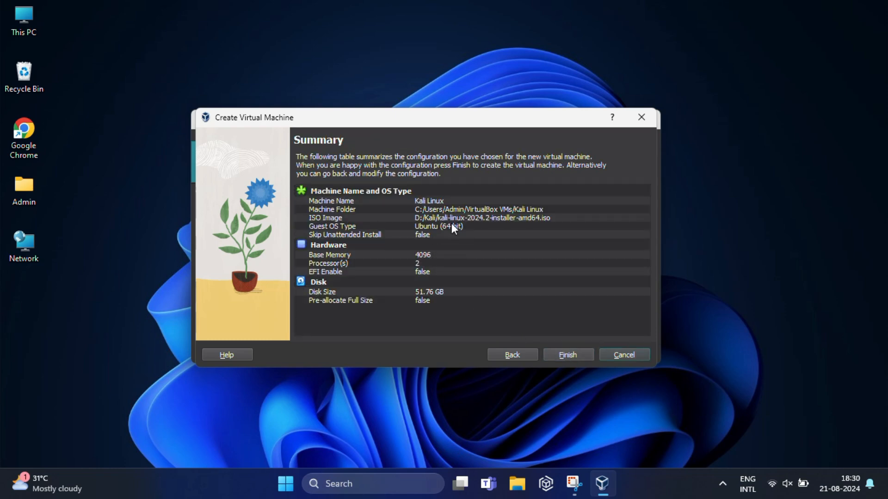
pyautogui.moveTo(426, 214)
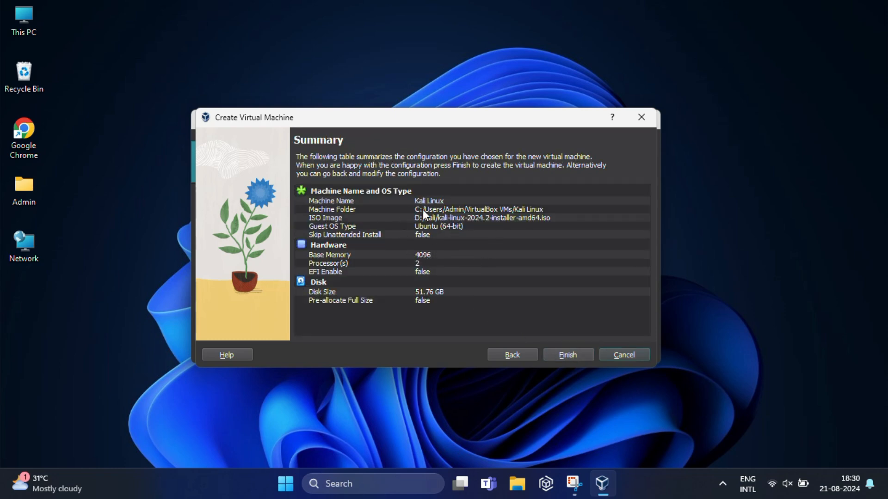
pyautogui.moveTo(536, 314)
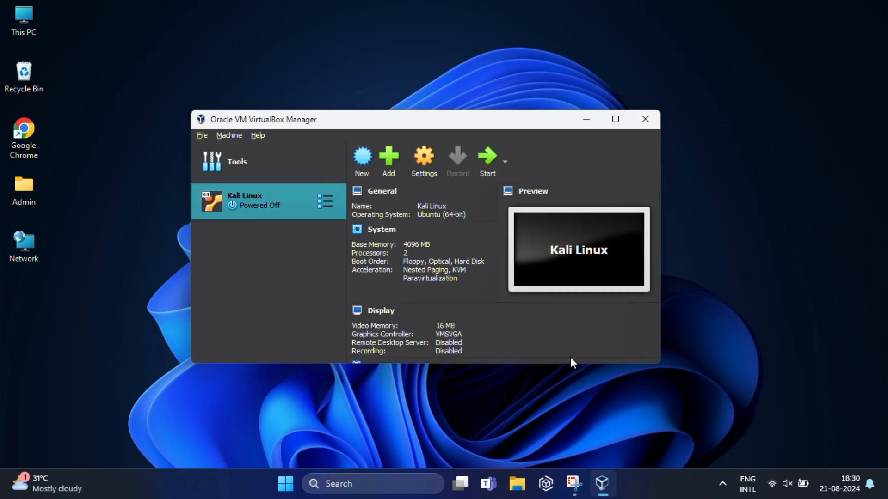
pyautogui.moveTo(266, 197)
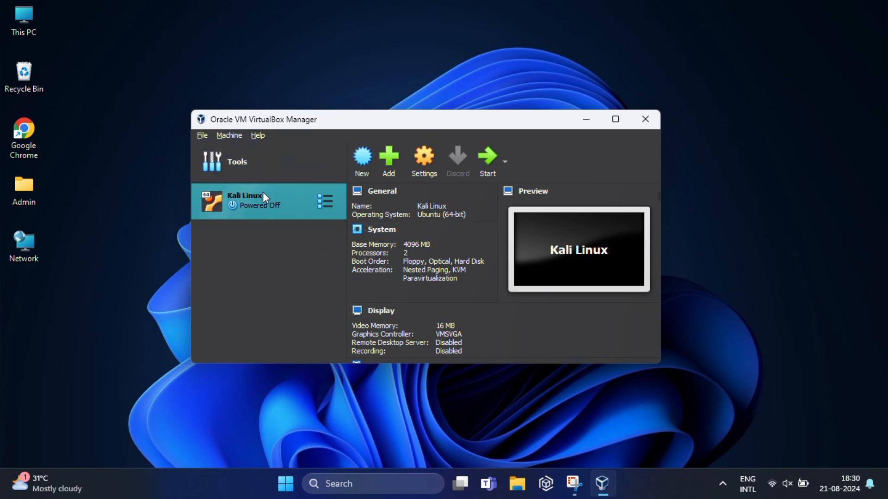
pyautogui.moveTo(271, 213)
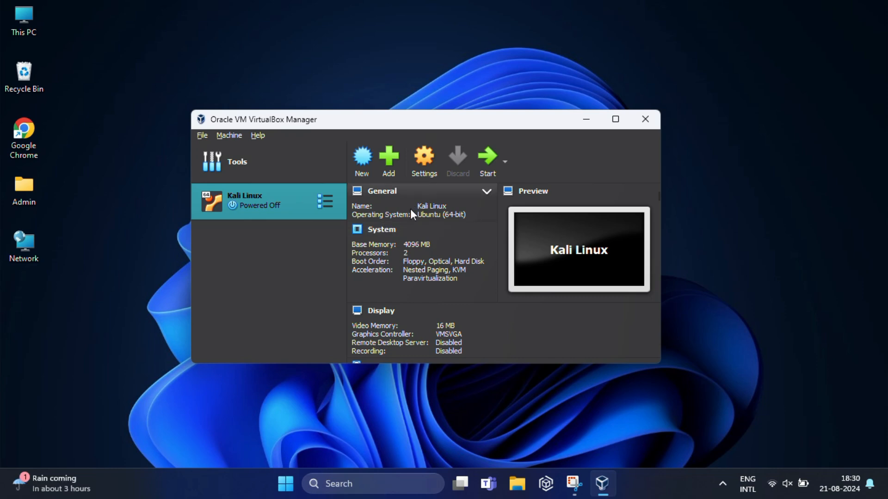
pyautogui.moveTo(423, 161)
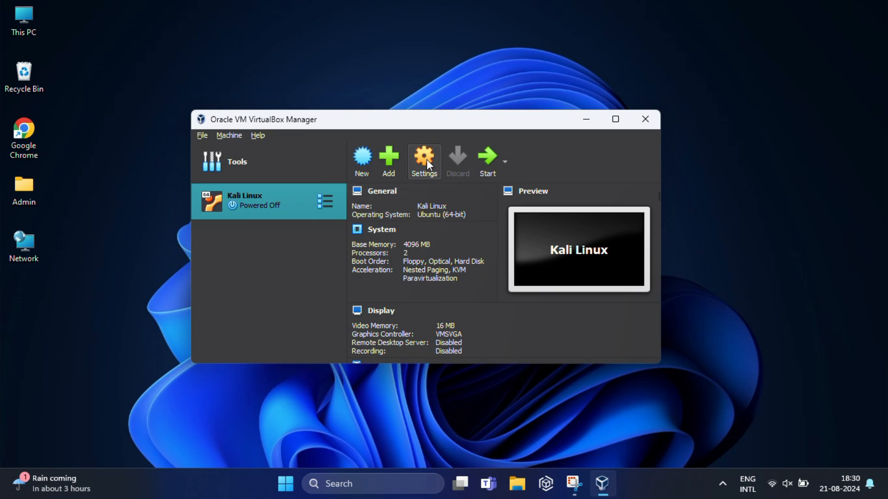
# Set Shared Clipboard and Drag'n'Drop to Bidirectional under General > Advanced.
pyautogui.click(423, 161)
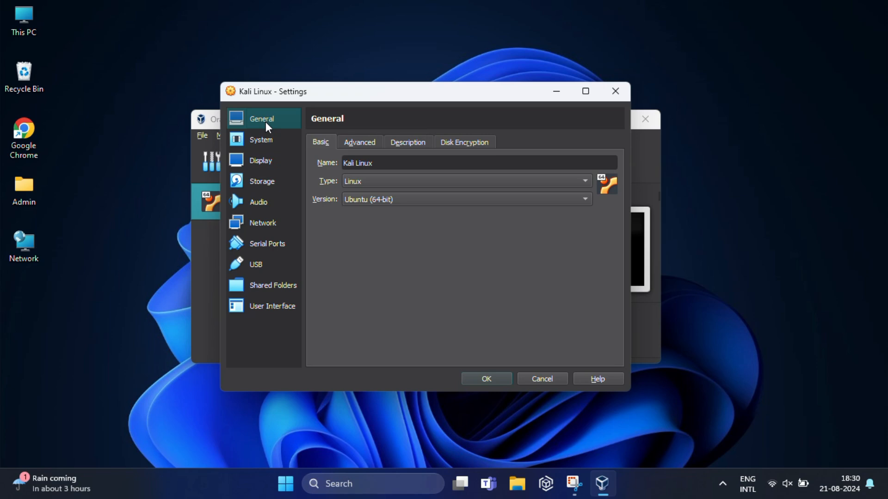
pyautogui.click(359, 142)
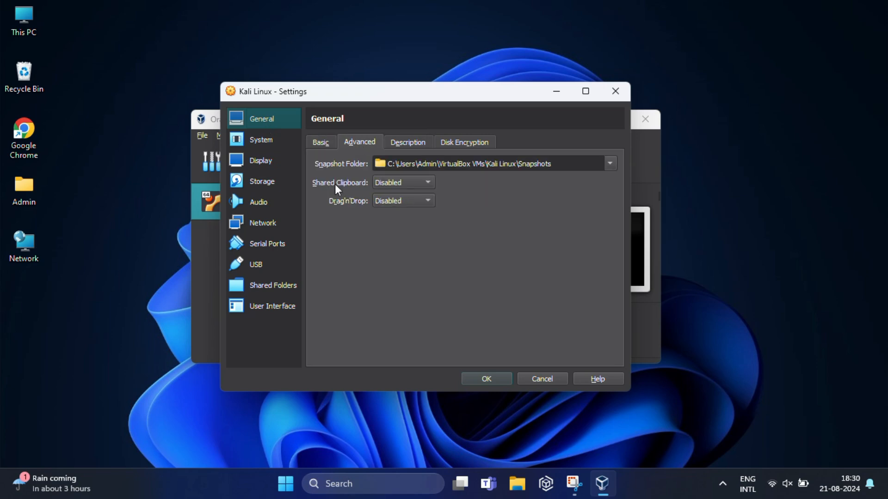
pyautogui.click(403, 182)
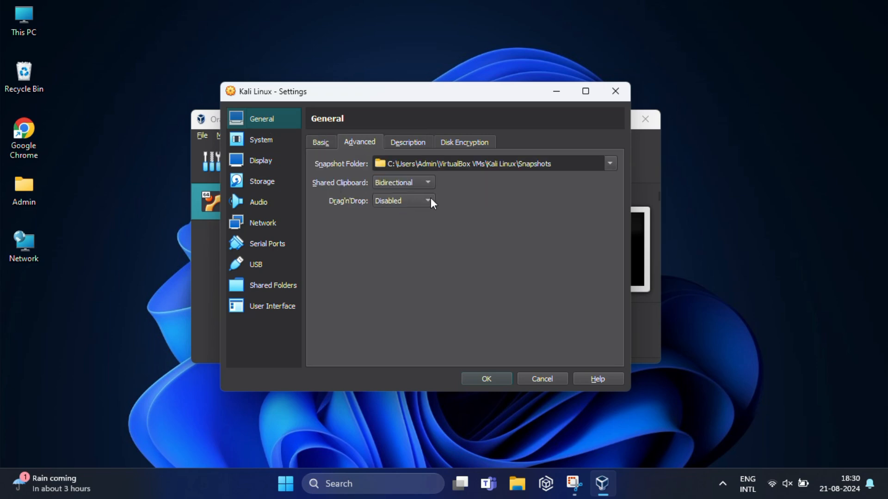
pyautogui.click(403, 201)
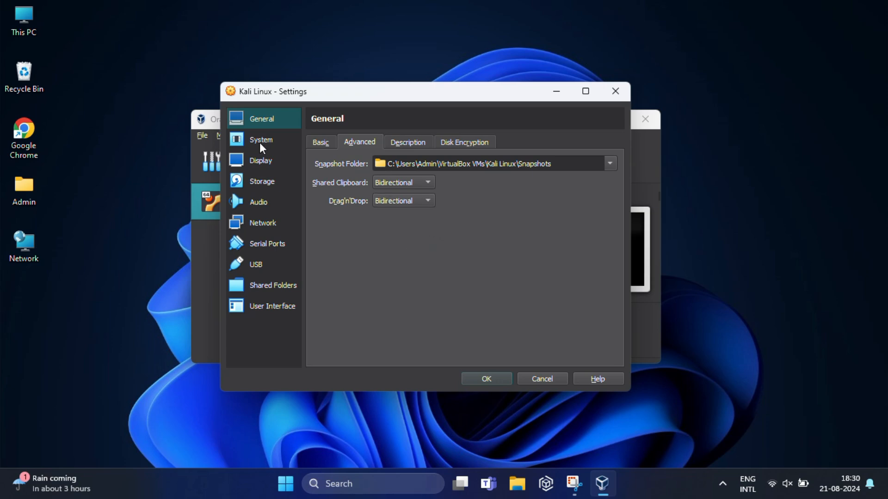
pyautogui.moveTo(266, 174)
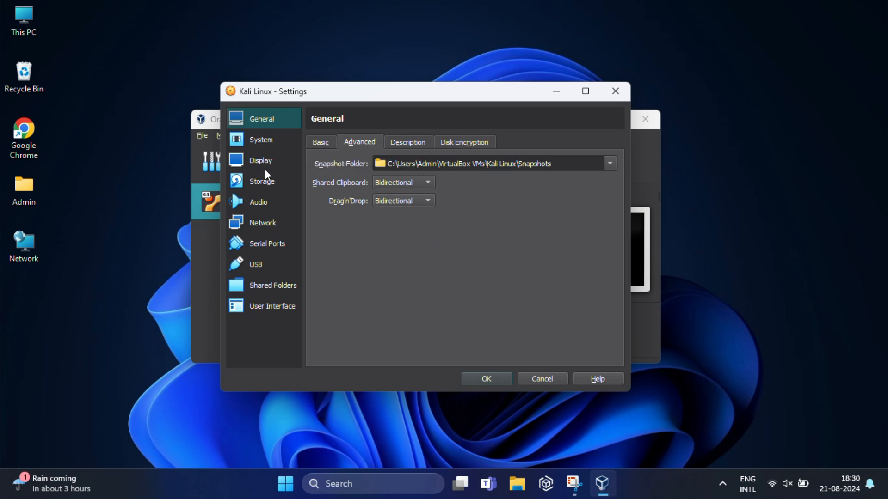
# Enable 3D Acceleration on the Display > Screen page, keeping 128 MB video memory.
pyautogui.click(261, 160)
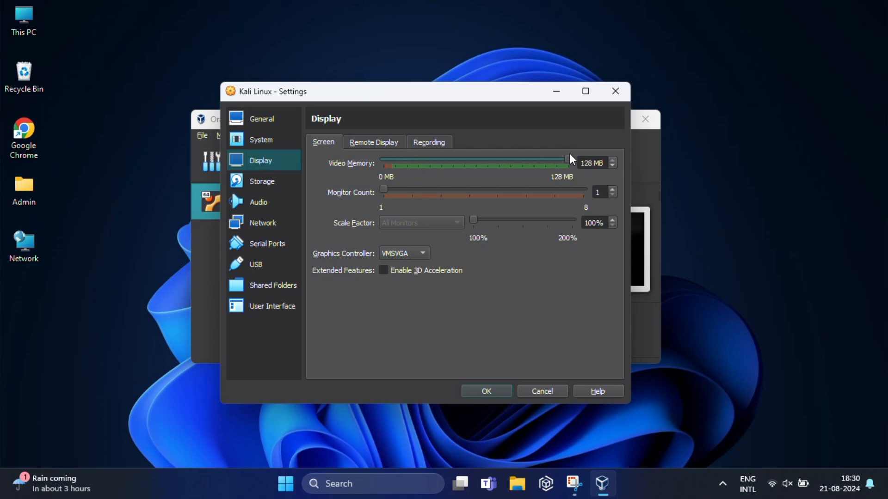
pyautogui.moveTo(347, 281)
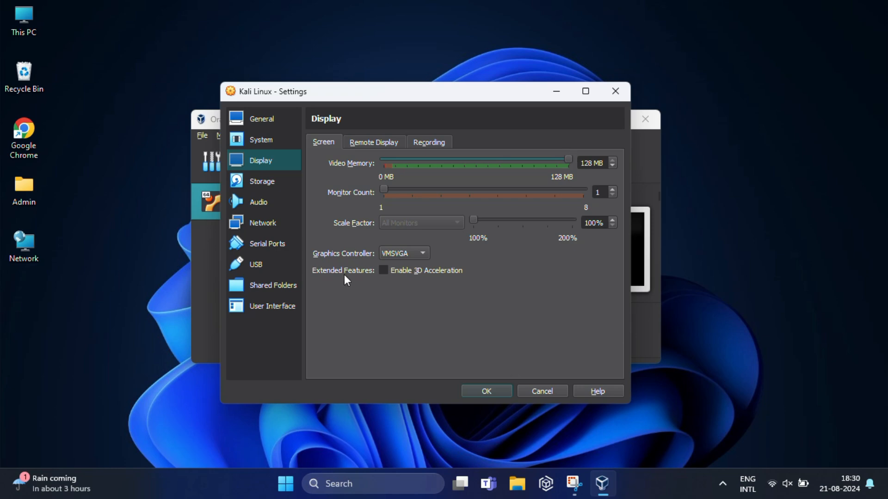
pyautogui.moveTo(383, 270)
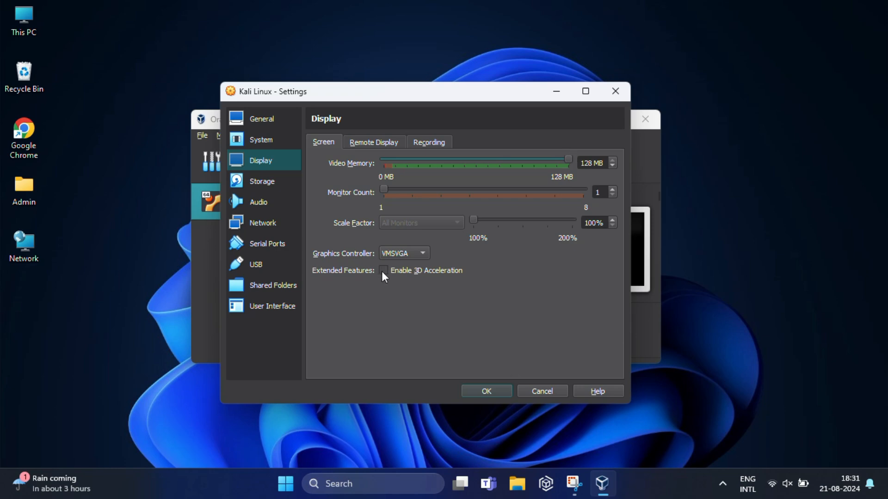
pyautogui.click(382, 270)
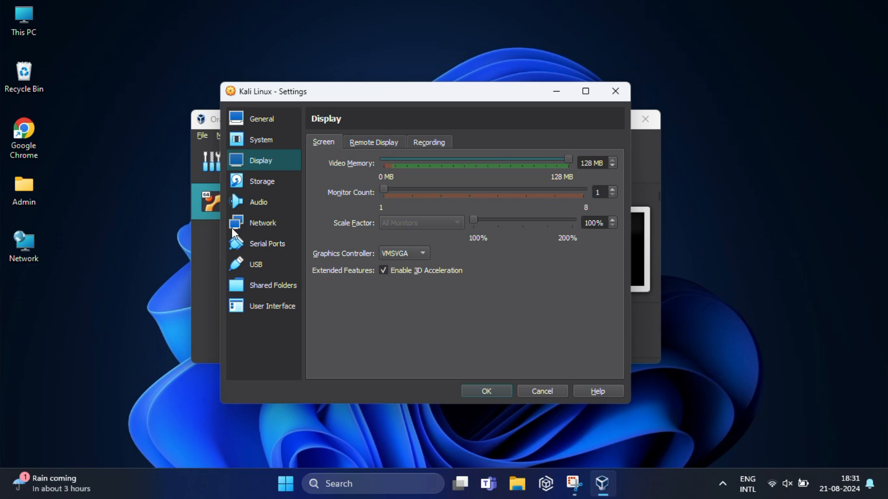
# Attach the network adapter as Bridged Adapter over the Wi-Fi card and save with OK.
pyautogui.click(262, 223)
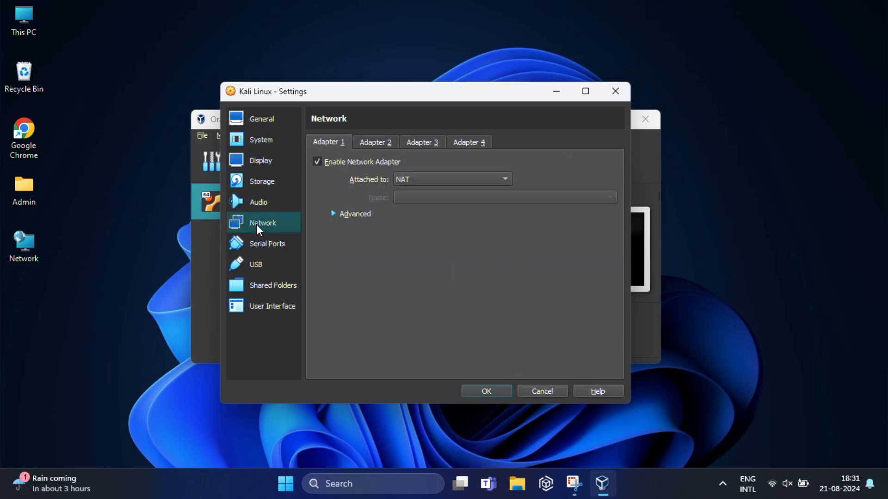
pyautogui.moveTo(434, 184)
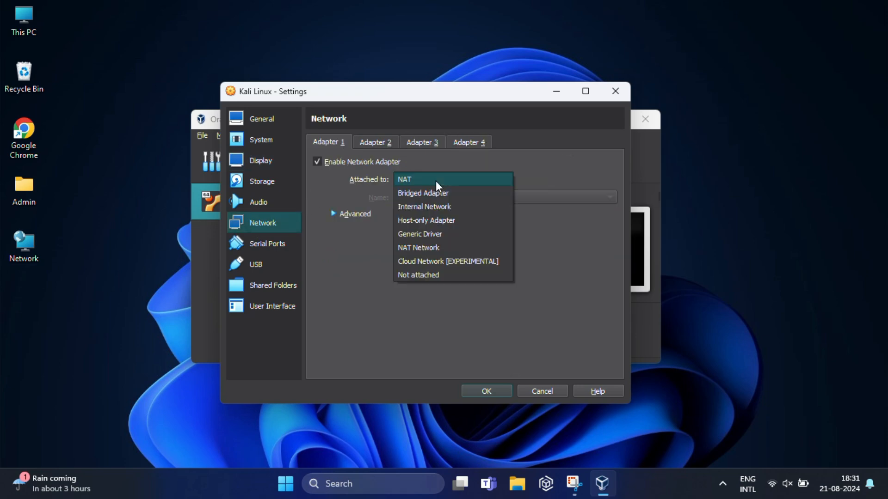
pyautogui.click(422, 193)
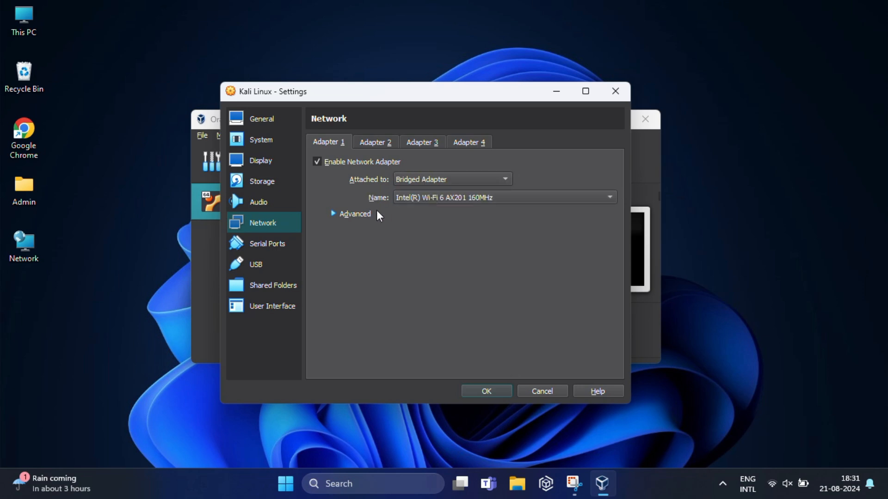
pyautogui.moveTo(480, 400)
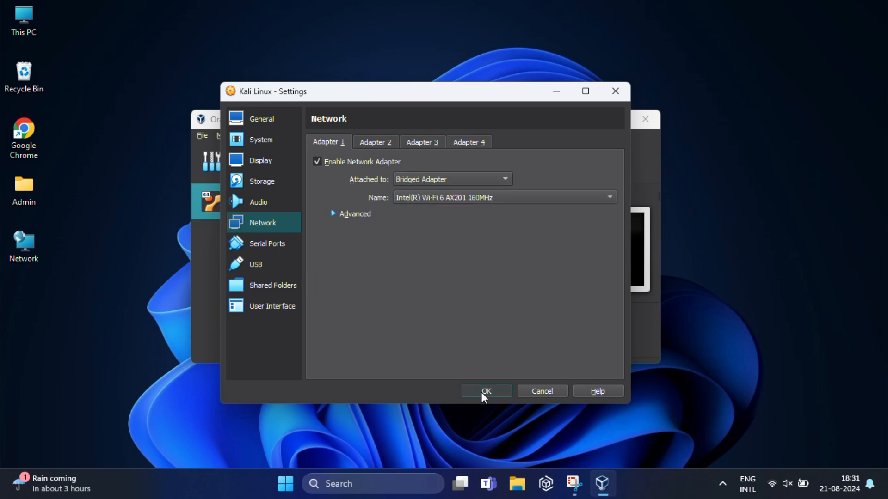
pyautogui.click(485, 391)
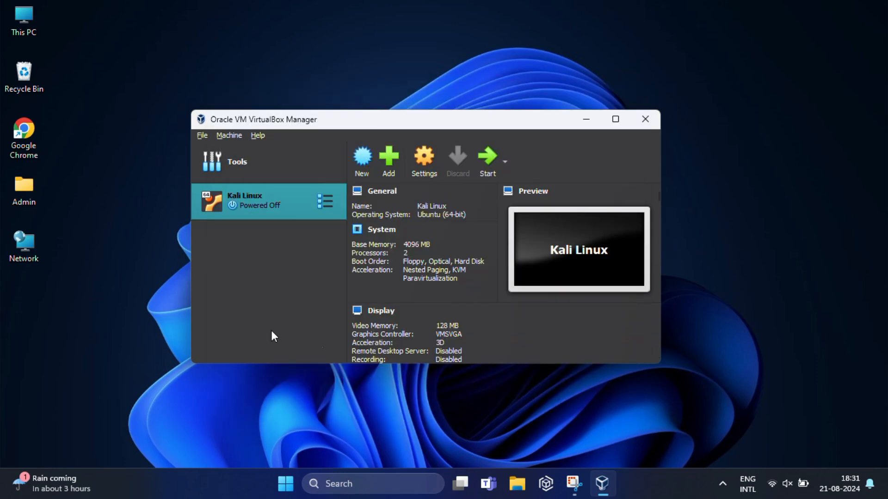
pyautogui.moveTo(252, 276)
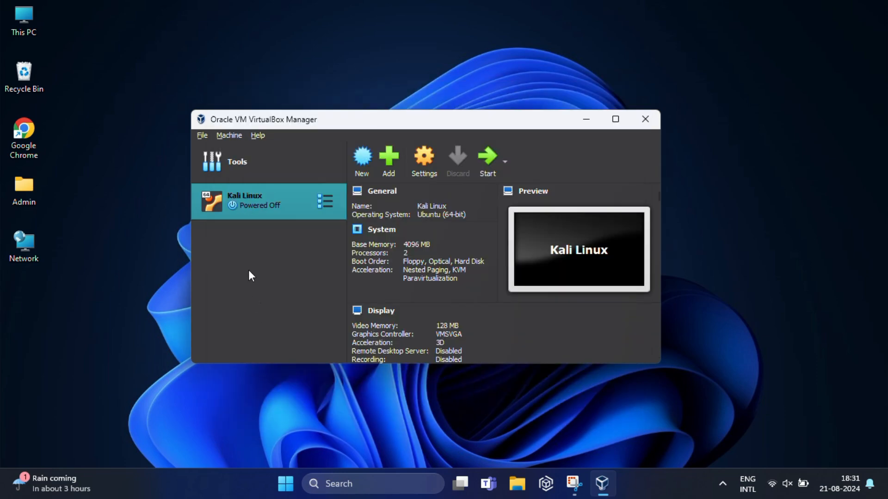
pyautogui.moveTo(259, 268)
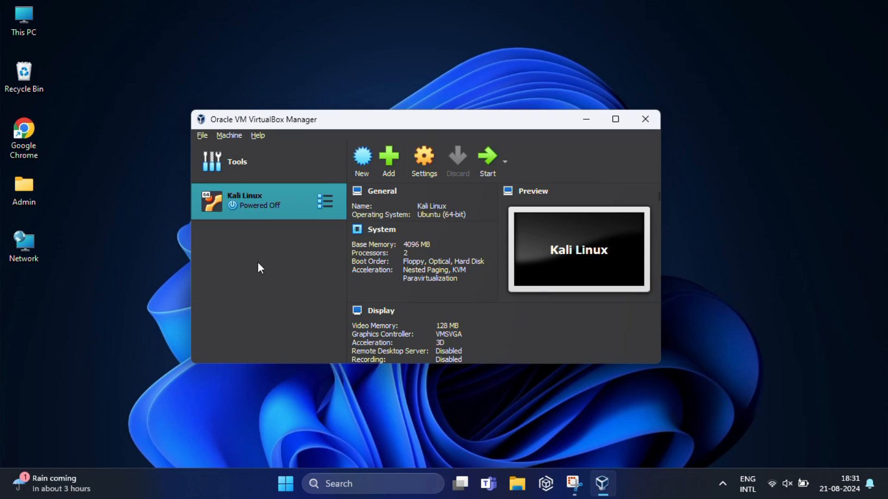
pyautogui.moveTo(289, 264)
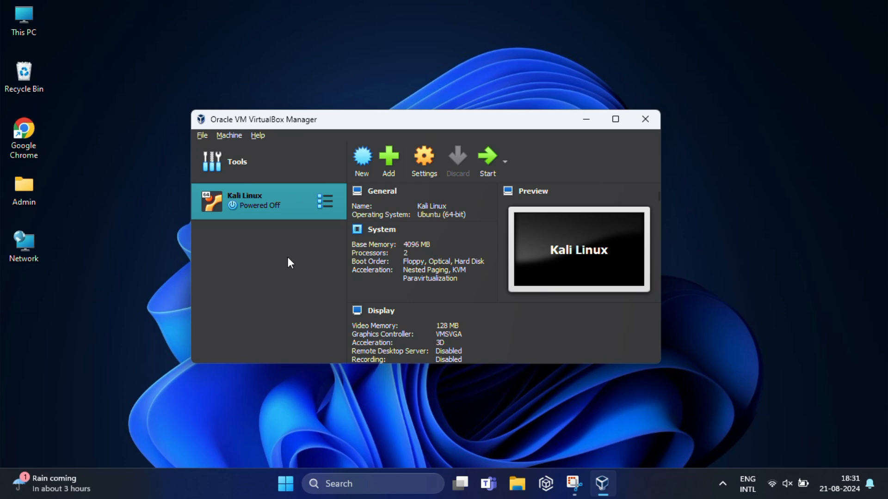
pyautogui.moveTo(294, 243)
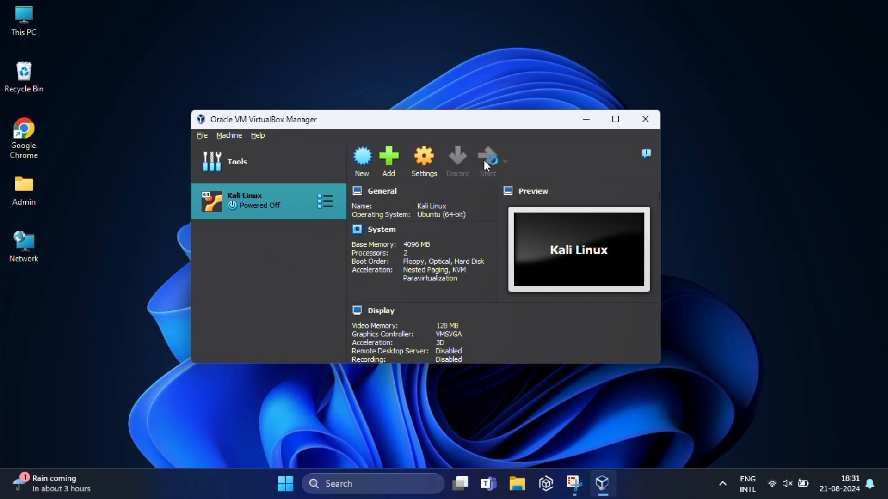
# Start the Kali Linux virtual machine from the VirtualBox Manager toolbar.
pyautogui.click(485, 161)
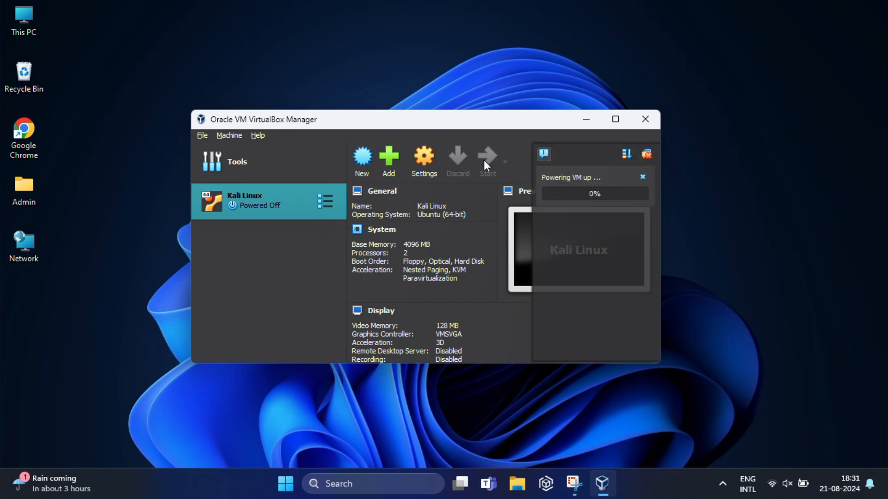
# Delete the finished notifications and boot Graphical install from the Kali boot menu.
pyautogui.click(487, 160)
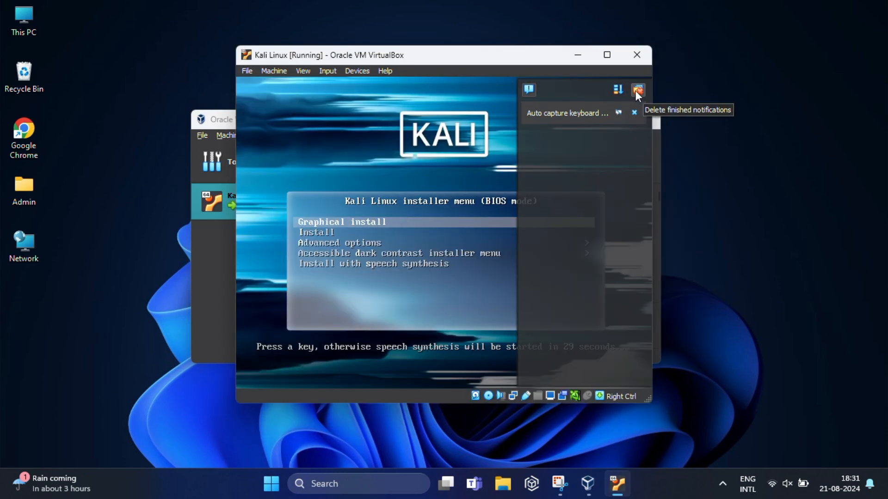
pyautogui.click(637, 90)
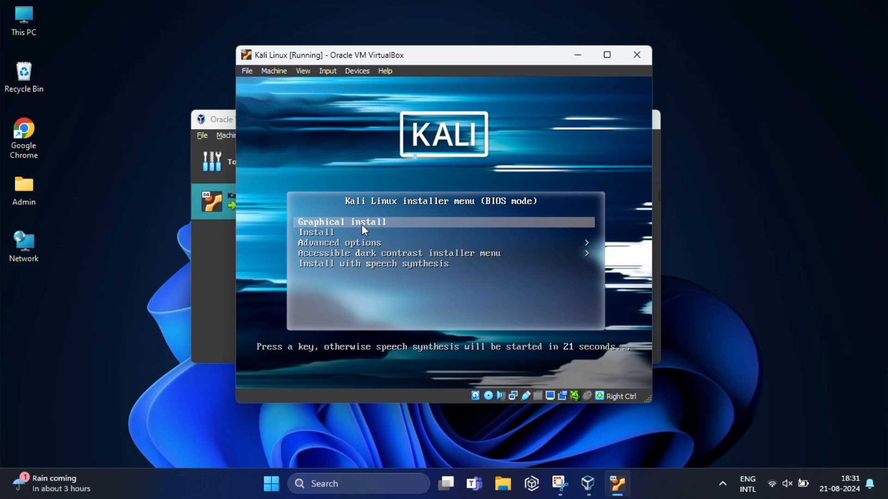
pyautogui.moveTo(4, 7)
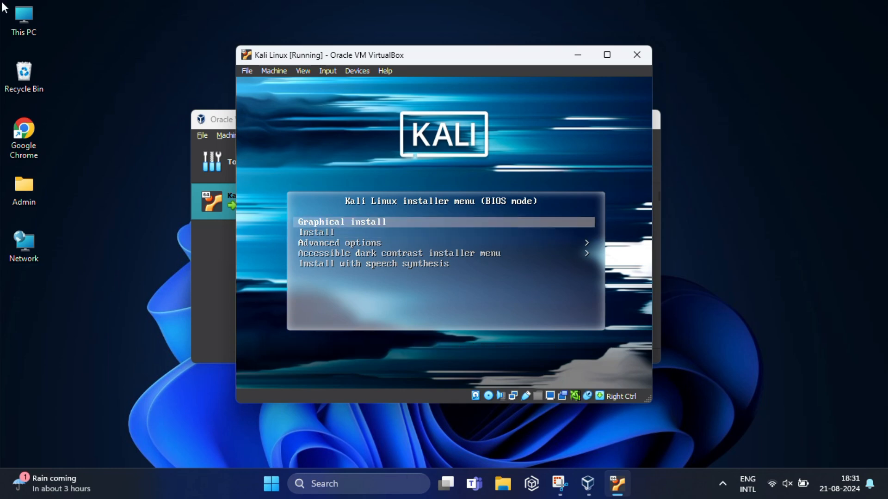
pyautogui.press('Return')
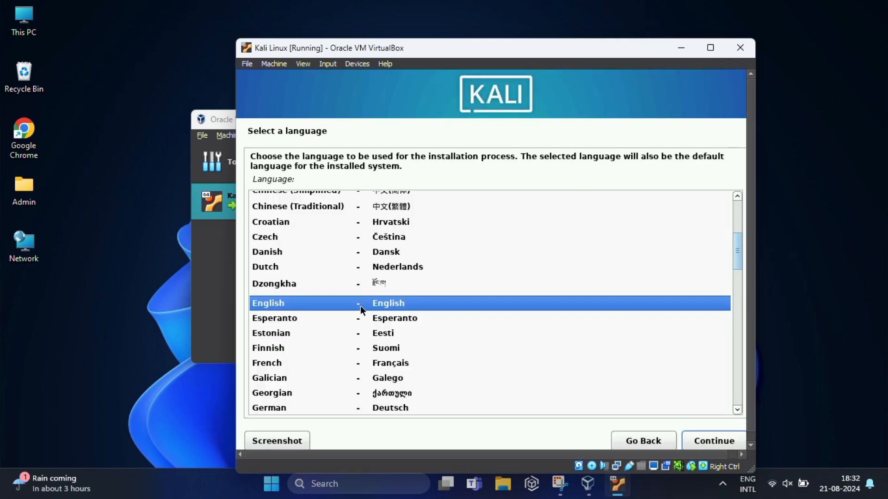
pyautogui.moveTo(606, 389)
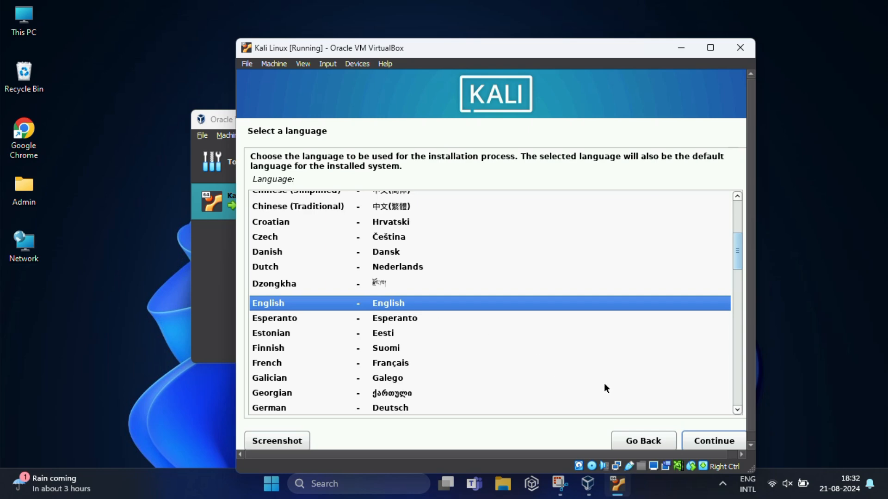
pyautogui.moveTo(715, 441)
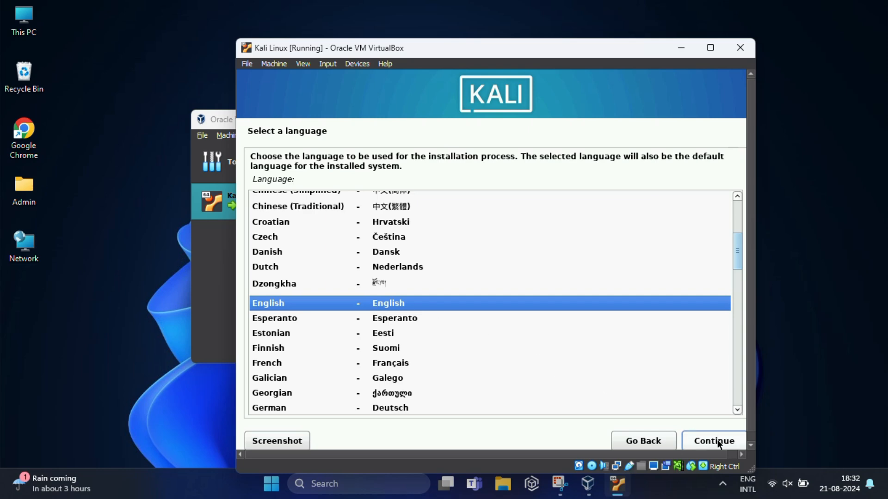
# Continue with English language, India as location and the American English keymap.
pyautogui.click(713, 440)
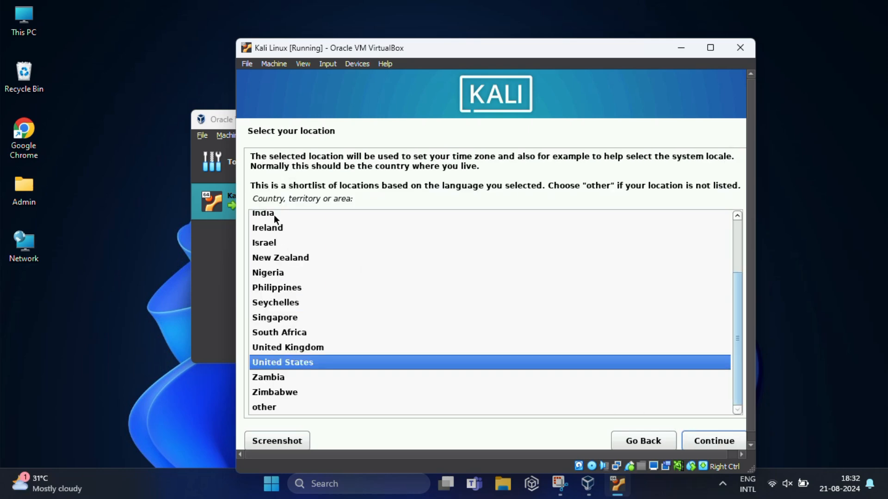
pyautogui.click(262, 217)
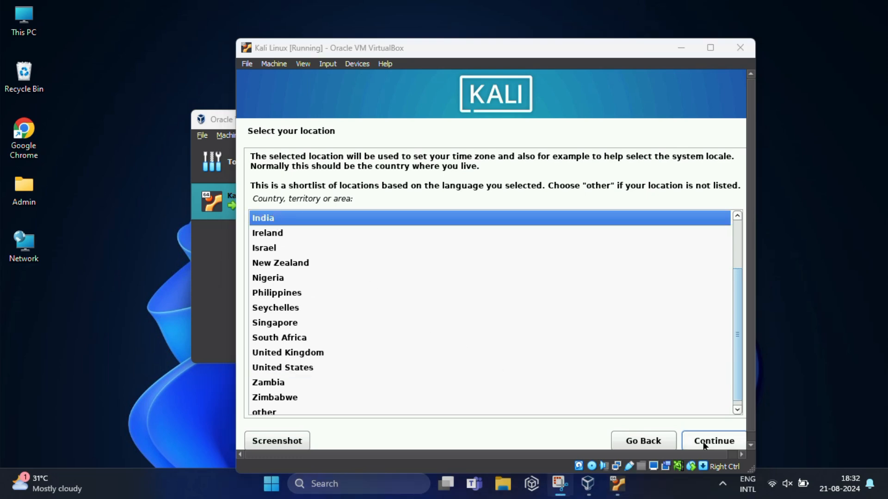
pyautogui.click(713, 440)
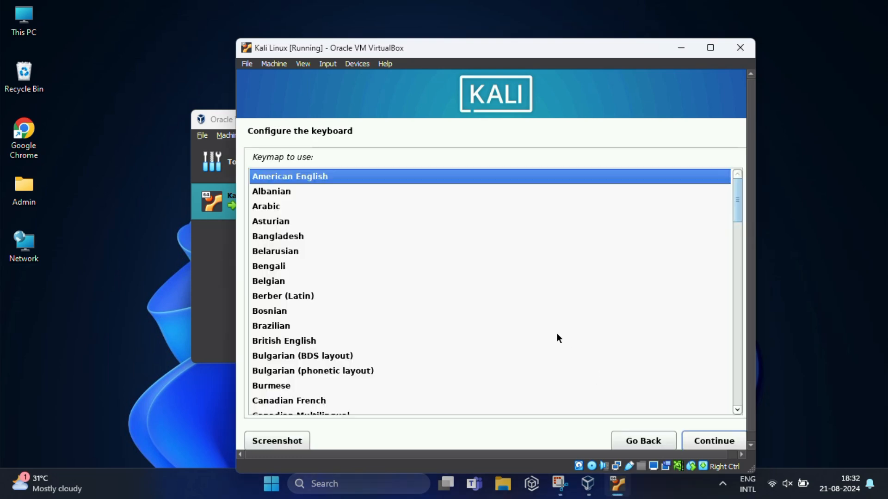
pyautogui.moveTo(422, 306)
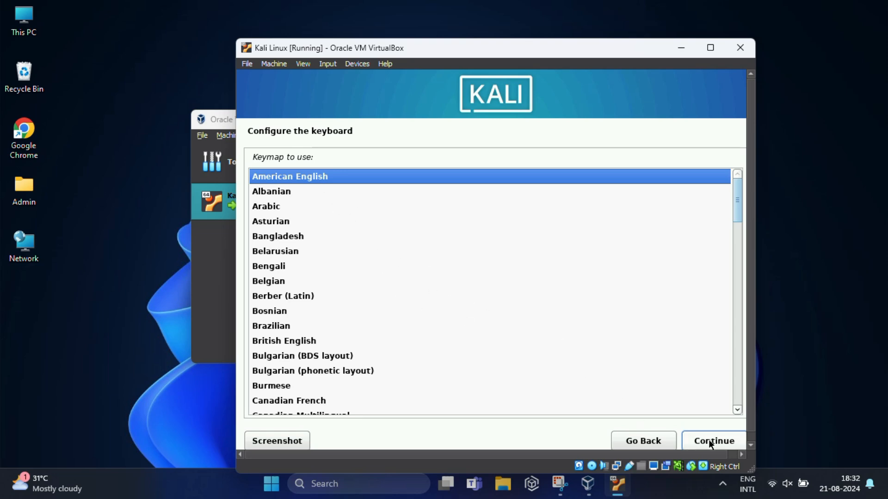
pyautogui.click(713, 441)
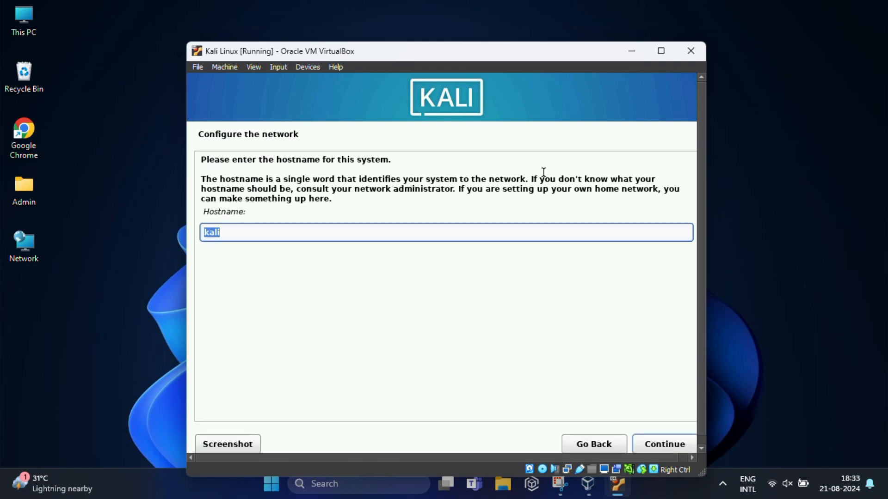
pyautogui.moveTo(351, 175)
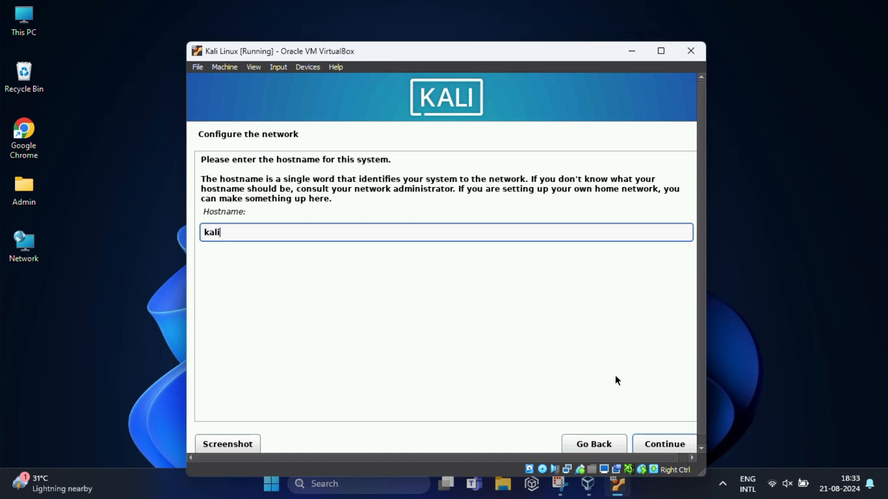
# Accept hostname kali and continue with the domain name left blank.
pyautogui.click(664, 444)
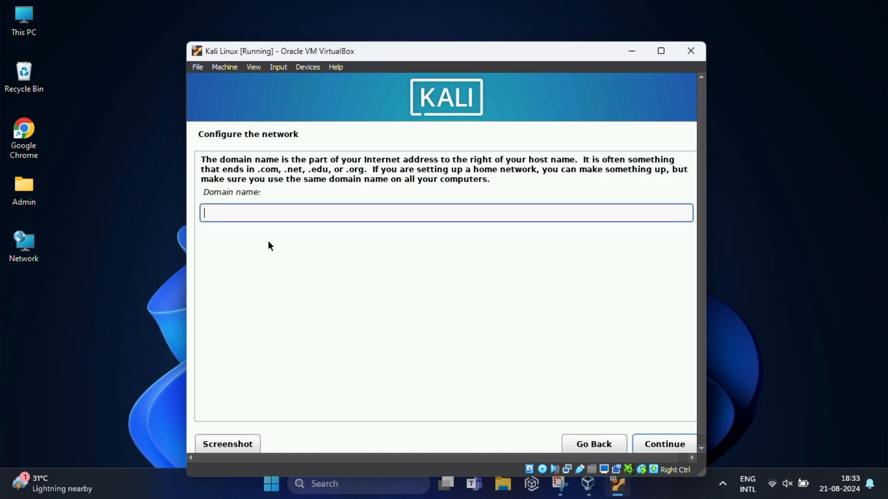
pyautogui.moveTo(324, 239)
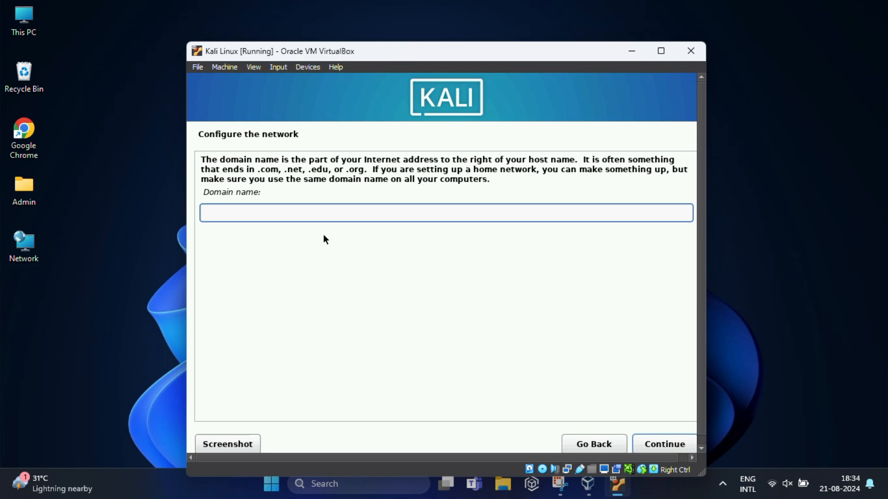
pyautogui.click(664, 444)
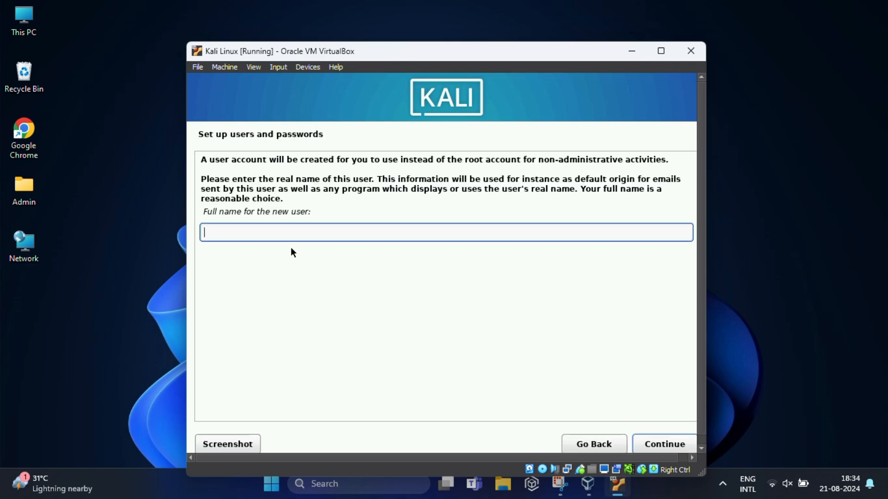
pyautogui.moveTo(283, 233)
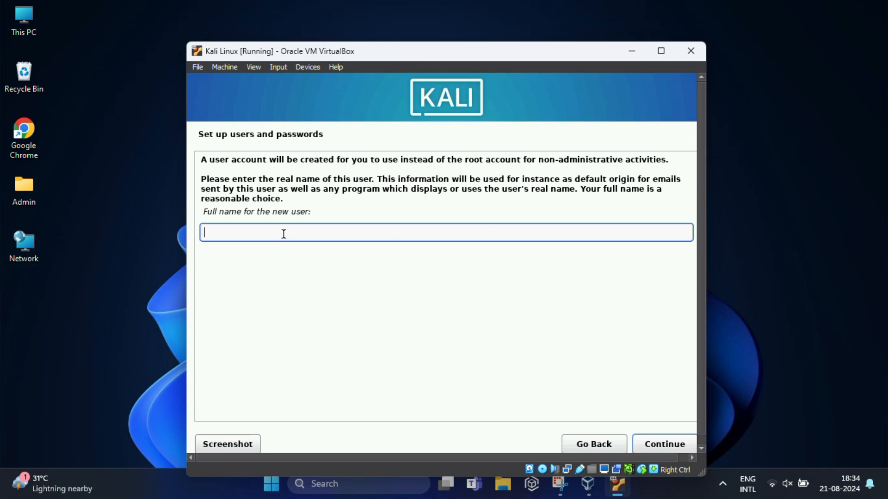
pyautogui.moveTo(378, 24)
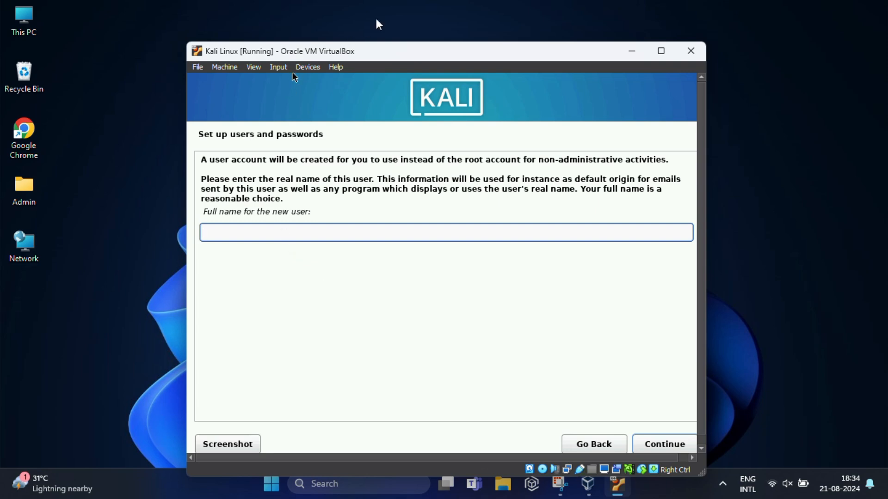
pyautogui.moveTo(246, 232)
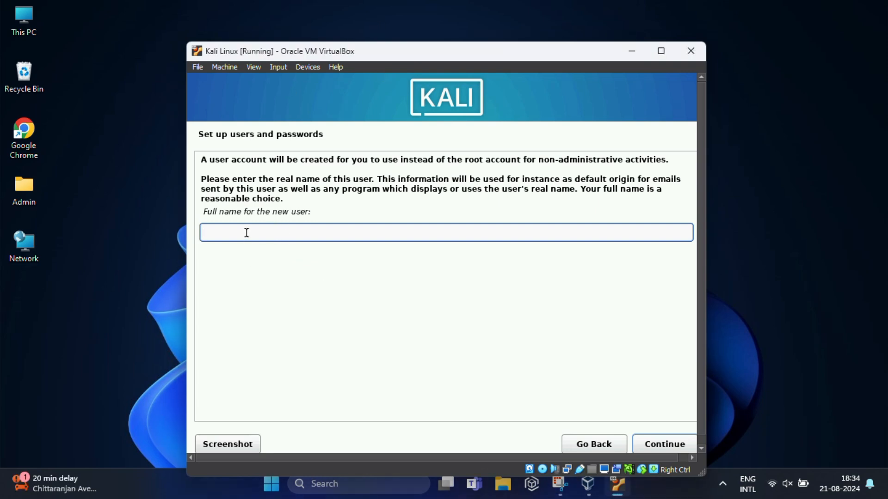
# Enter full name Tech Infokart and accept the suggested username tech.
pyautogui.write('Tech')
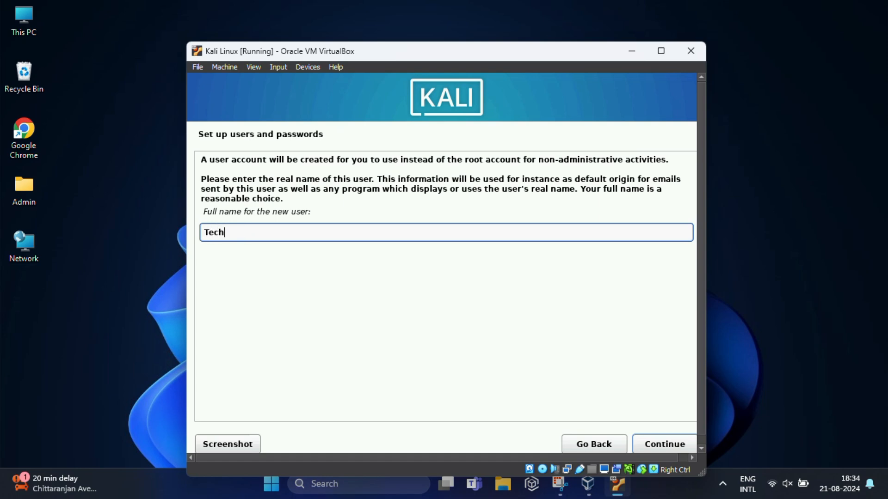
pyautogui.write('Infok')
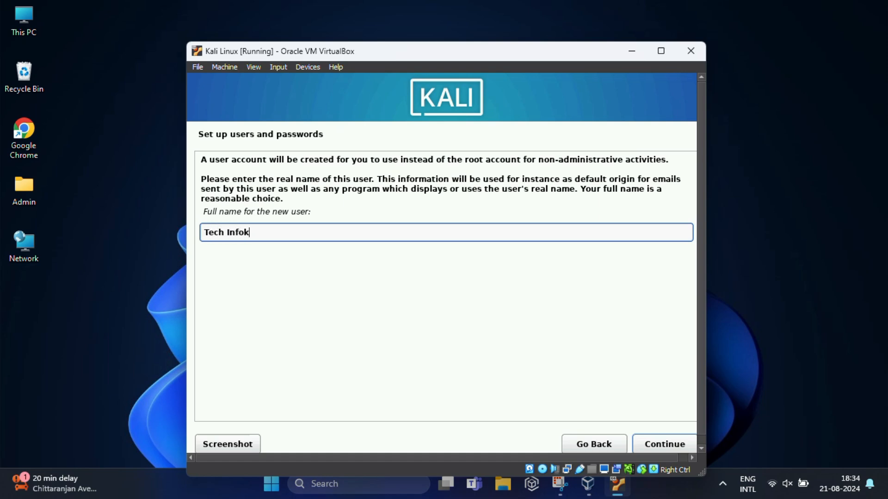
pyautogui.write('art')
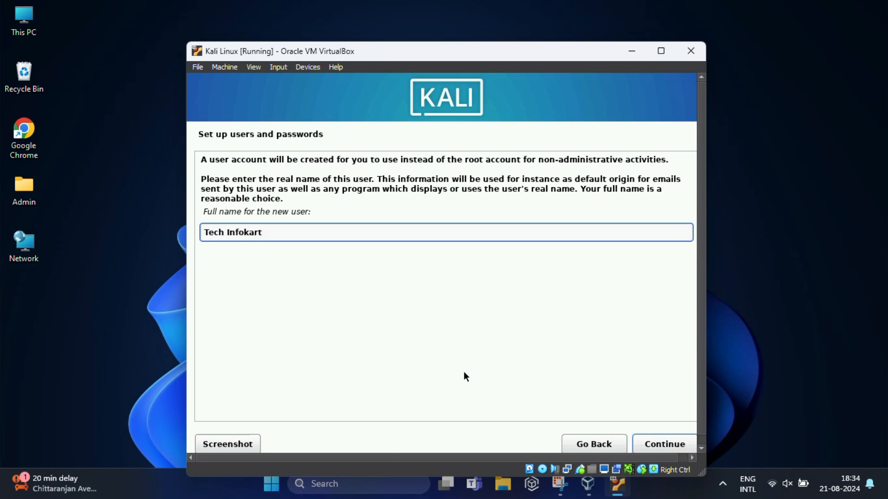
pyautogui.moveTo(673, 448)
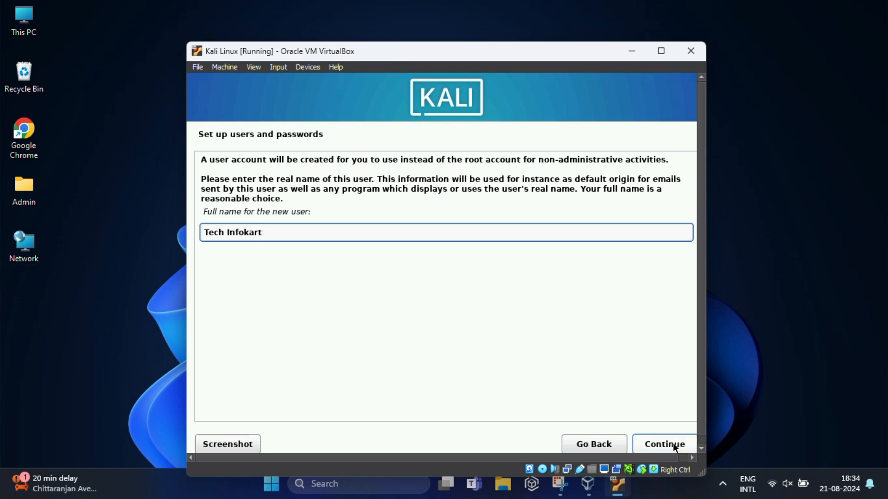
pyautogui.click(664, 444)
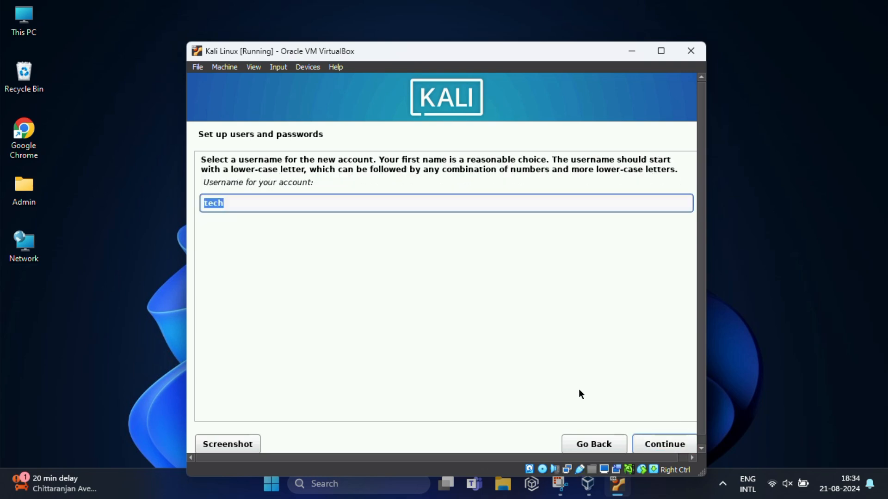
pyautogui.moveTo(362, 295)
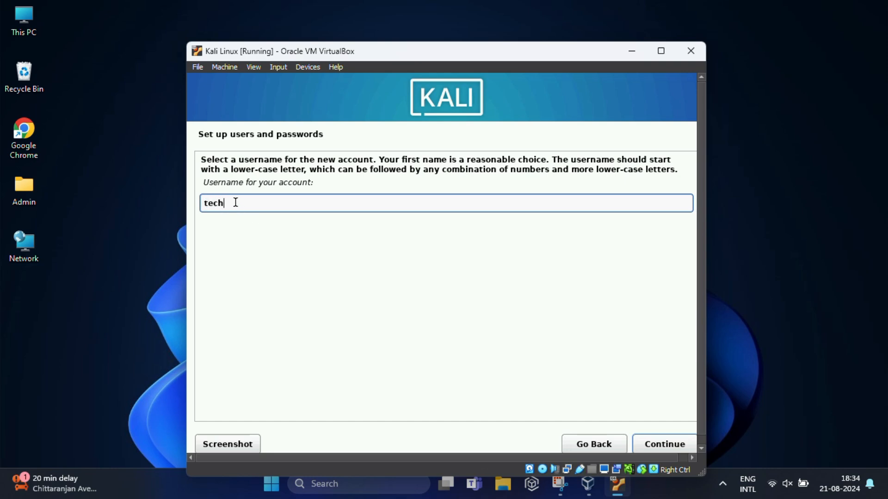
pyautogui.moveTo(574, 378)
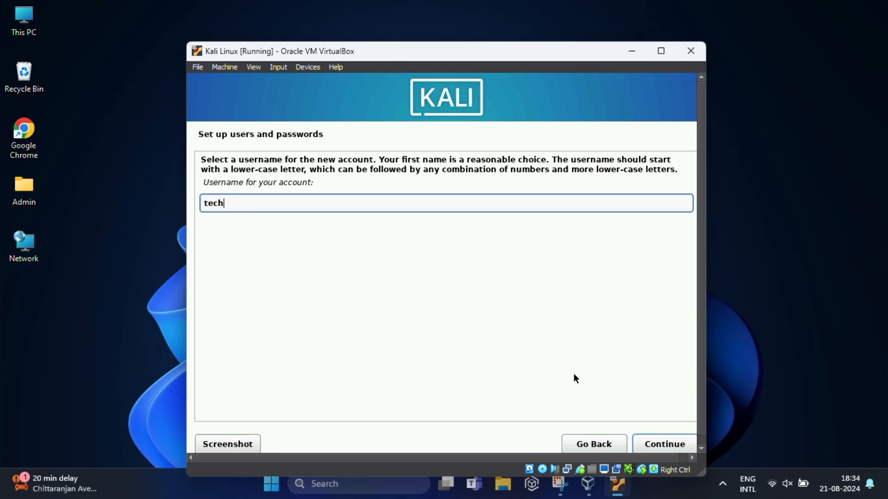
pyautogui.click(664, 444)
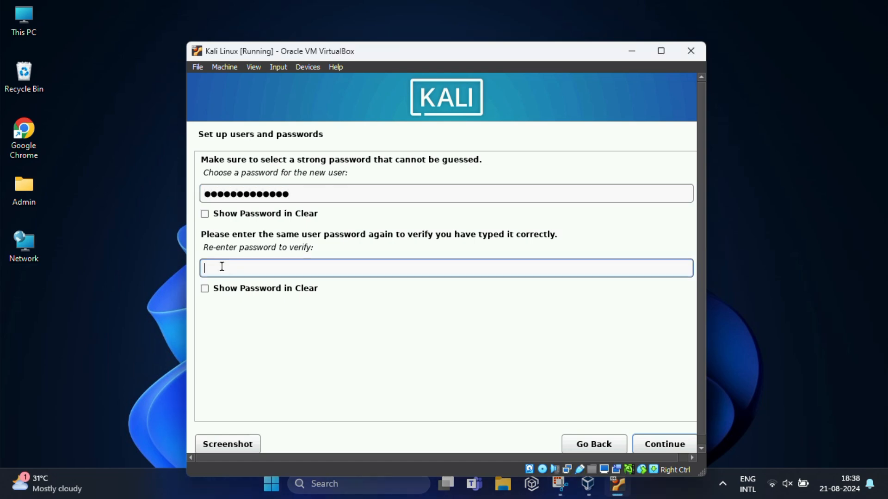
# Enter the user password in both fields and continue to disk partitioning.
pyautogui.write('password')
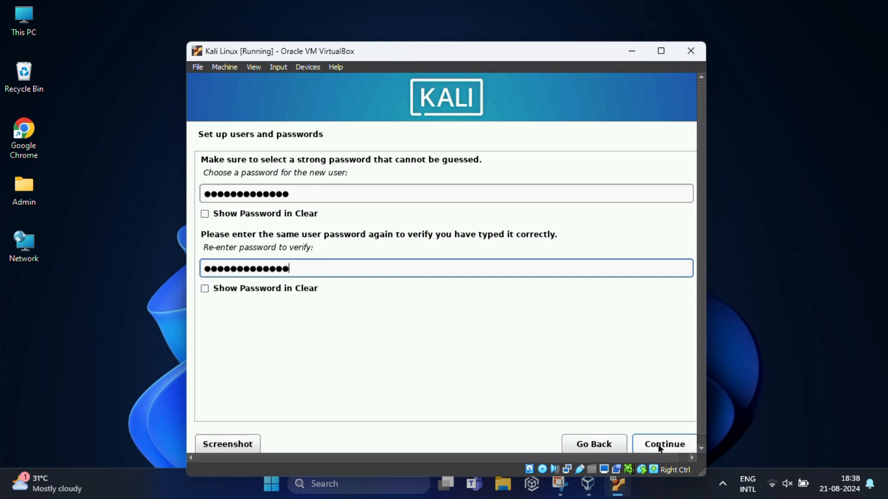
pyautogui.click(664, 444)
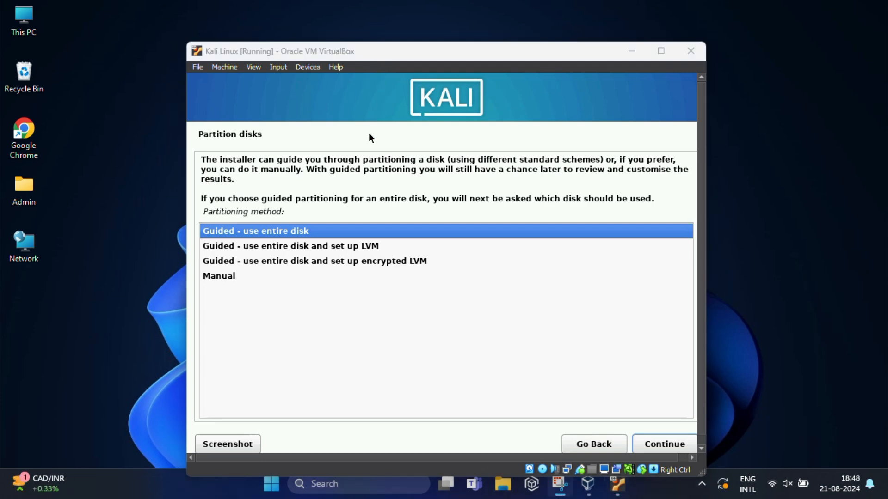
pyautogui.moveTo(309, 227)
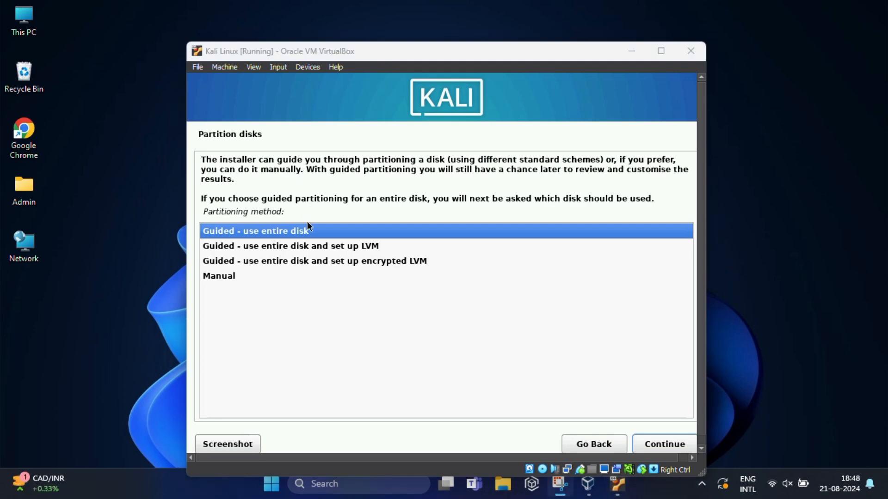
# Use guided partitioning on the entire VBOX hard disk with all files in one partition.
pyautogui.click(664, 444)
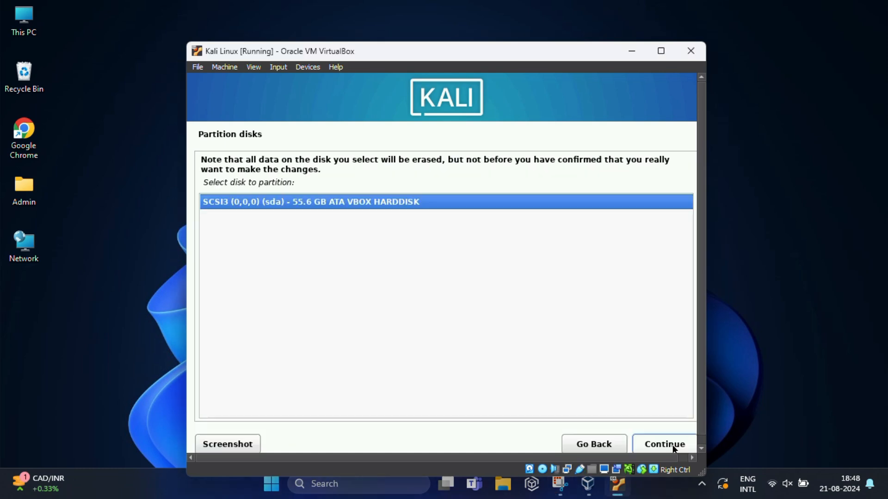
pyautogui.moveTo(655, 450)
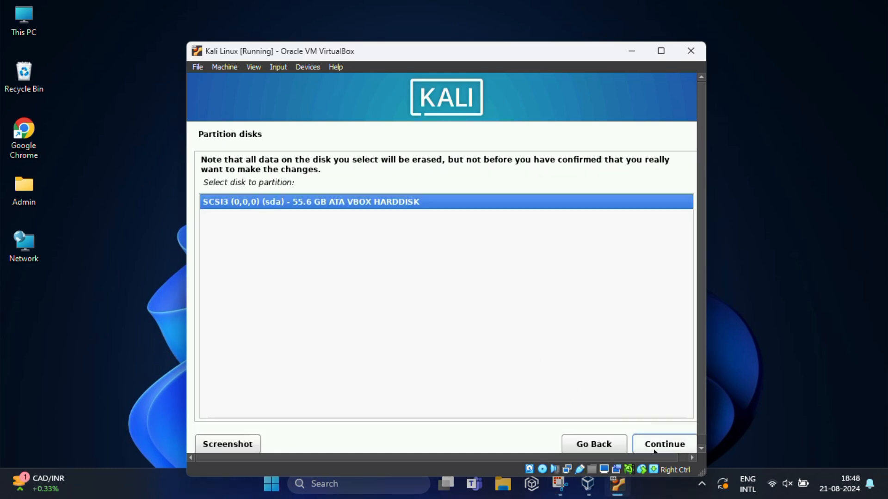
pyautogui.click(664, 444)
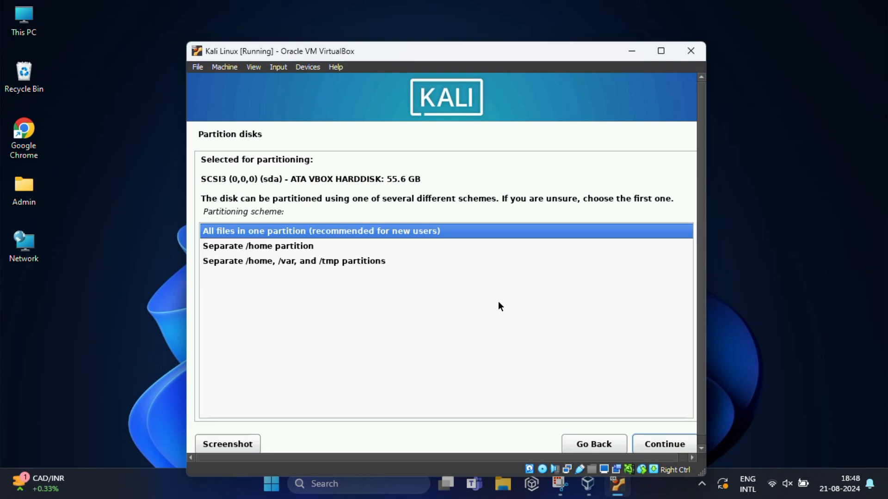
pyautogui.moveTo(261, 234)
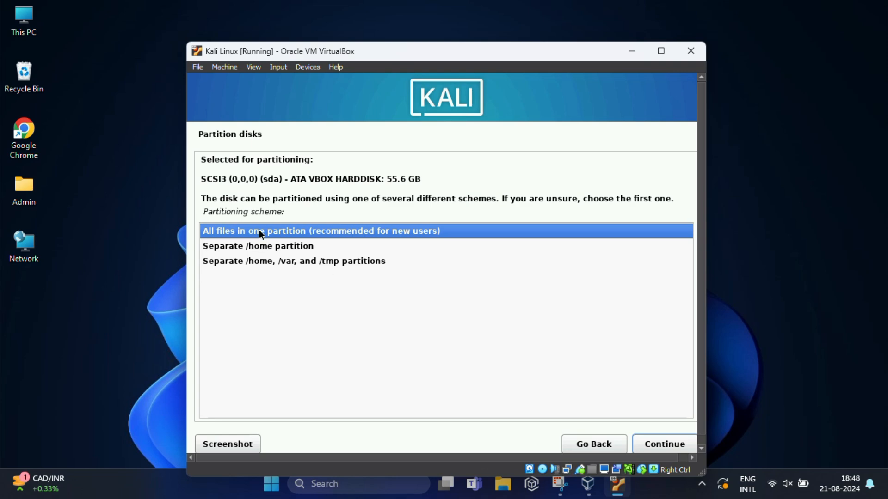
pyautogui.moveTo(411, 235)
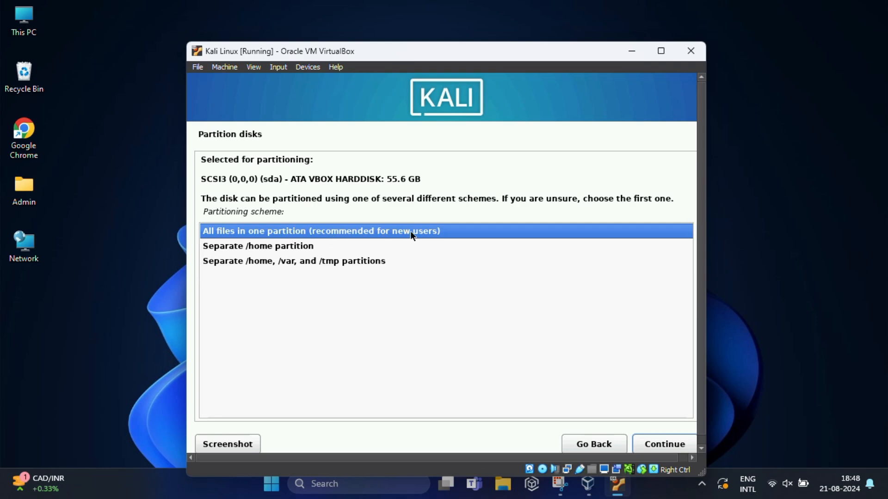
pyautogui.moveTo(664, 444)
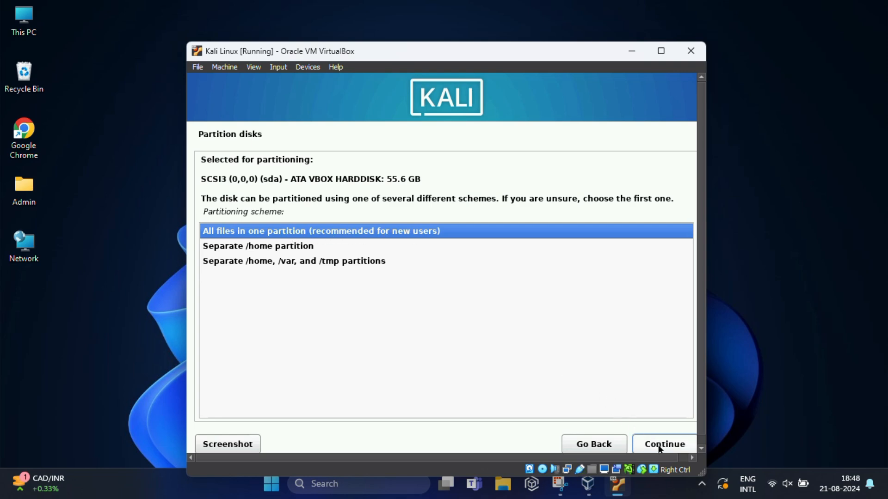
pyautogui.click(664, 444)
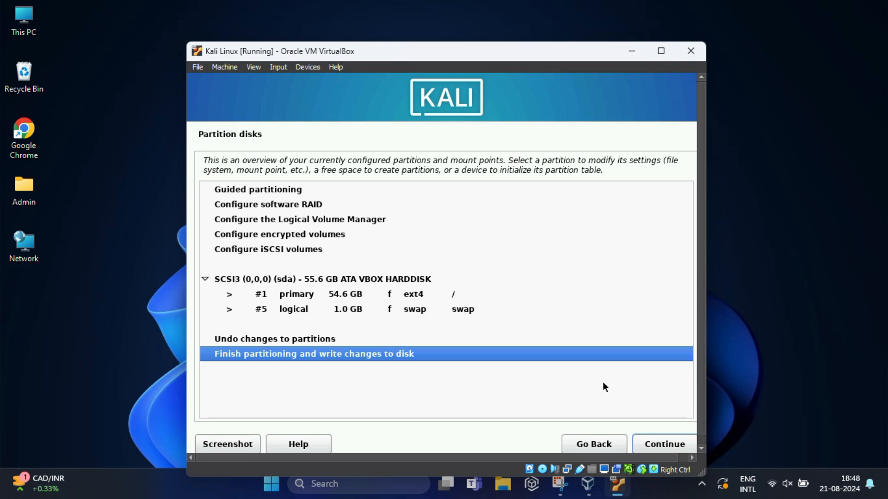
pyautogui.moveTo(283, 362)
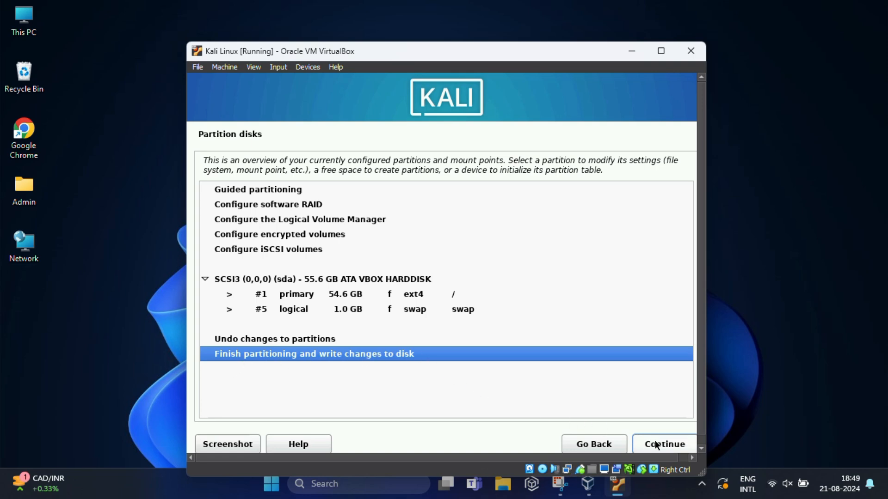
# Finish partitioning and confirm Yes to write the ext4 and swap partitions to disk.
pyautogui.click(664, 444)
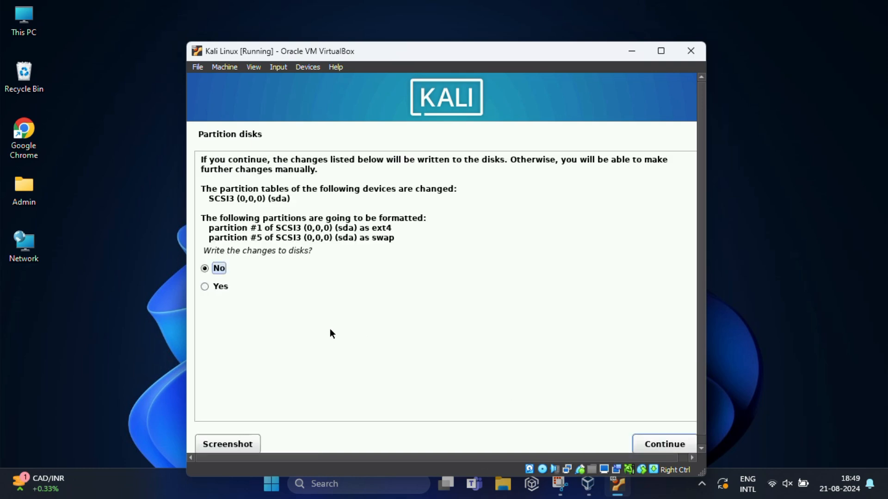
pyautogui.click(205, 286)
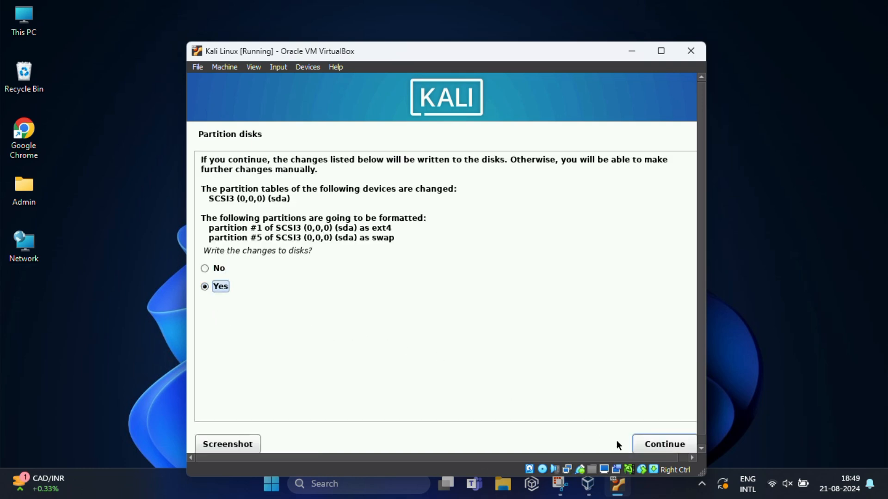
pyautogui.click(664, 444)
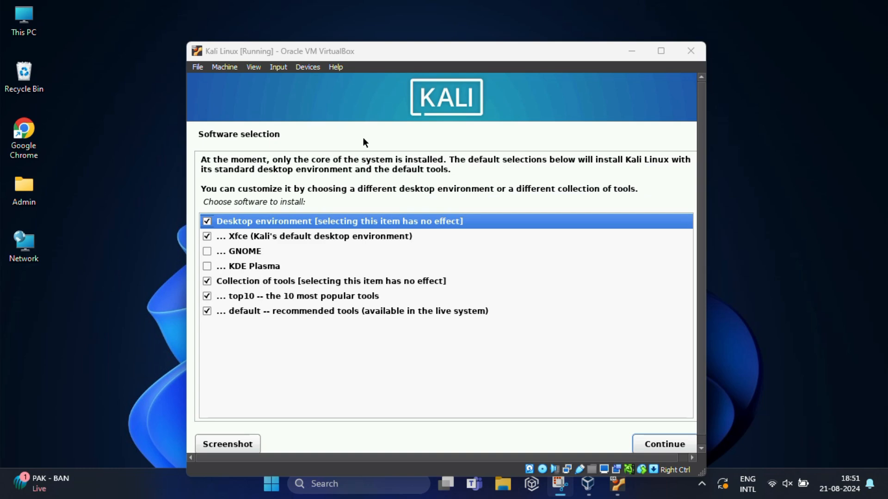
pyautogui.moveTo(353, 153)
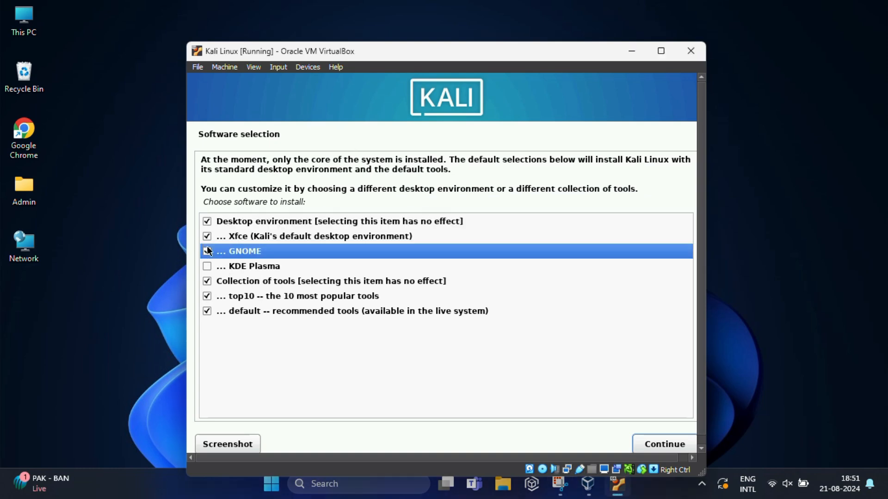
# Select GNOME and KDE Plasma desktops and begin installing the software.
pyautogui.click(207, 266)
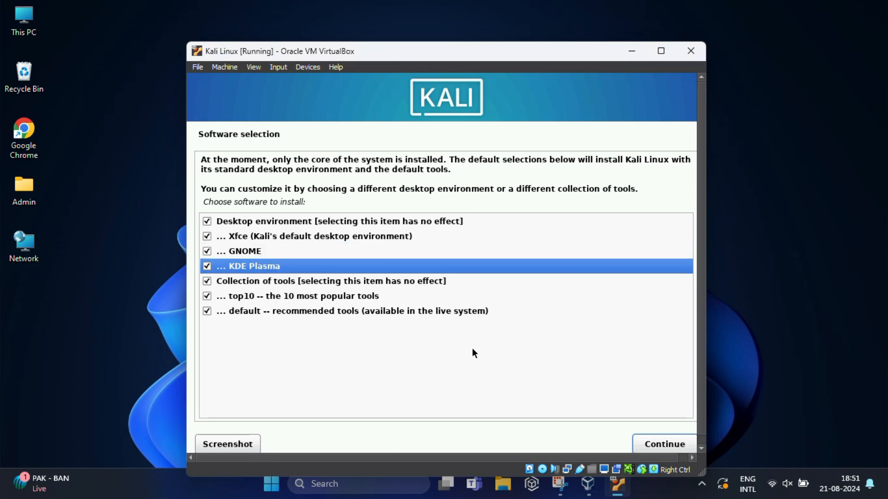
pyautogui.click(664, 443)
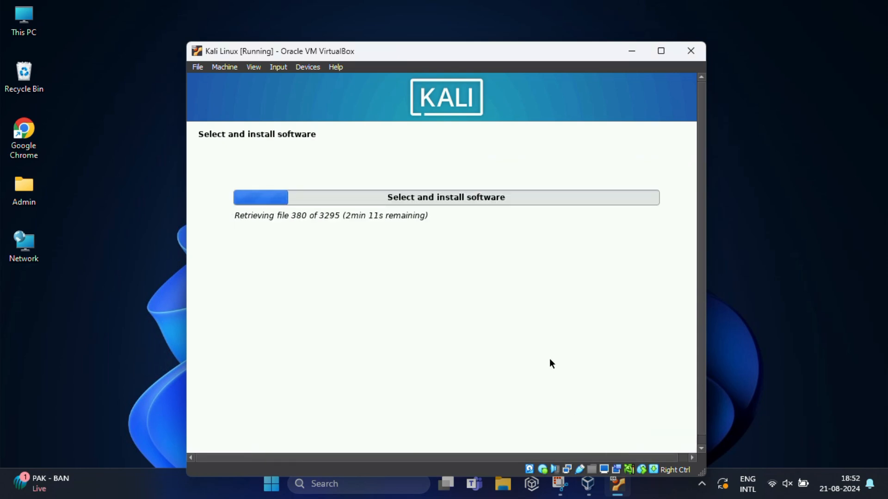
pyautogui.moveTo(379, 29)
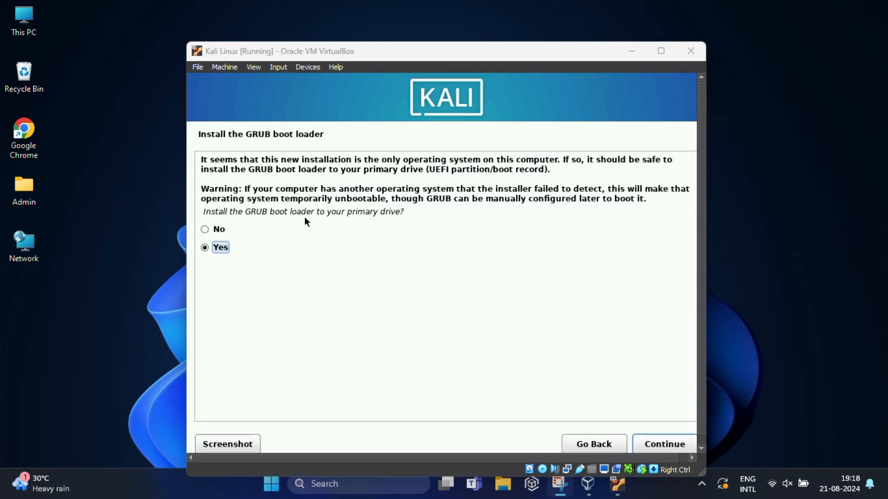
pyautogui.moveTo(591, 371)
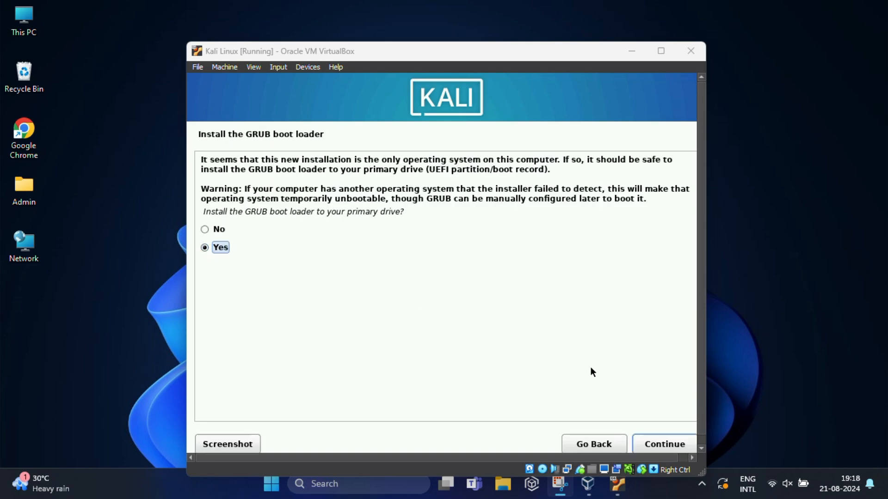
# Install the GRUB boot loader to the primary drive /dev/sda.
pyautogui.click(664, 444)
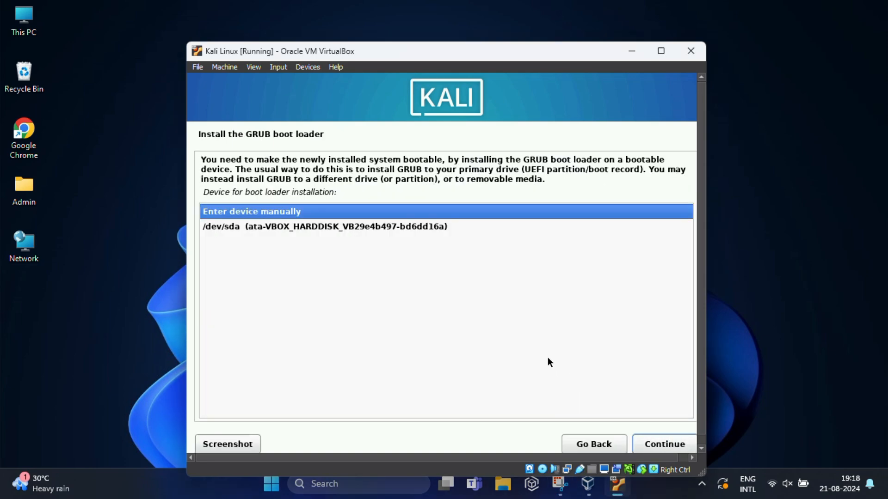
pyautogui.moveTo(285, 238)
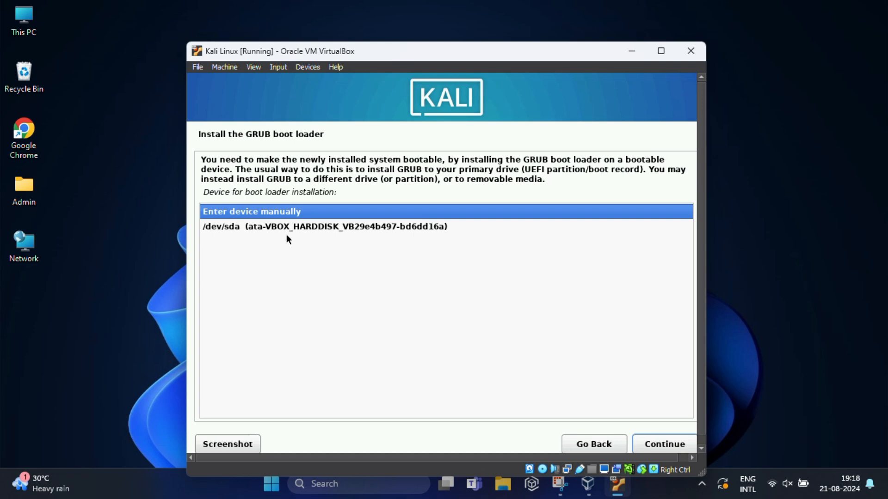
pyautogui.moveTo(289, 230)
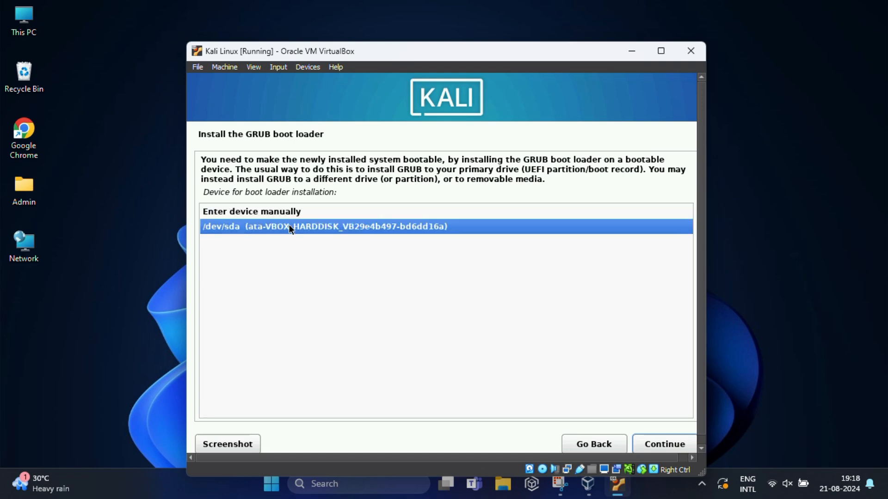
pyautogui.moveTo(664, 444)
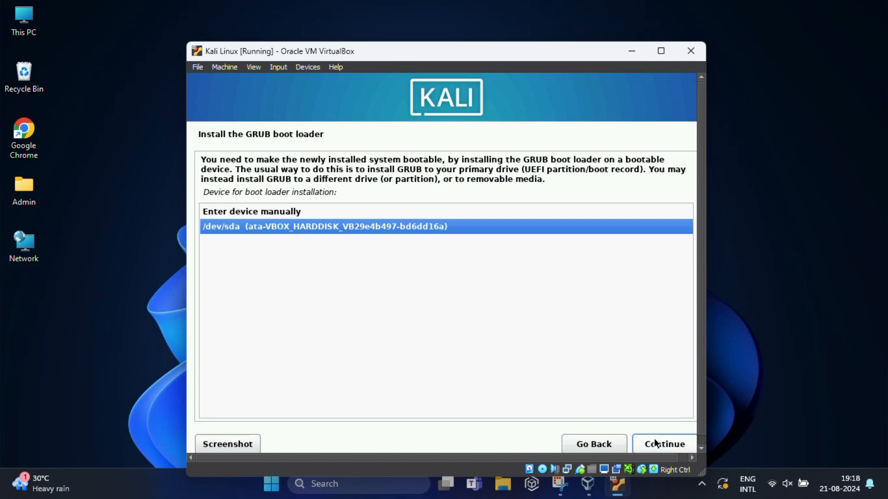
pyautogui.click(664, 444)
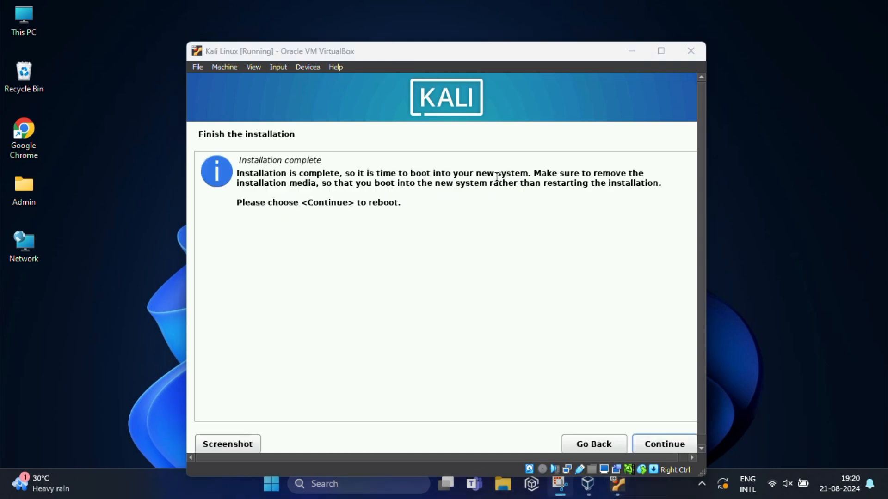
pyautogui.moveTo(536, 261)
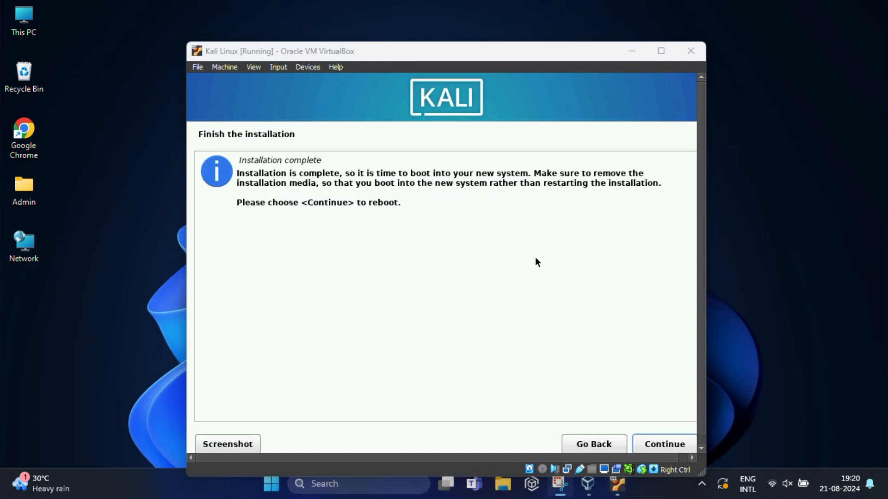
# Reboot into the installed Kali system and select the Tech Infokart account at the login screen.
pyautogui.click(664, 444)
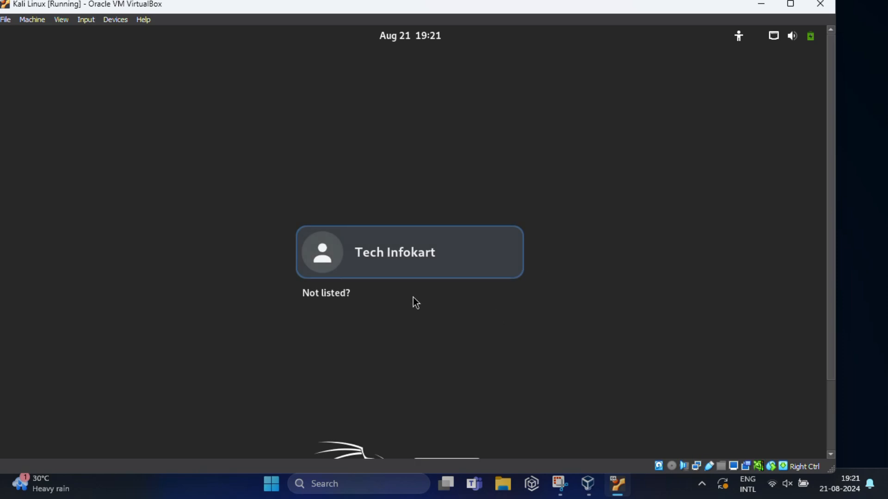
pyautogui.click(409, 251)
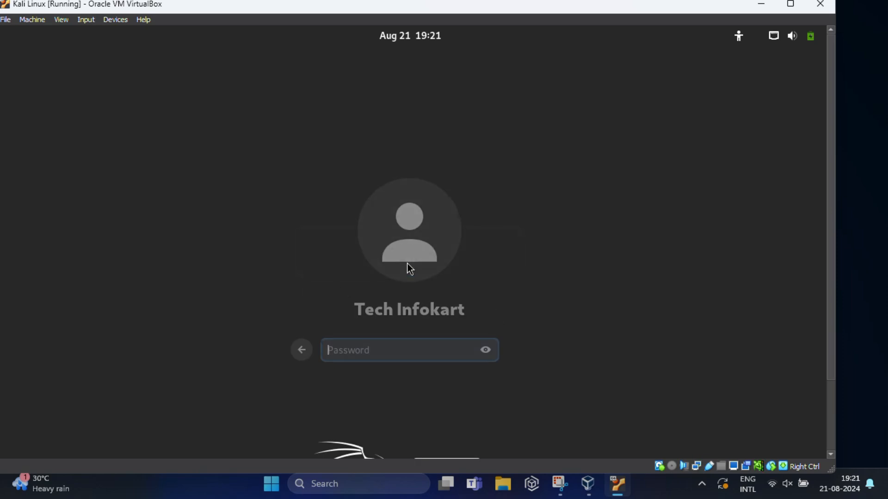
pyautogui.click(408, 349)
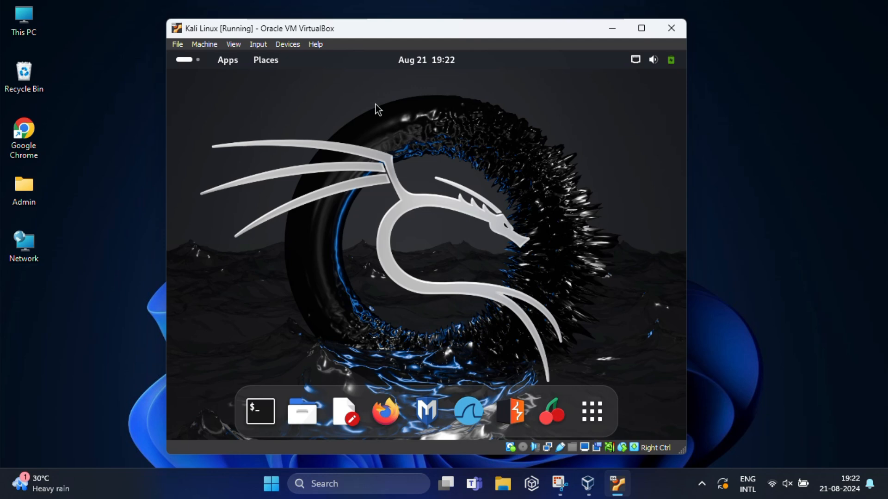
pyautogui.moveTo(581, 82)
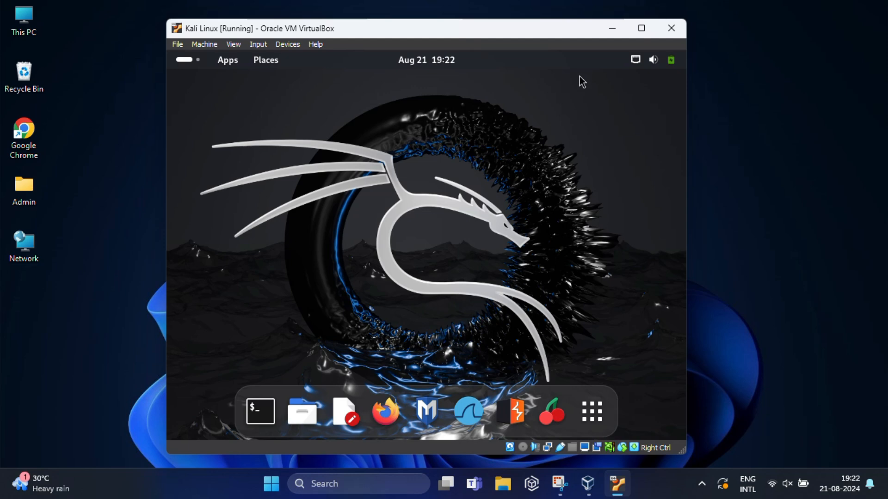
pyautogui.moveTo(603, 117)
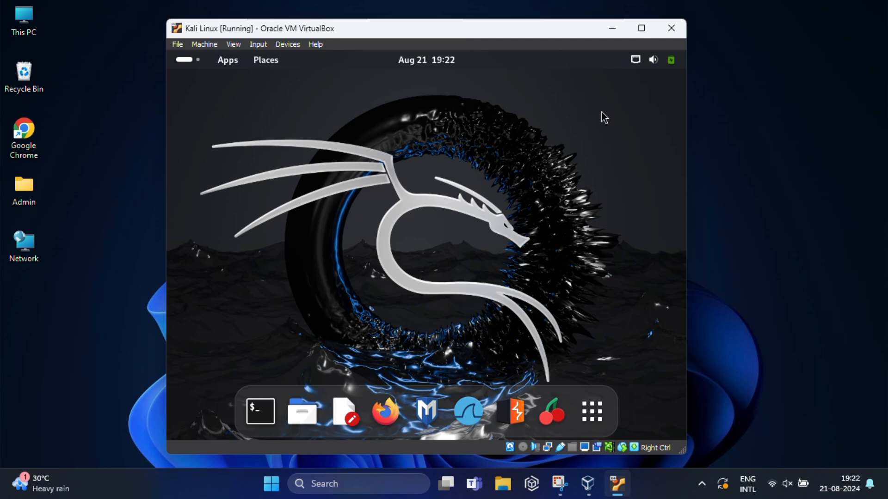
pyautogui.moveTo(642, 29)
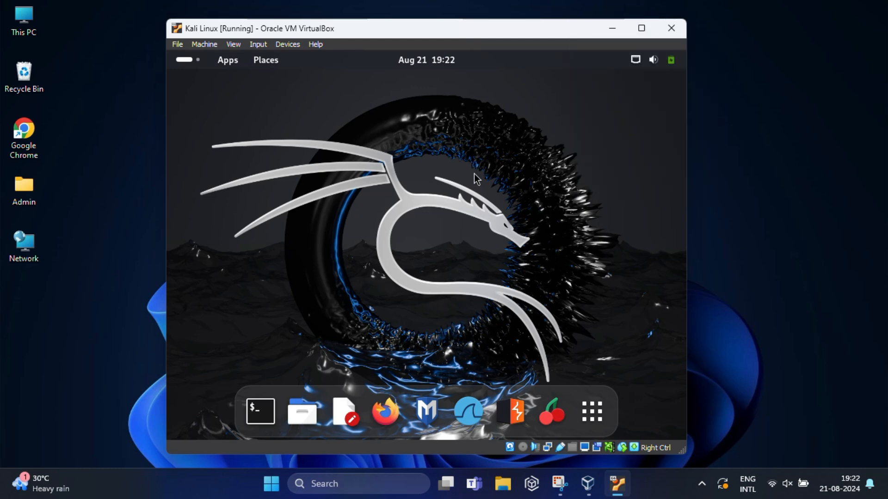
# Switch the Kali VM to Full-screen Mode via the View menu and confirm Switch.
pyautogui.click(233, 44)
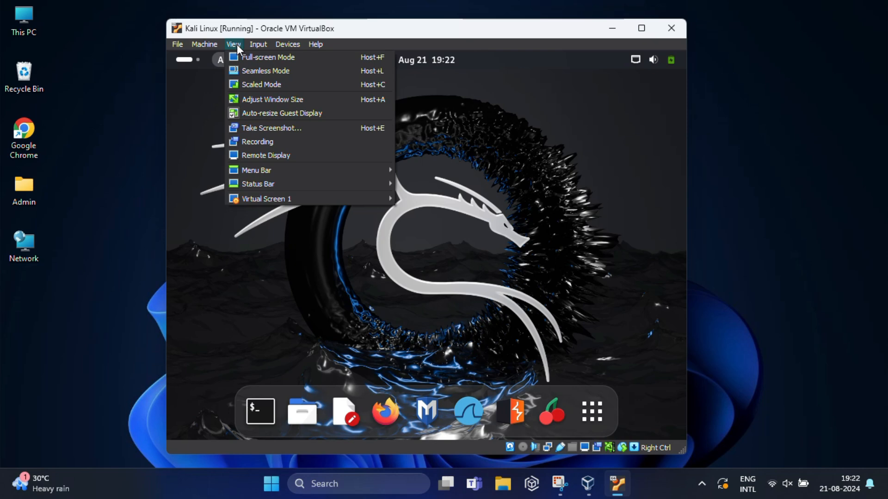
pyautogui.click(268, 57)
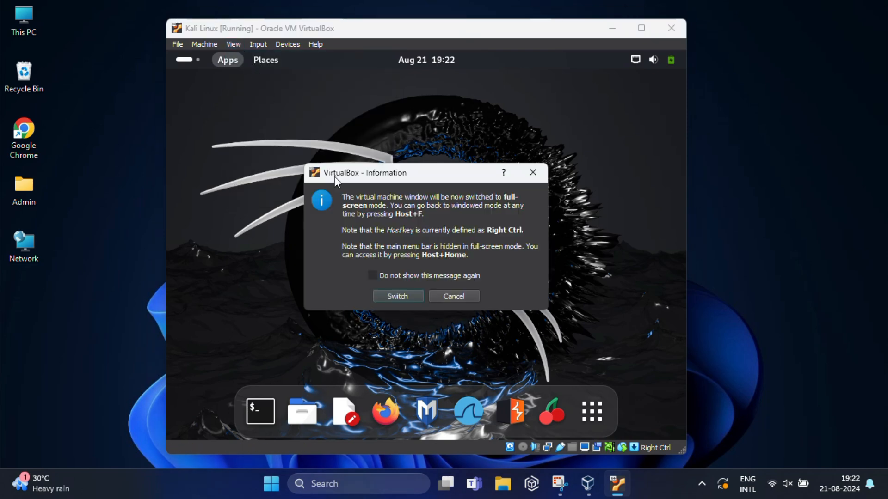
pyautogui.click(397, 296)
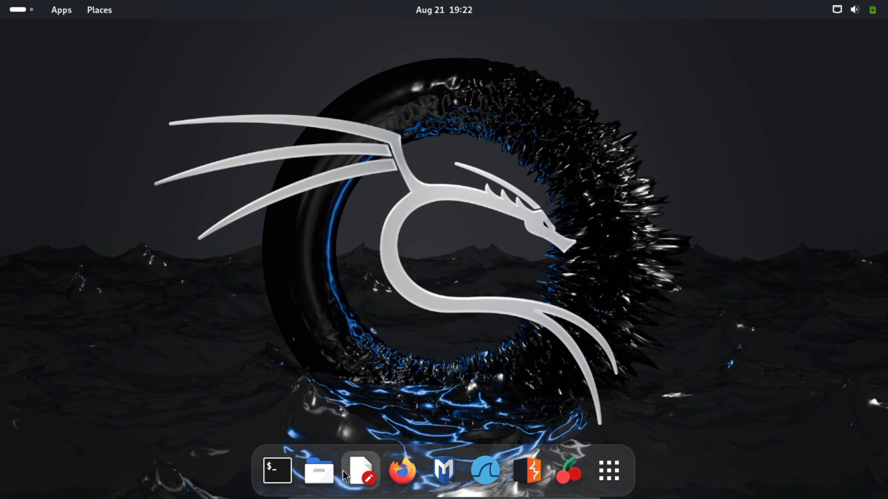
pyautogui.moveTo(361, 470)
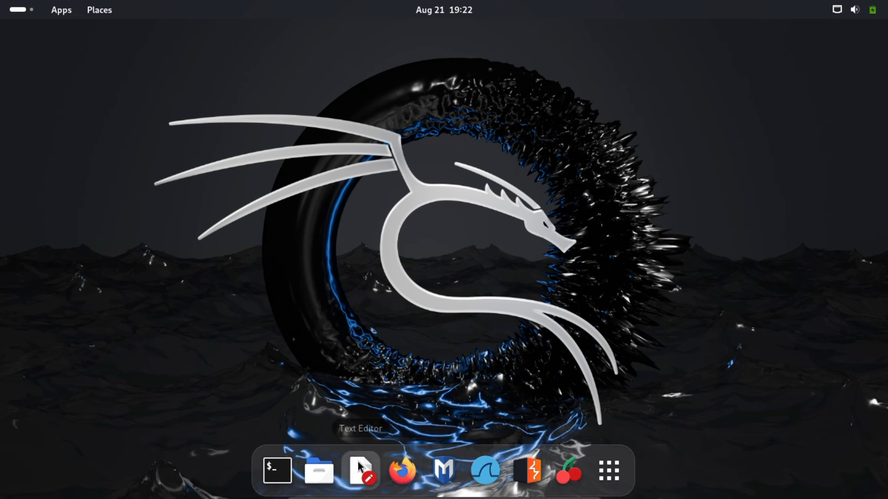
pyautogui.moveTo(473, 289)
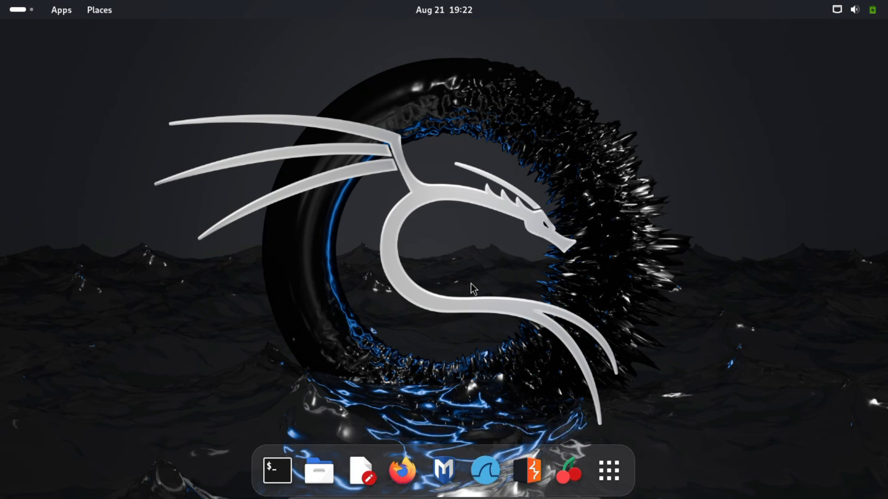
pyautogui.moveTo(476, 265)
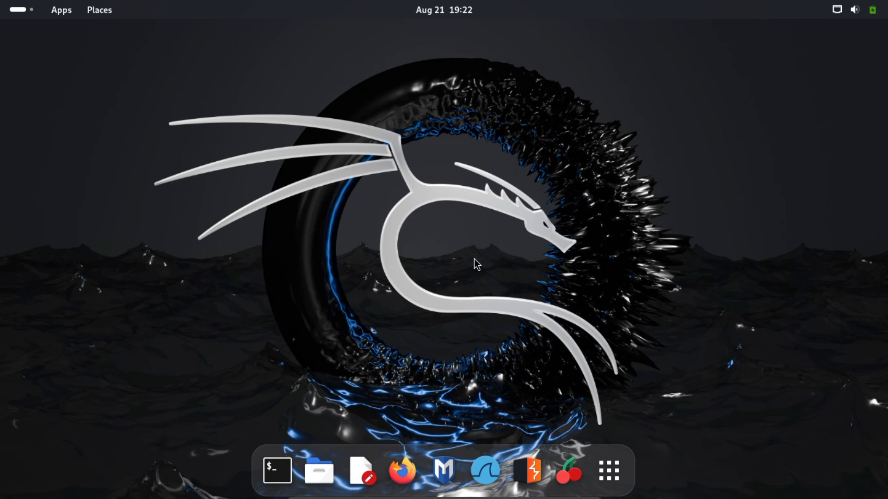
pyautogui.moveTo(505, 244)
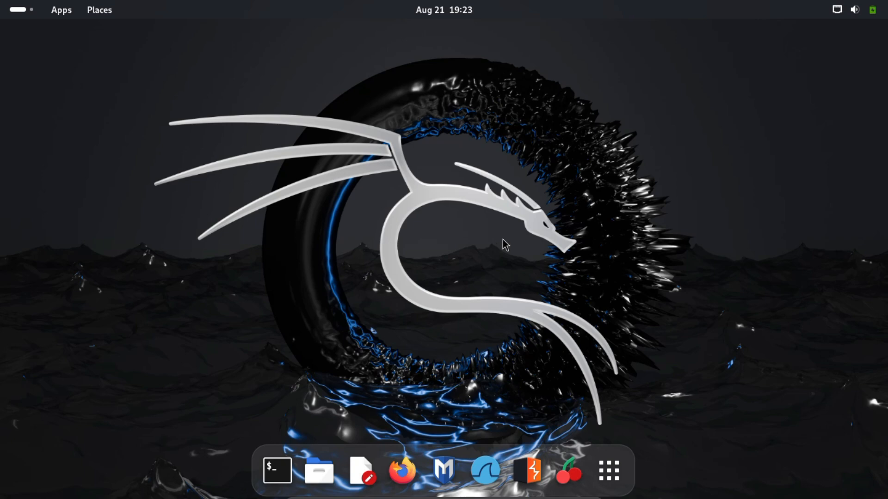
pyautogui.moveTo(515, 261)
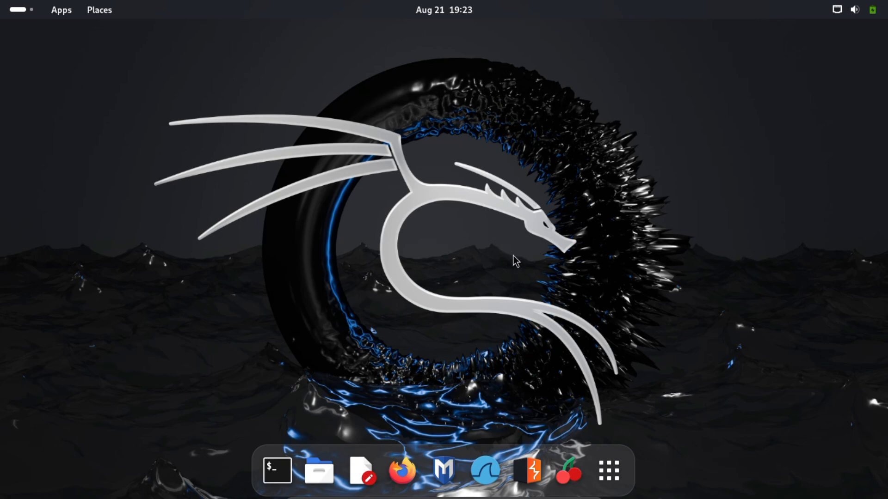
pyautogui.moveTo(119, 6)
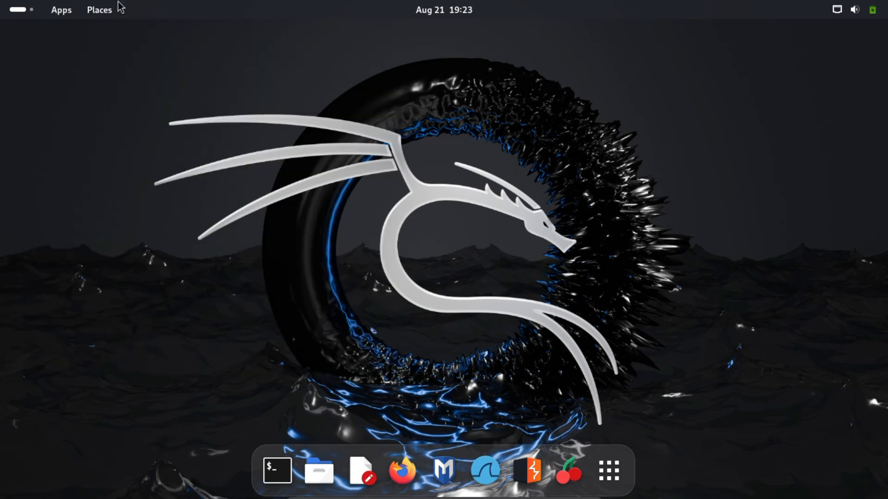
pyautogui.moveTo(433, 262)
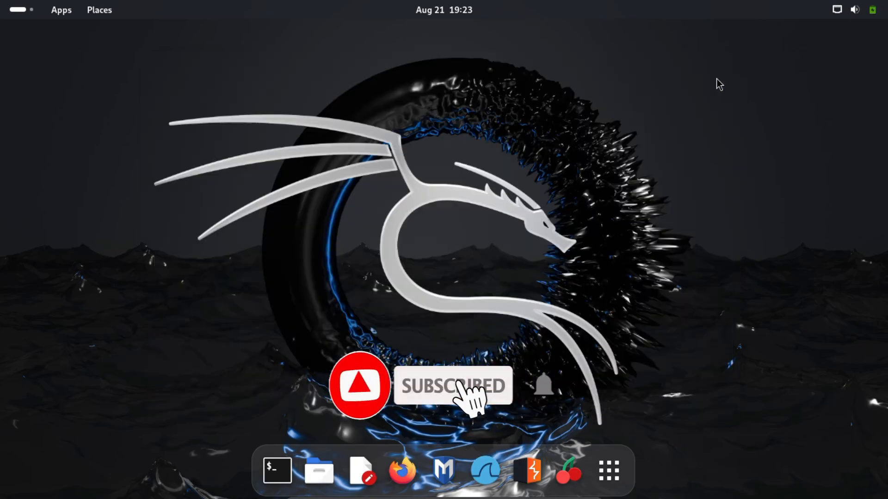
# Show Kali's full applications grid from the dock and page to the next set of tools.
pyautogui.click(609, 470)
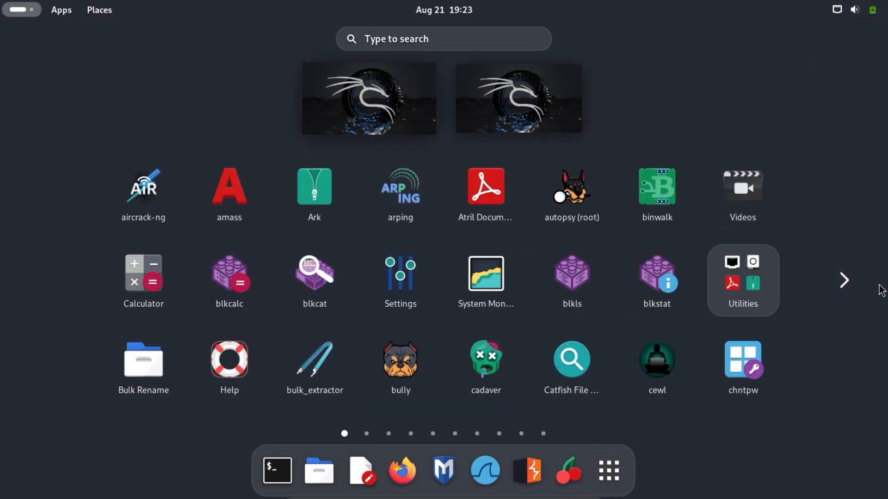
pyautogui.click(845, 280)
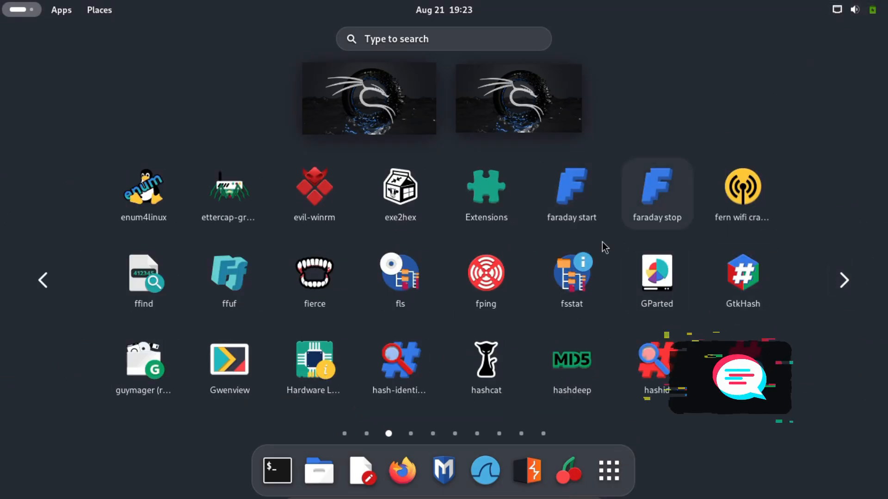